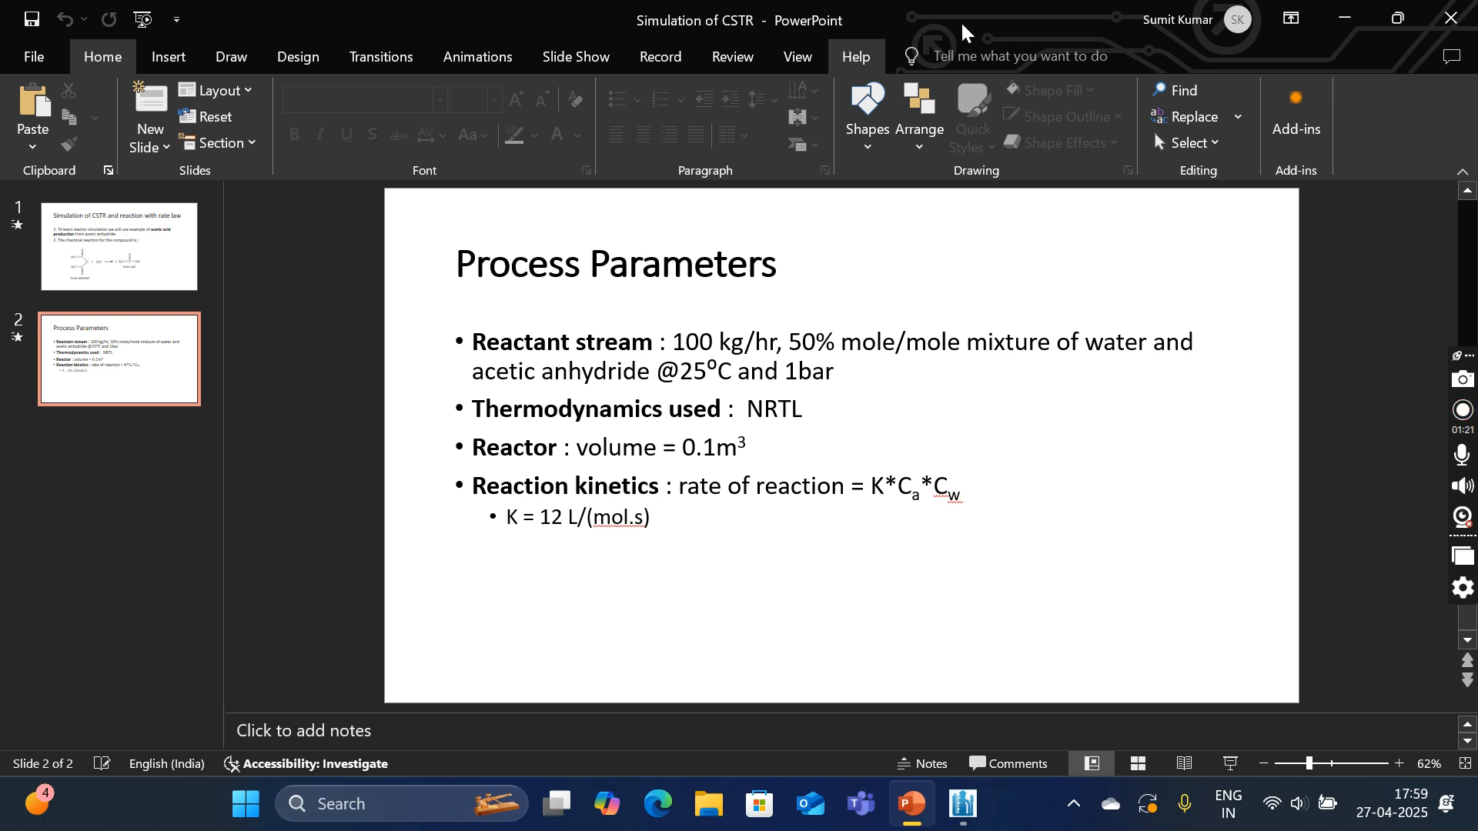
# Step: Create a new steady-state simulation with Water, Acetic acid and Acetic anhydride as compounds
pyautogui.click(962, 804)
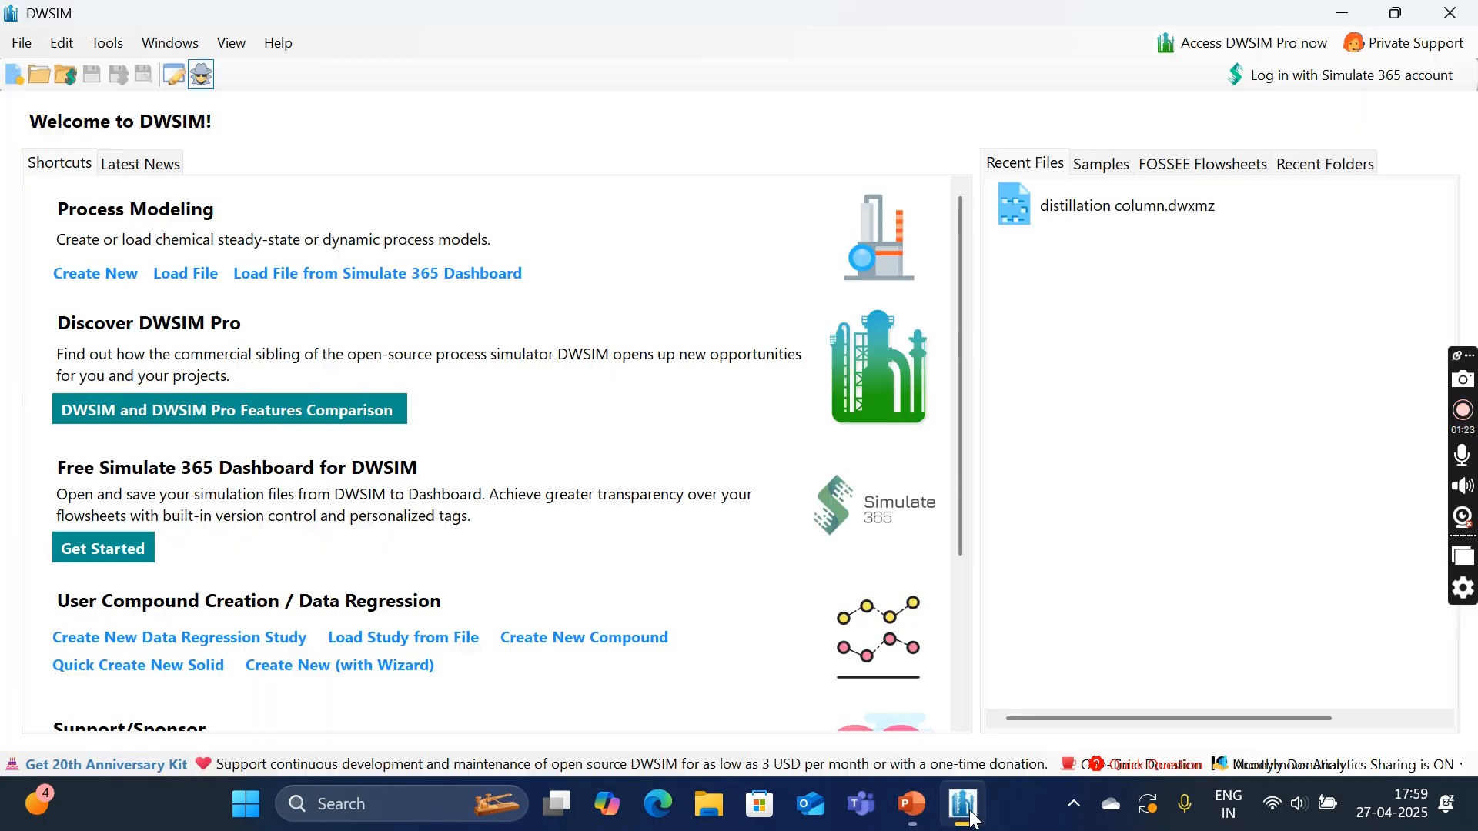
pyautogui.moveTo(17, 66)
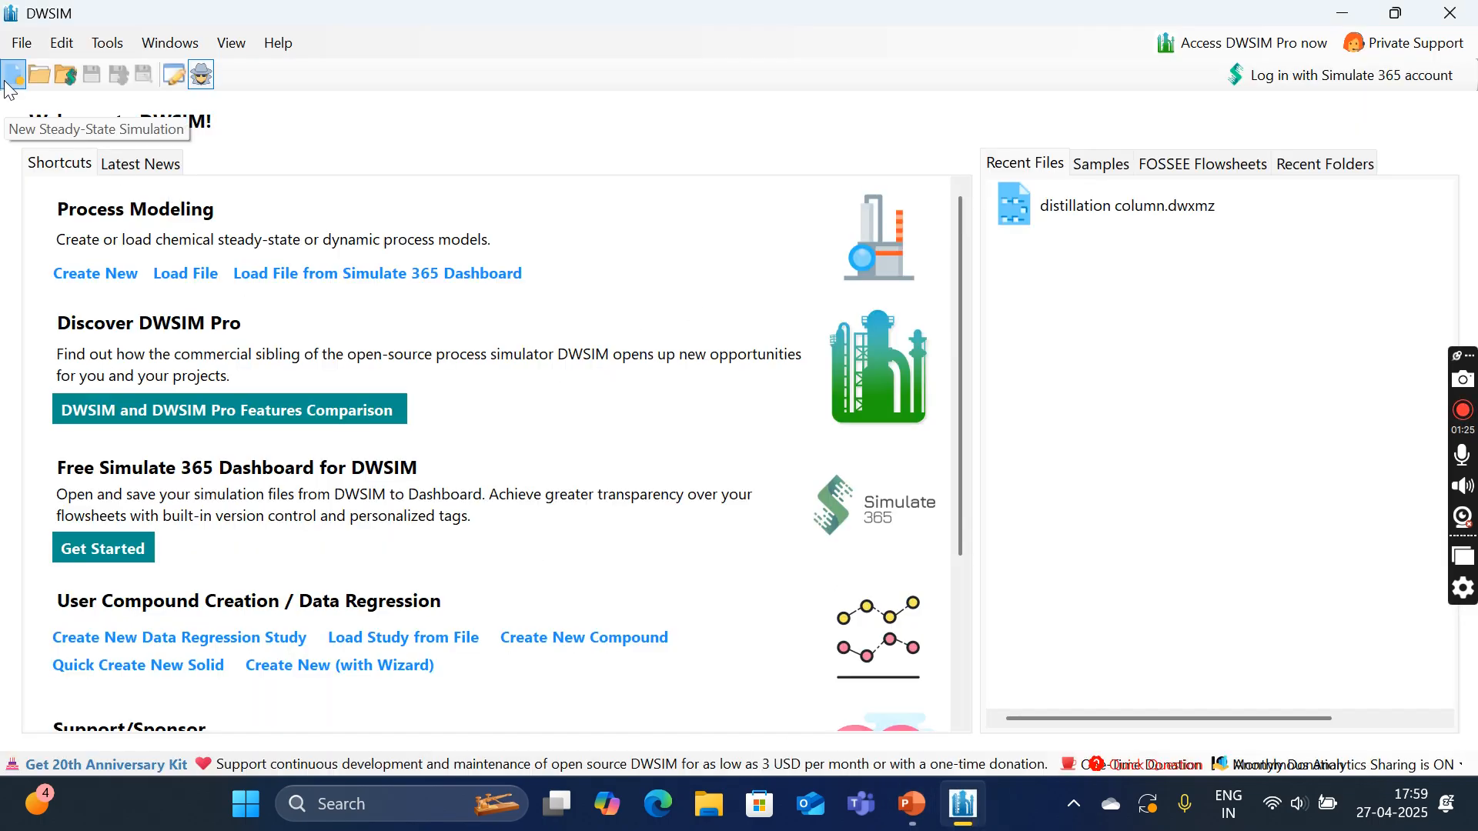
pyautogui.click(17, 69)
pyautogui.write('w')
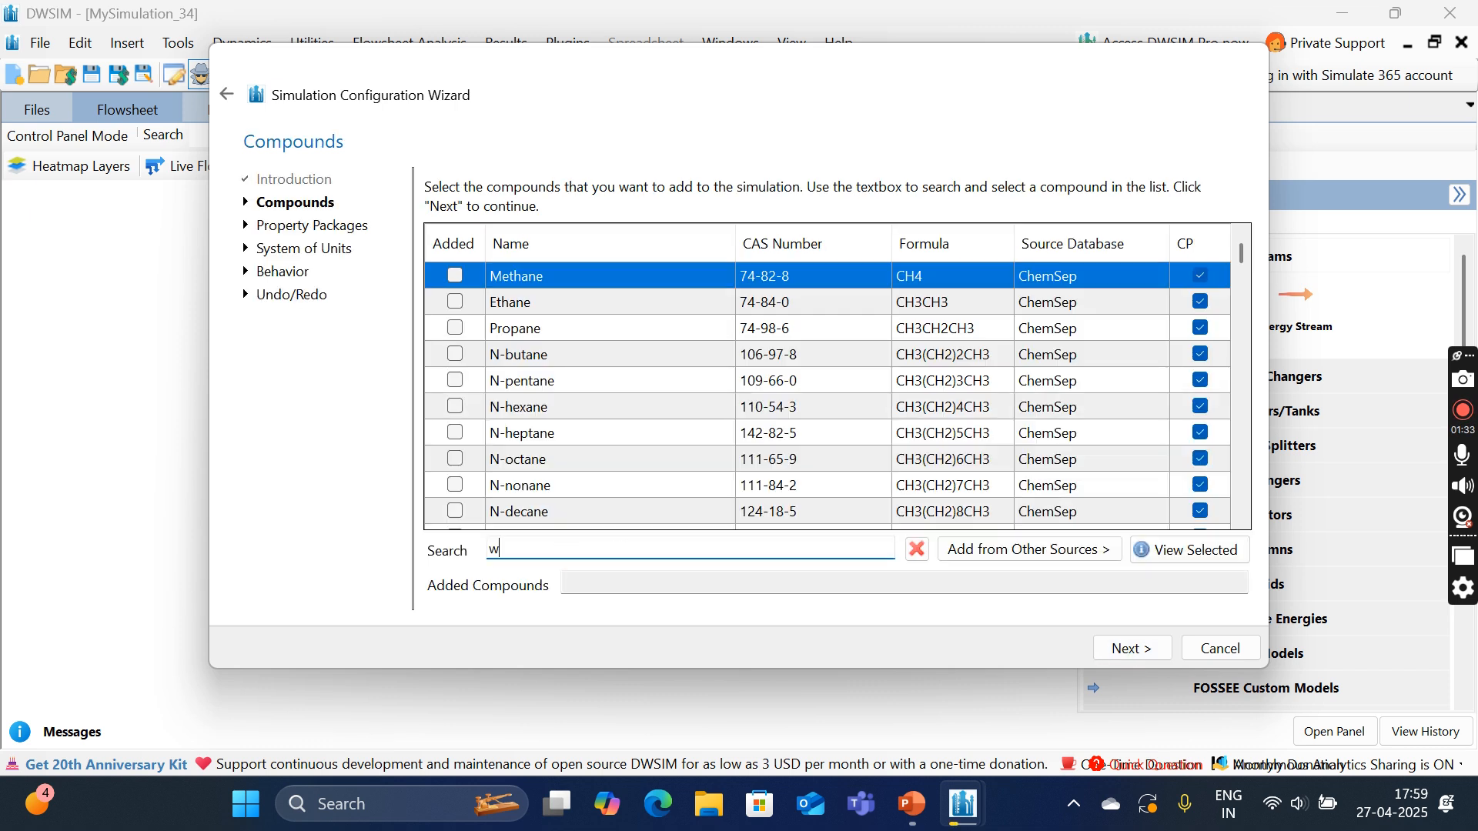
pyautogui.write('ater')
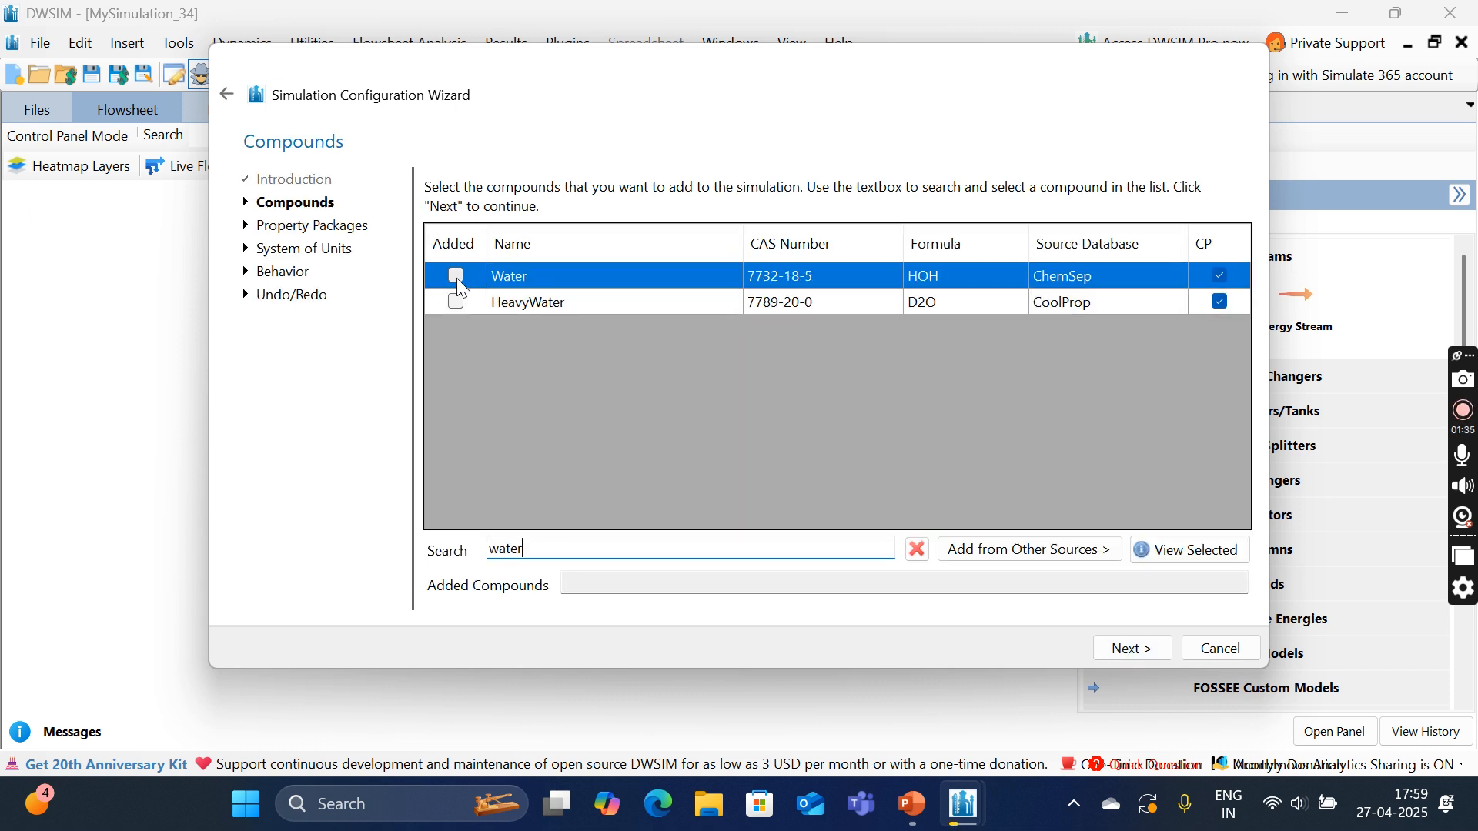
pyautogui.click(455, 276)
pyautogui.write('acetic')
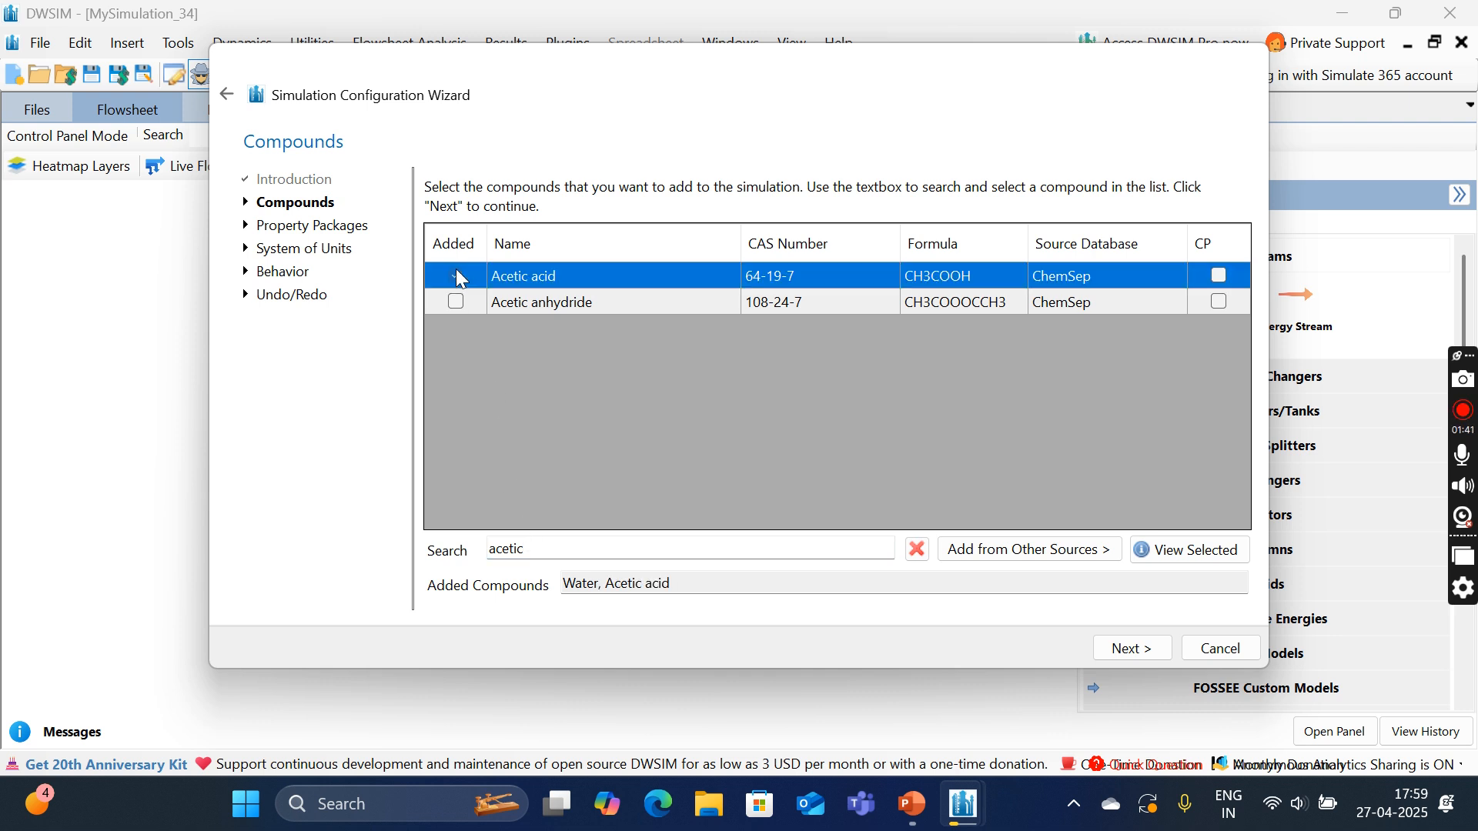
pyautogui.click(455, 301)
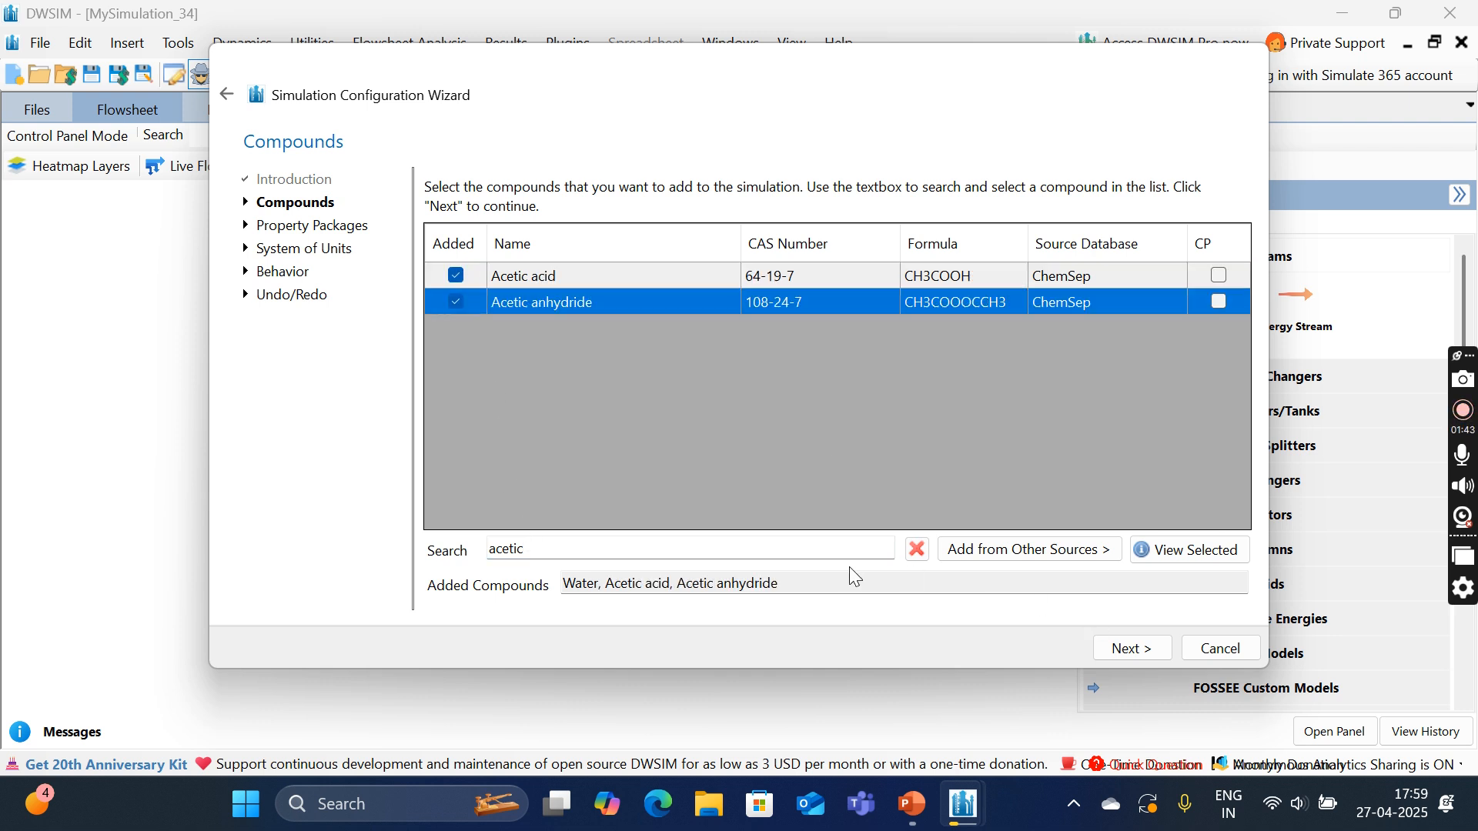
pyautogui.click(1131, 648)
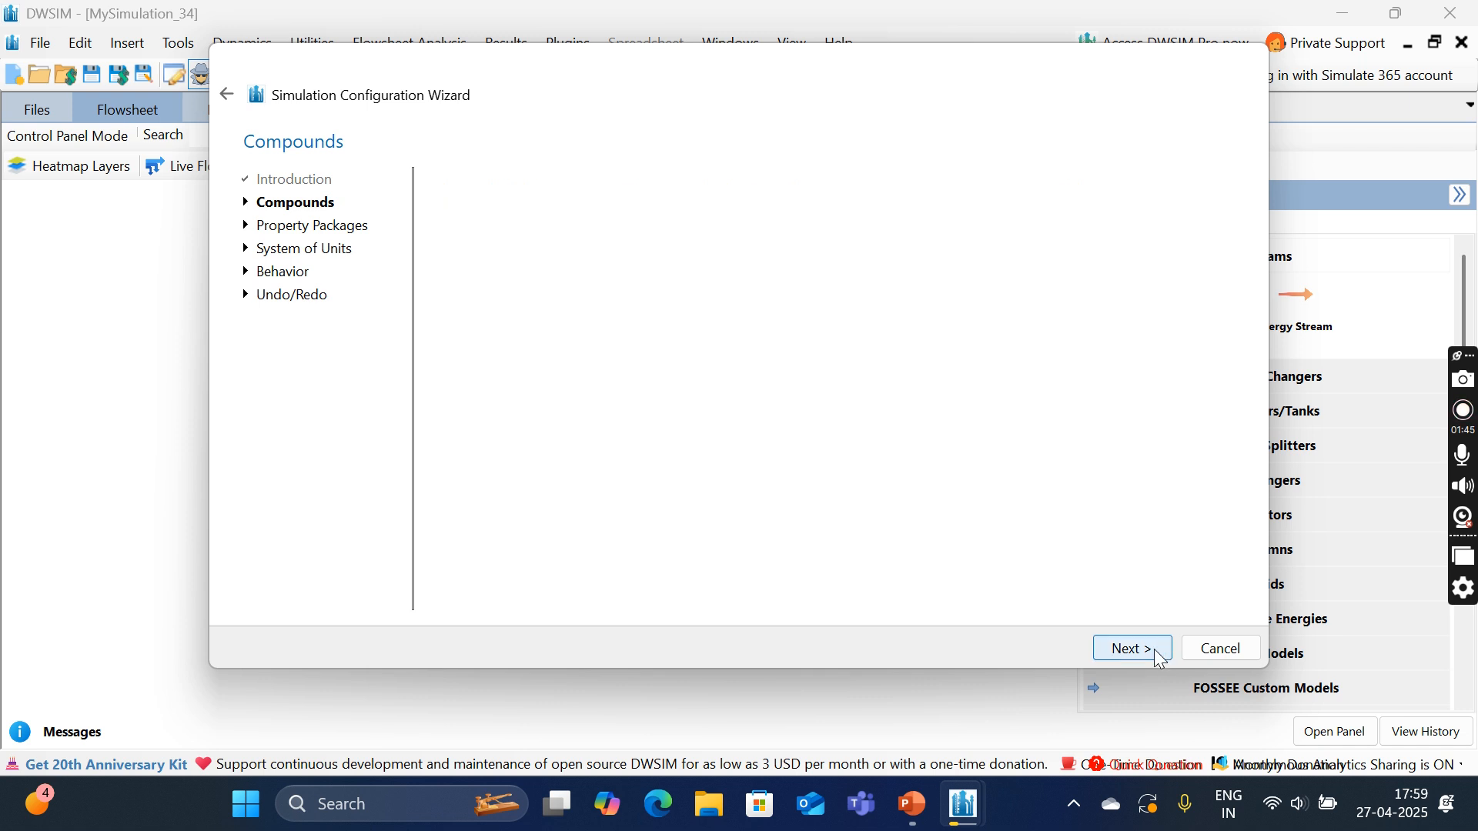
# Step: Add the NRTL property package, keep default units and behavior, and finish the wizard
pyautogui.click(1132, 649)
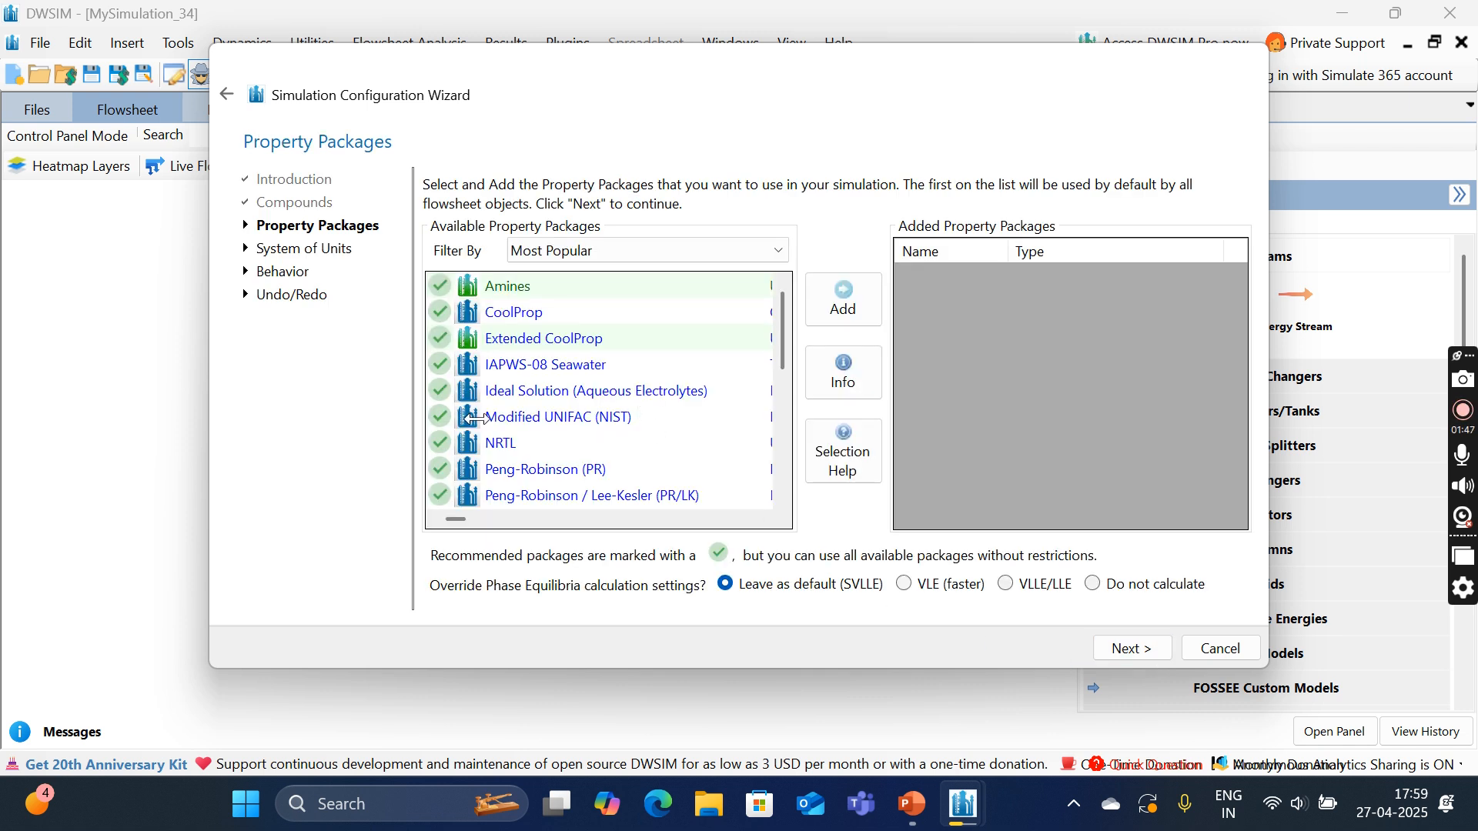
pyautogui.click(842, 300)
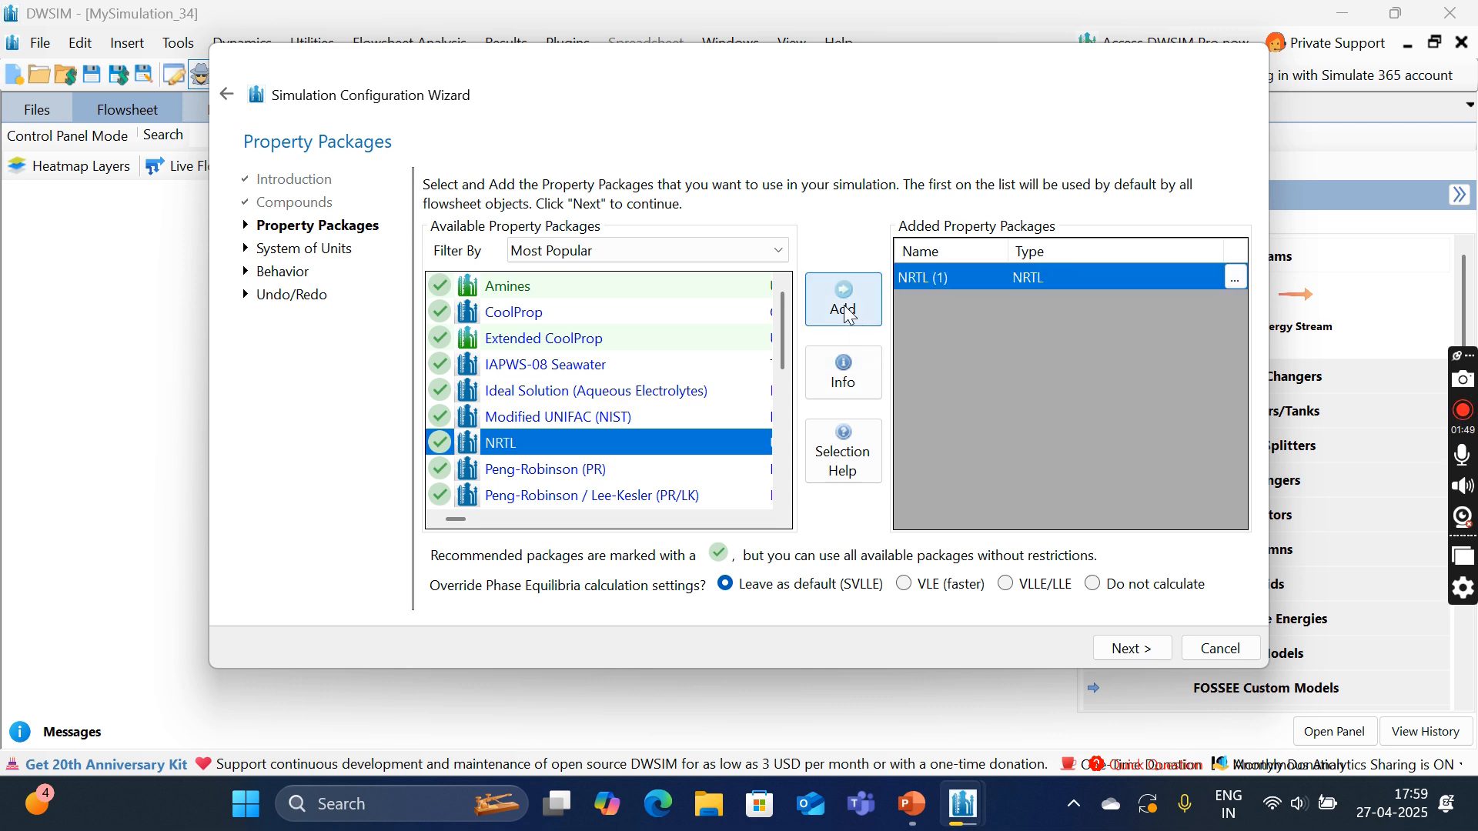
pyautogui.click(1132, 648)
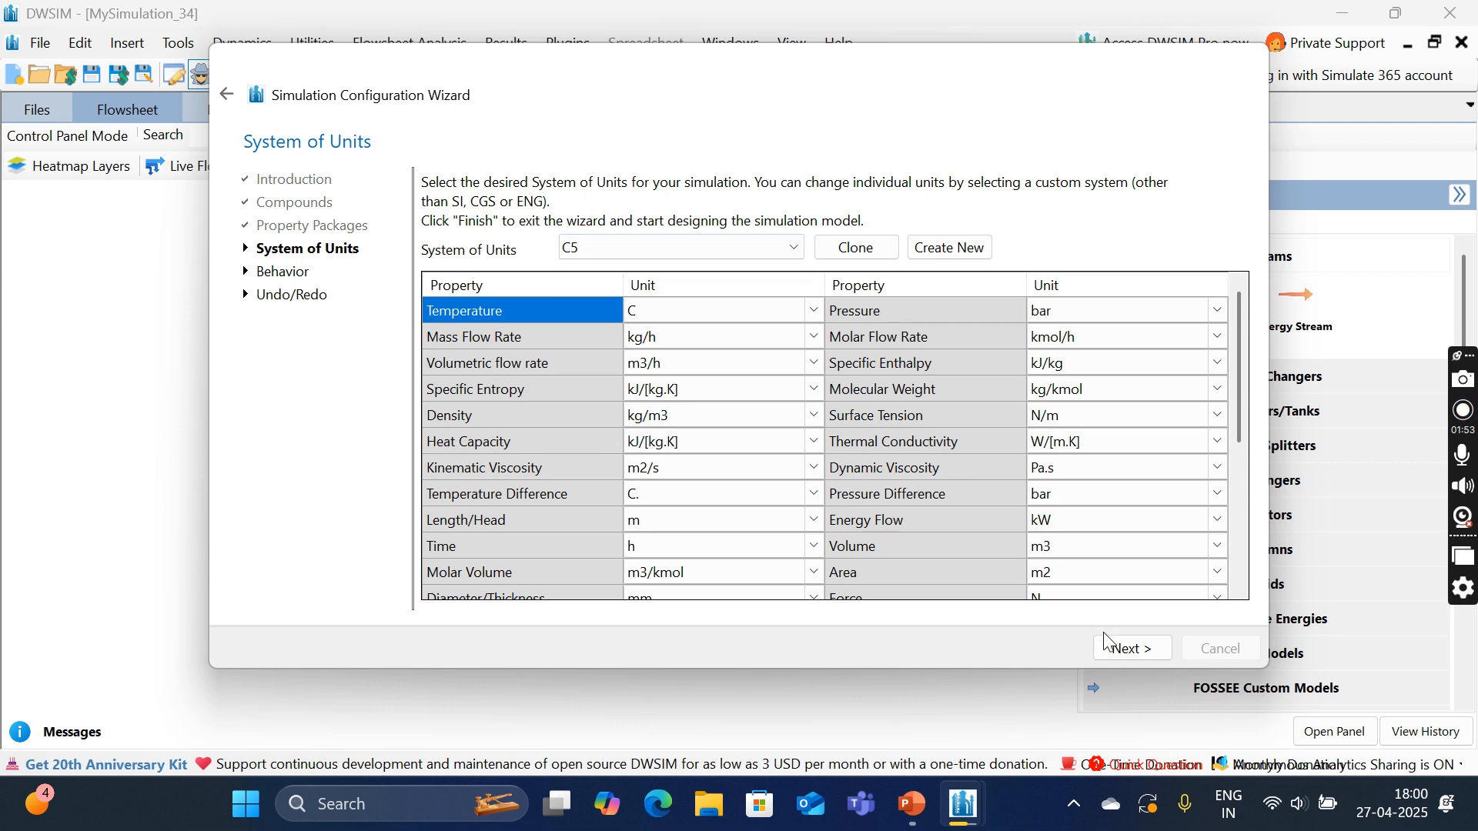
pyautogui.click(1132, 648)
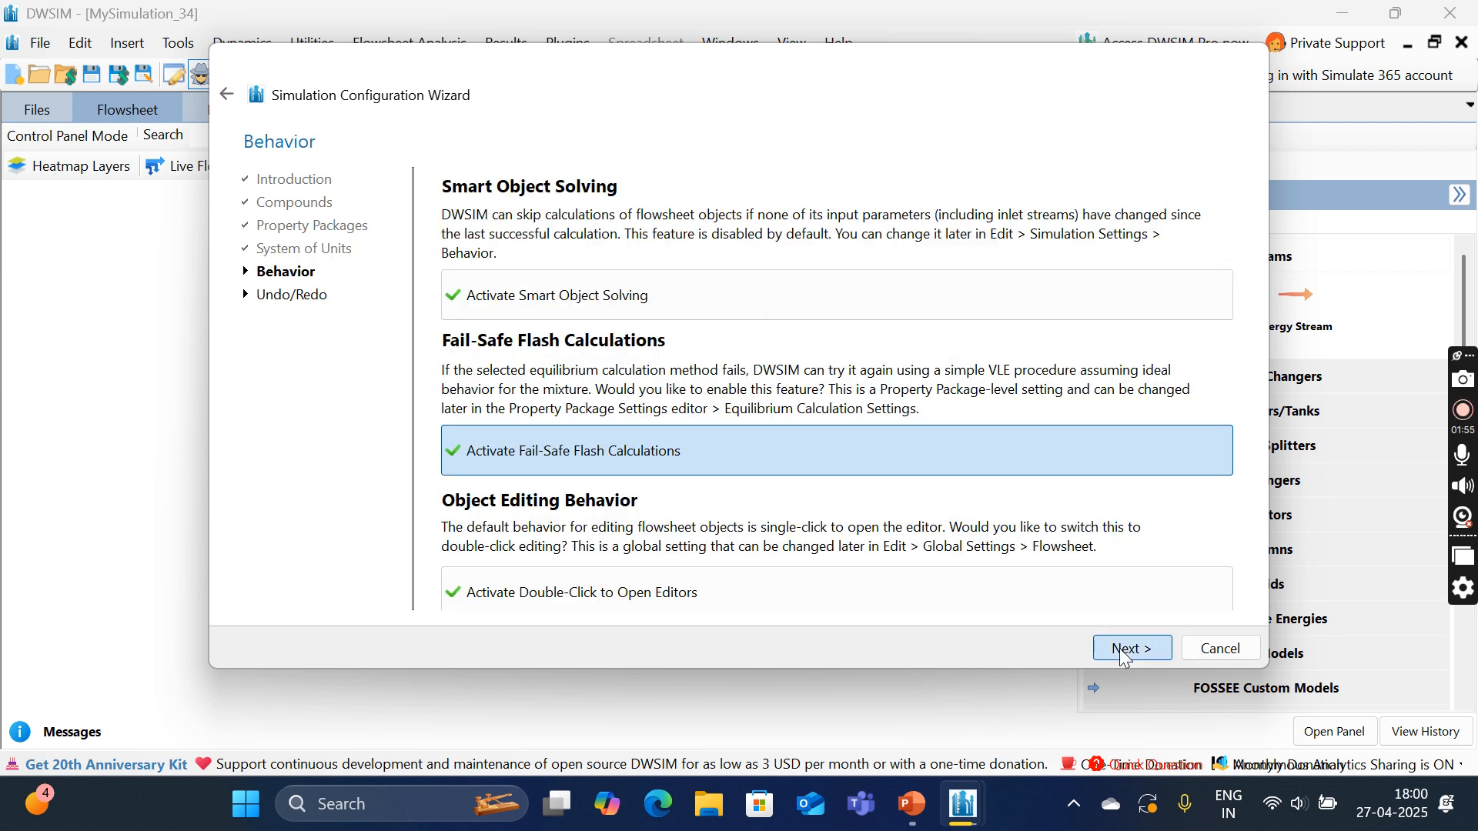
pyautogui.click(1132, 648)
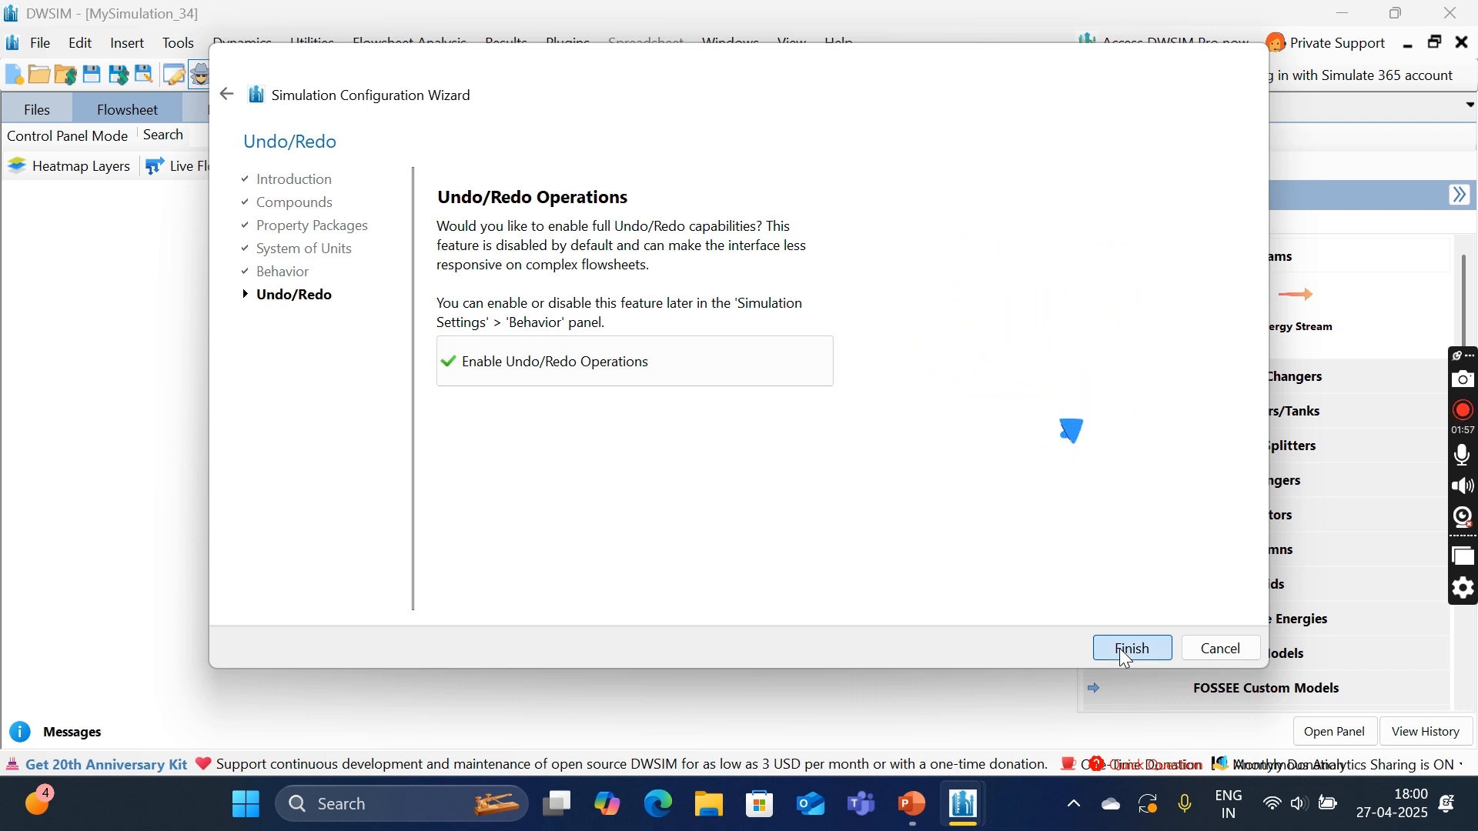
pyautogui.click(1133, 648)
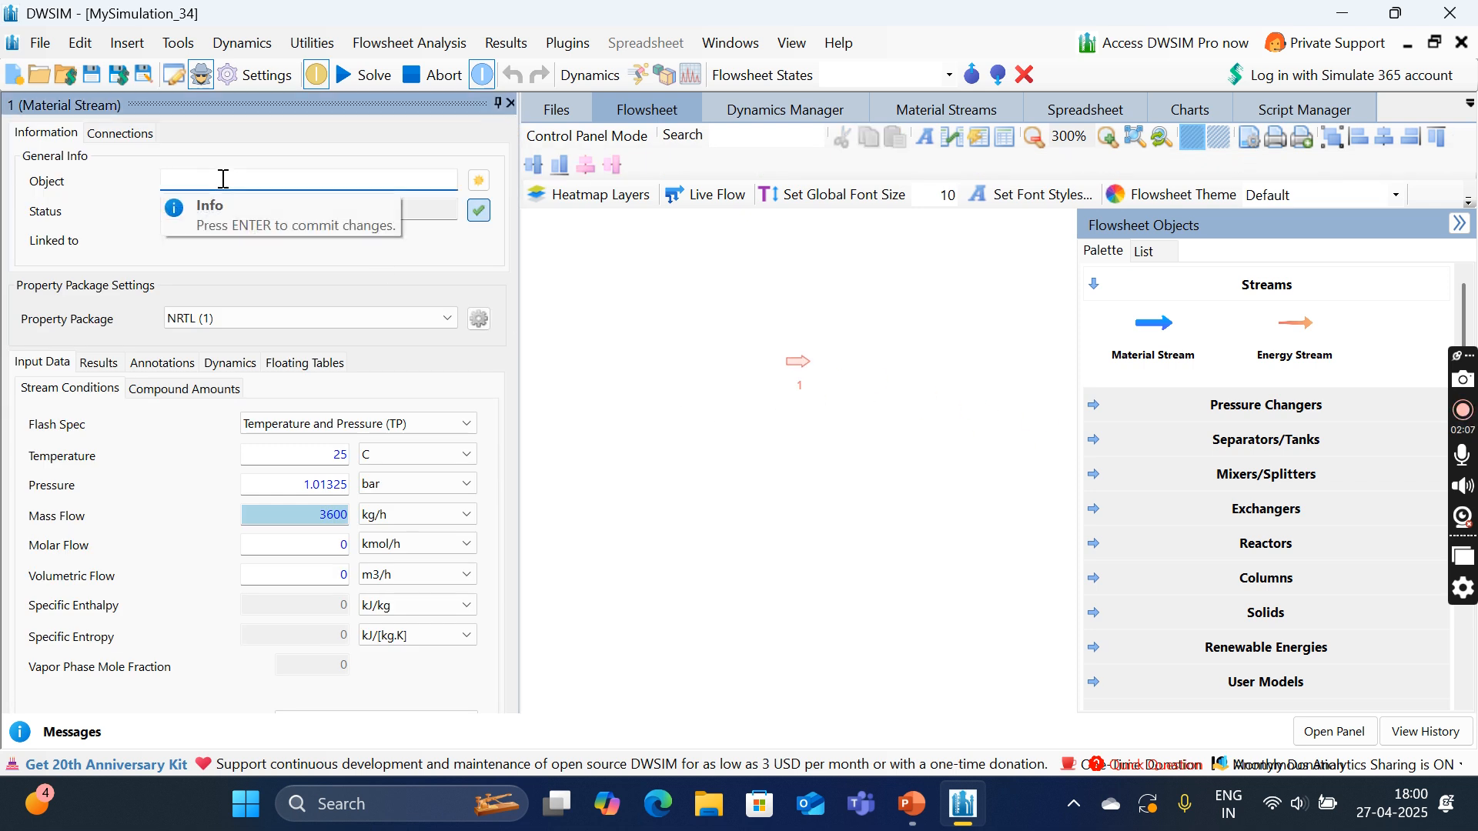
# Step: Rename the material stream to reactant_stream and set 1 bar pressure and 100 kg/h mass flow
pyautogui.write('reactant_stream')
pyautogui.click(295, 484)
pyautogui.write('1')
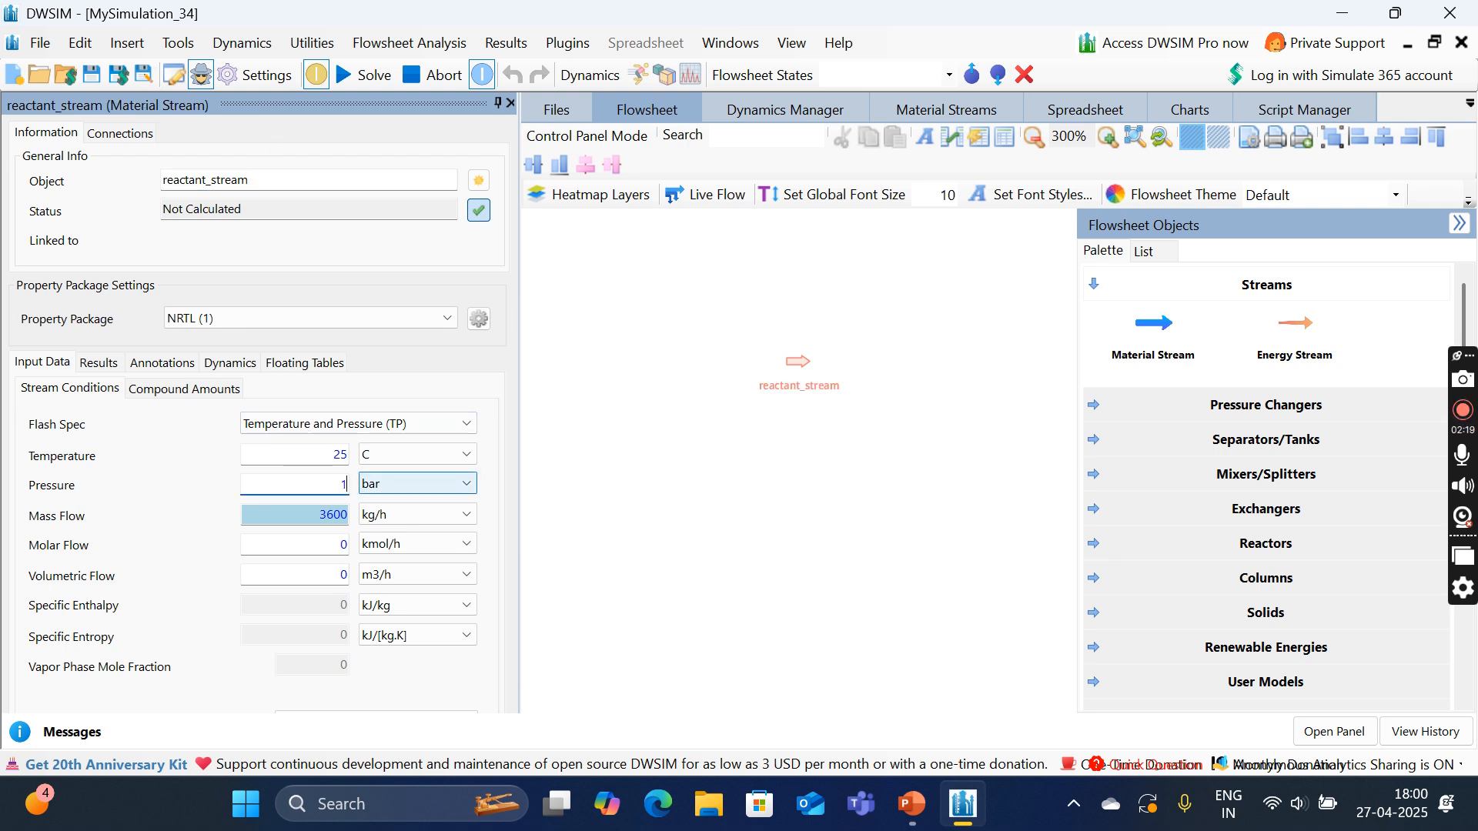
pyautogui.click(311, 515)
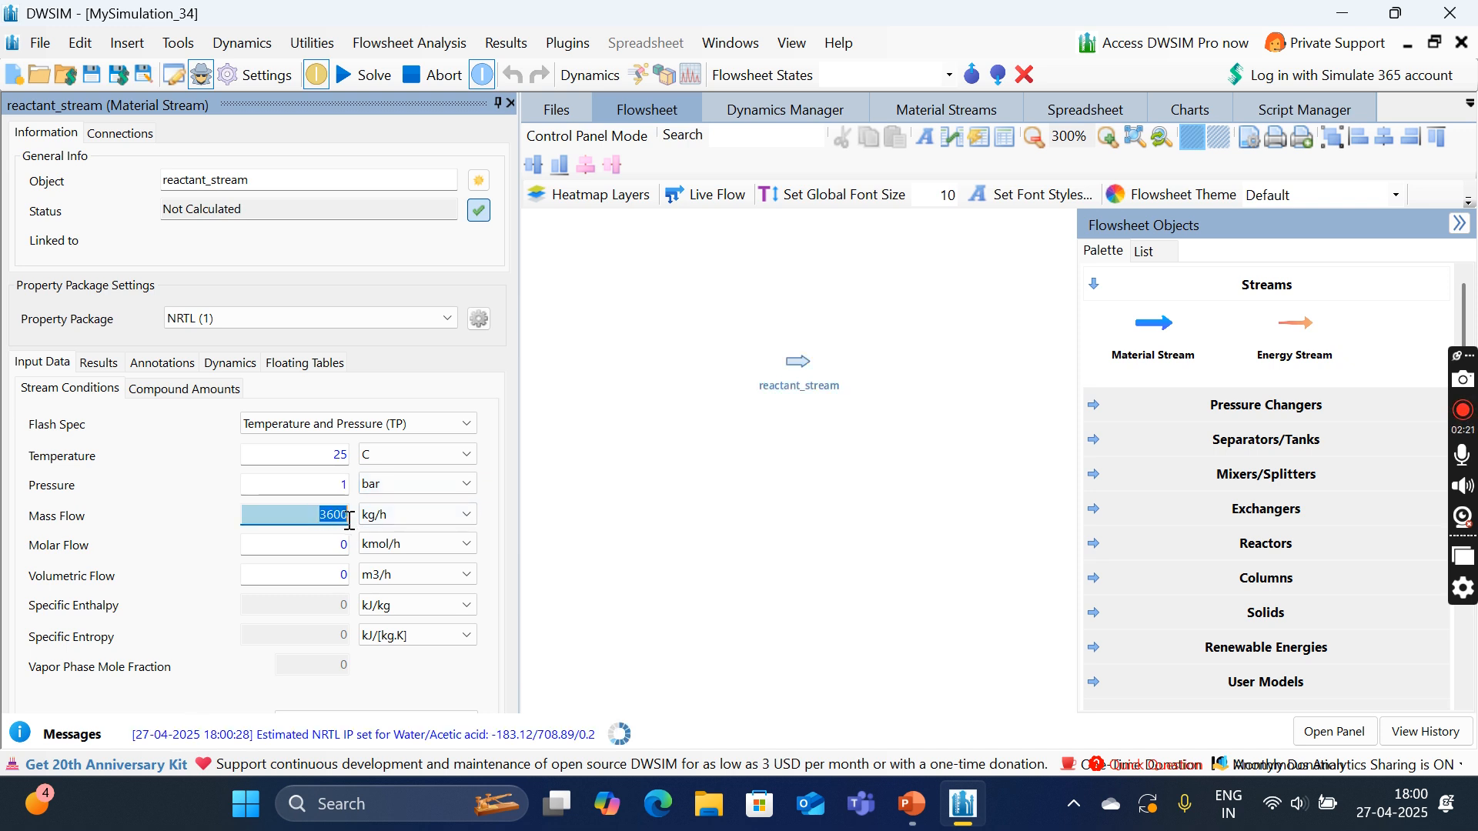
pyautogui.click(351, 74)
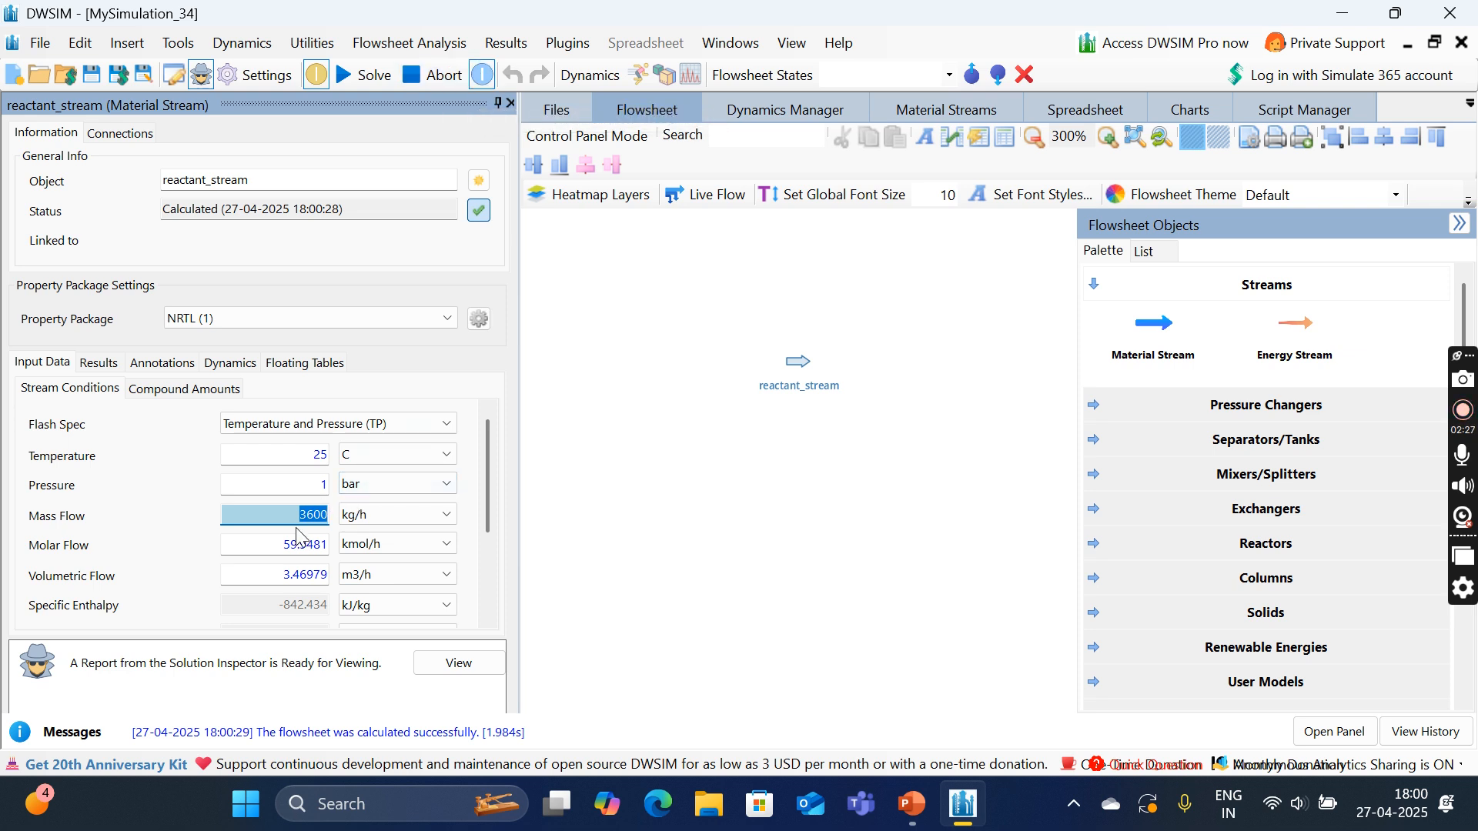
pyautogui.write('100')
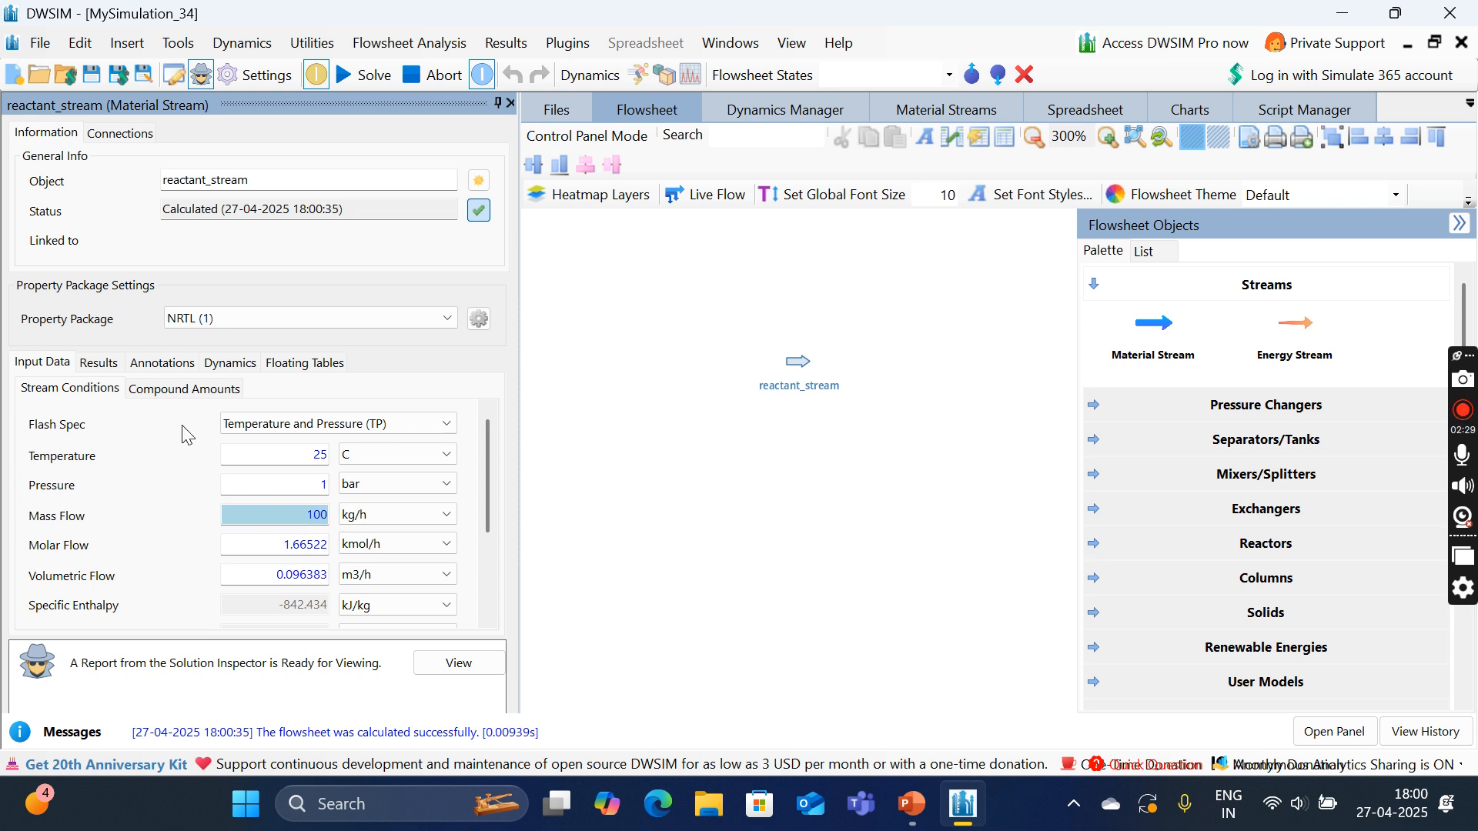
# Step: Enter compound amounts 1, 0, 1, normalize to 0.5 water and 0.5 anhydride, and accept
pyautogui.click(183, 388)
pyautogui.write('1')
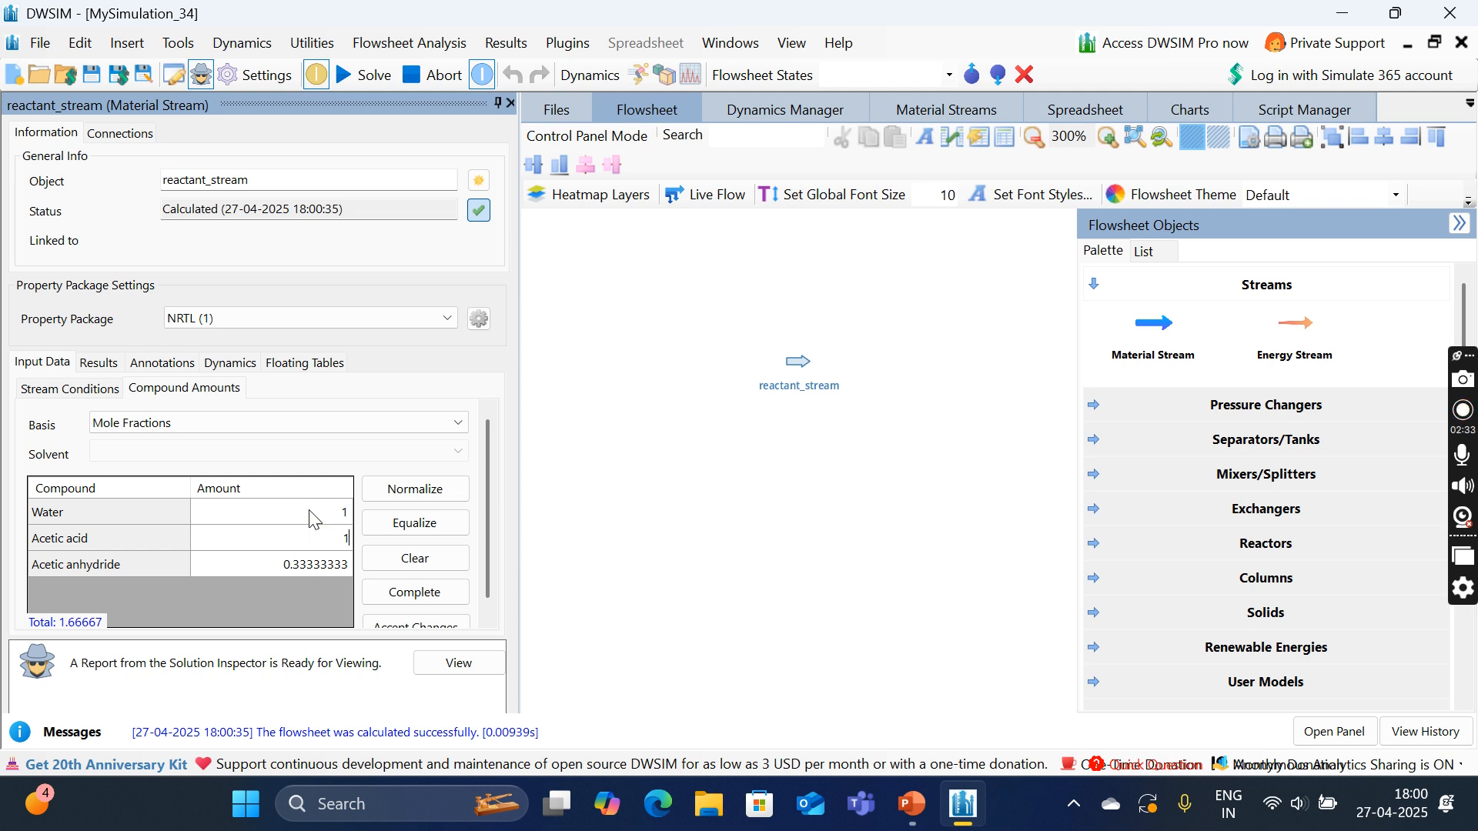
pyautogui.click(269, 564)
pyautogui.write('1')
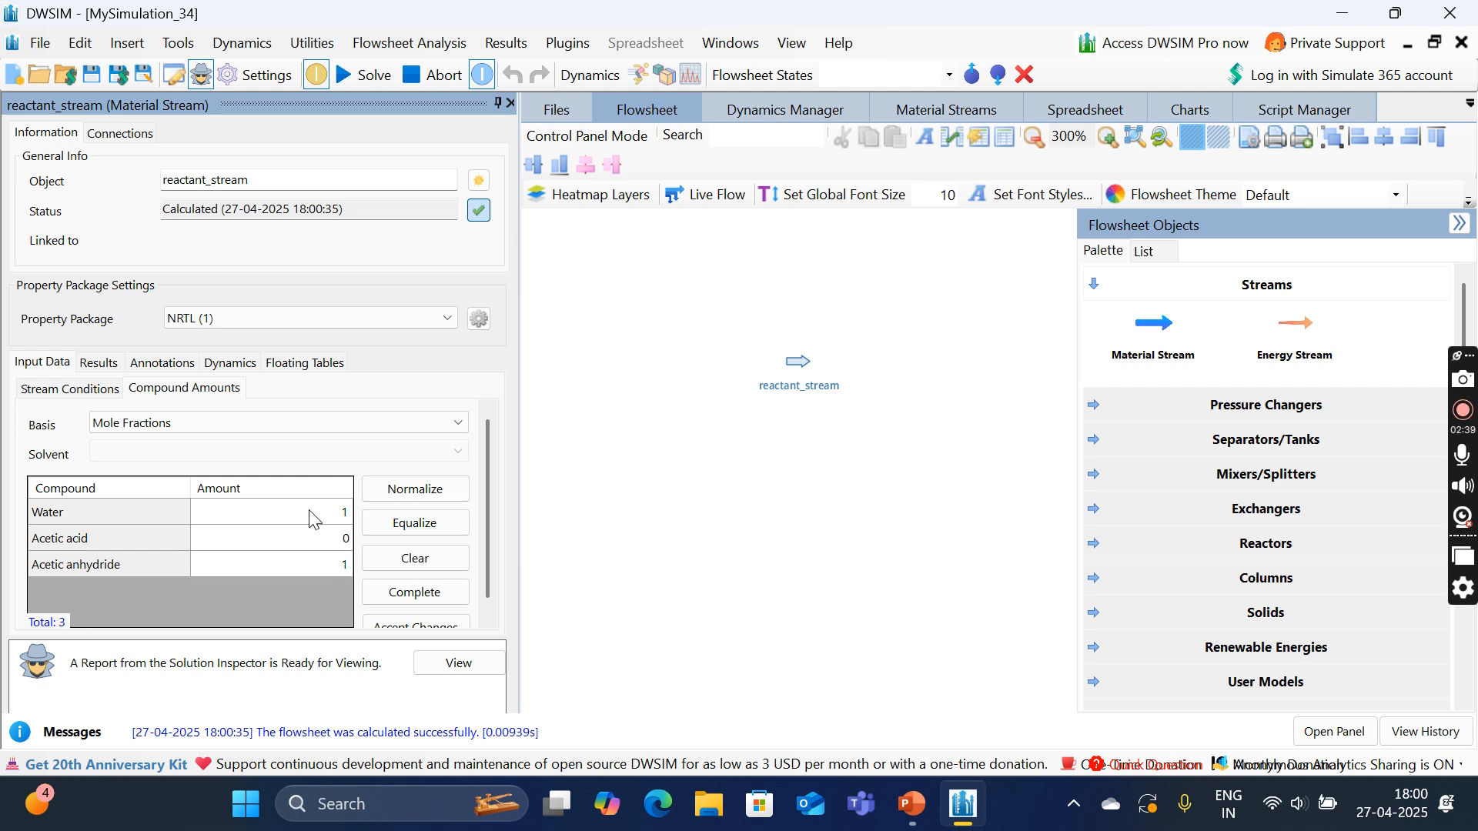
pyautogui.click(415, 489)
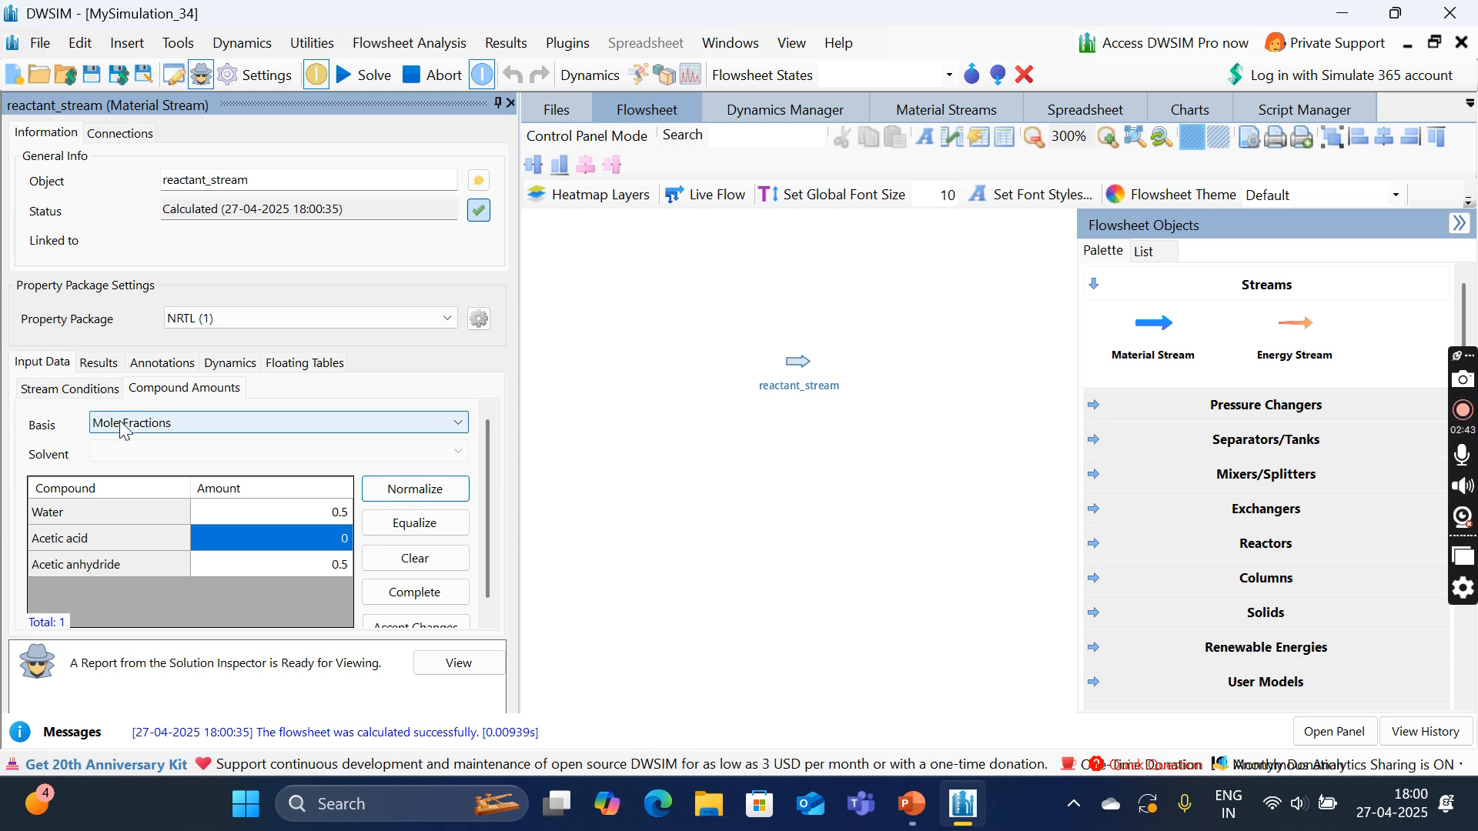
pyautogui.moveTo(284, 528)
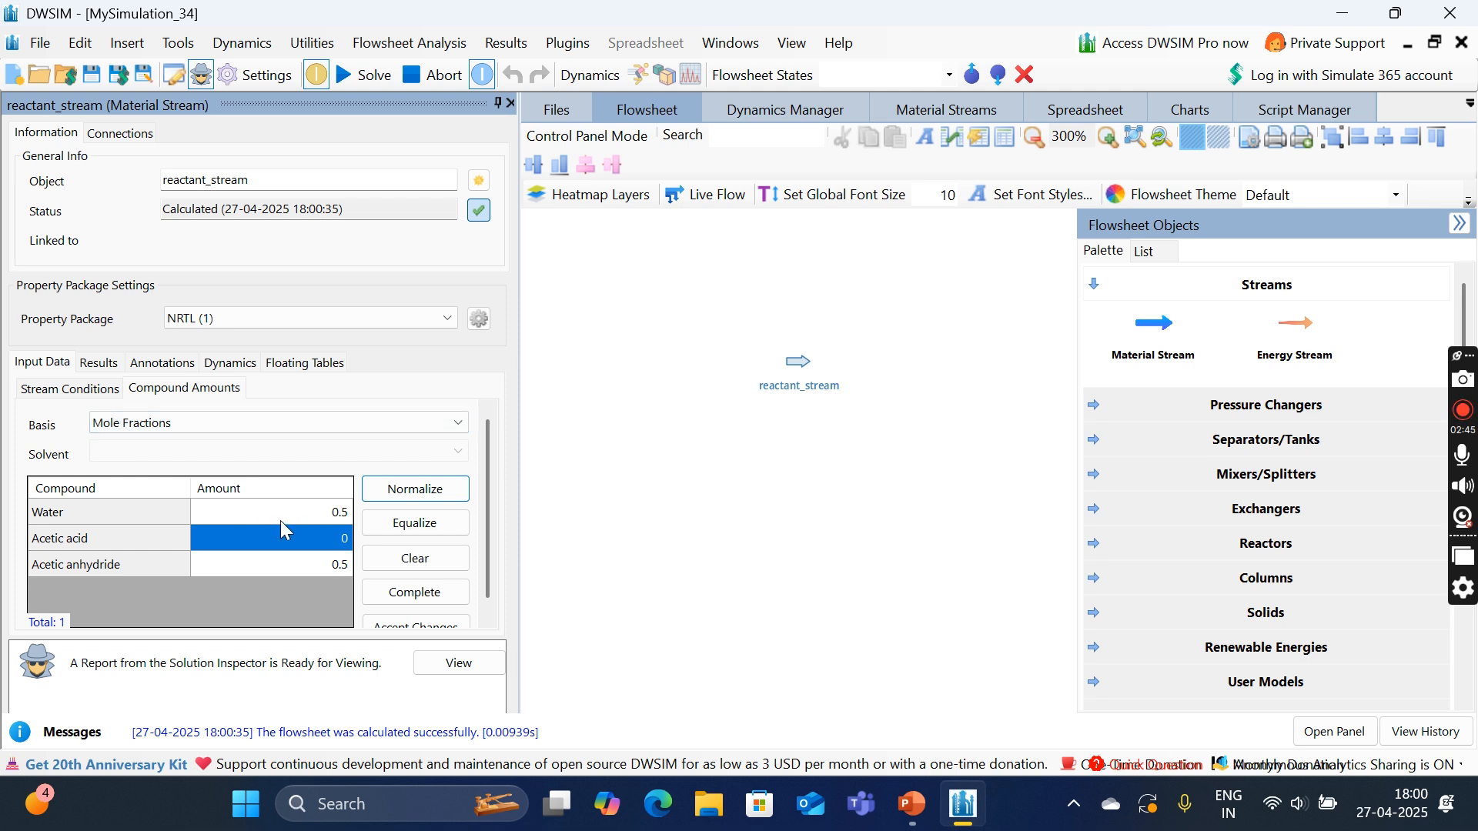
pyautogui.write('2')
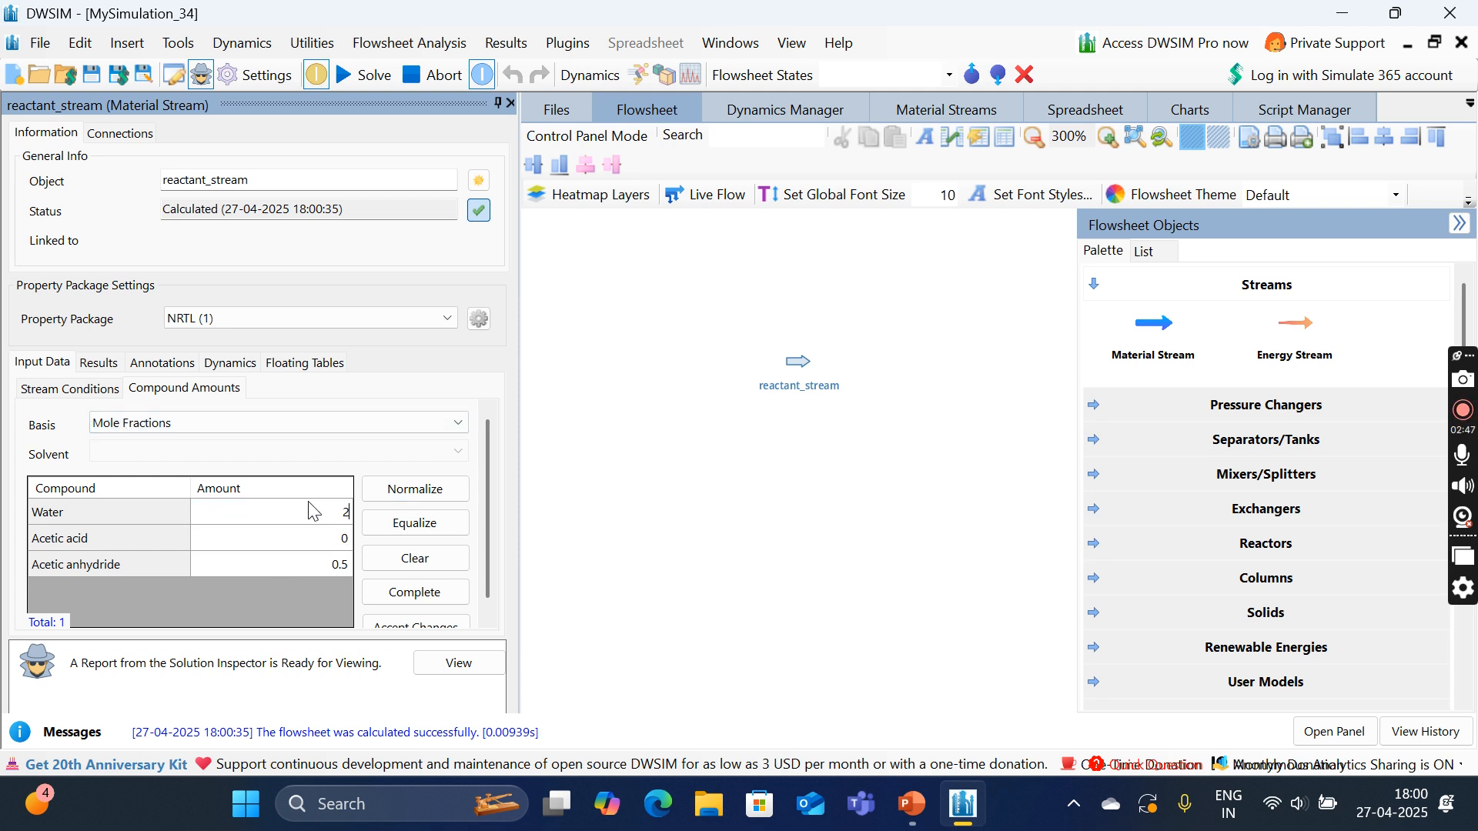
pyautogui.click(414, 489)
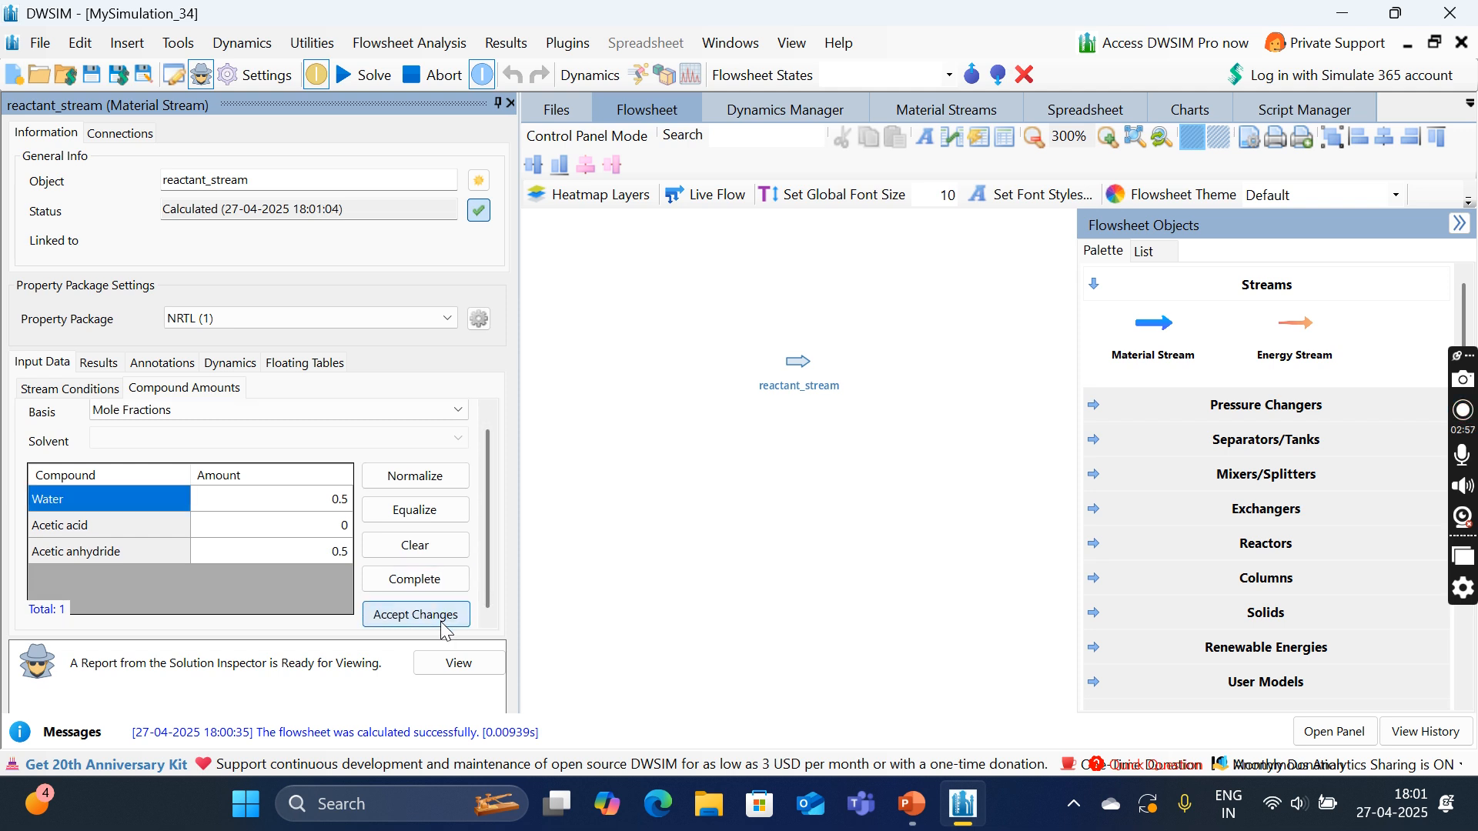
pyautogui.click(415, 614)
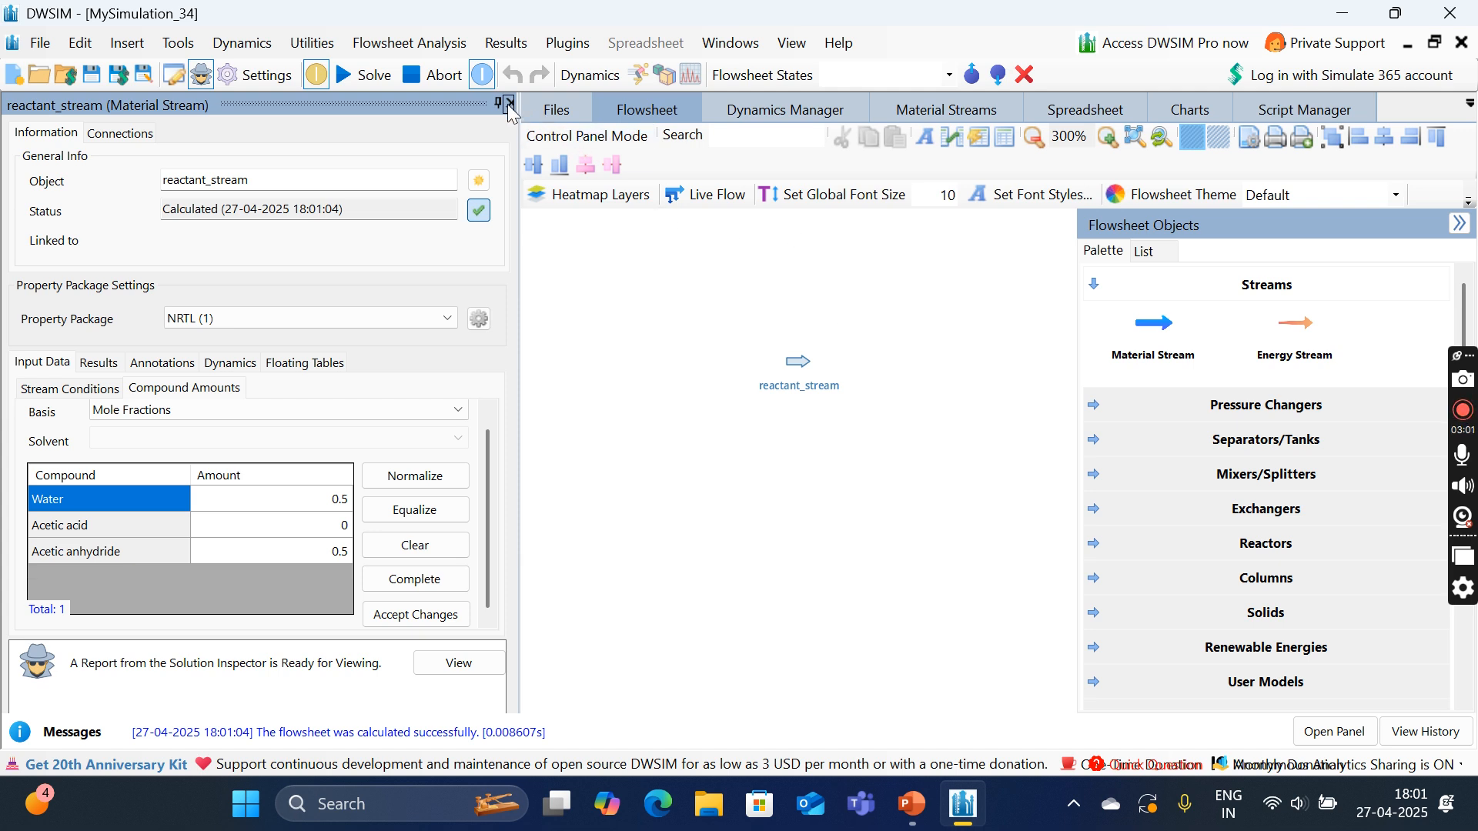
# Step: Place a CSTR fed by reactant_stream with energy stream E1 and outlet named products
pyautogui.click(504, 103)
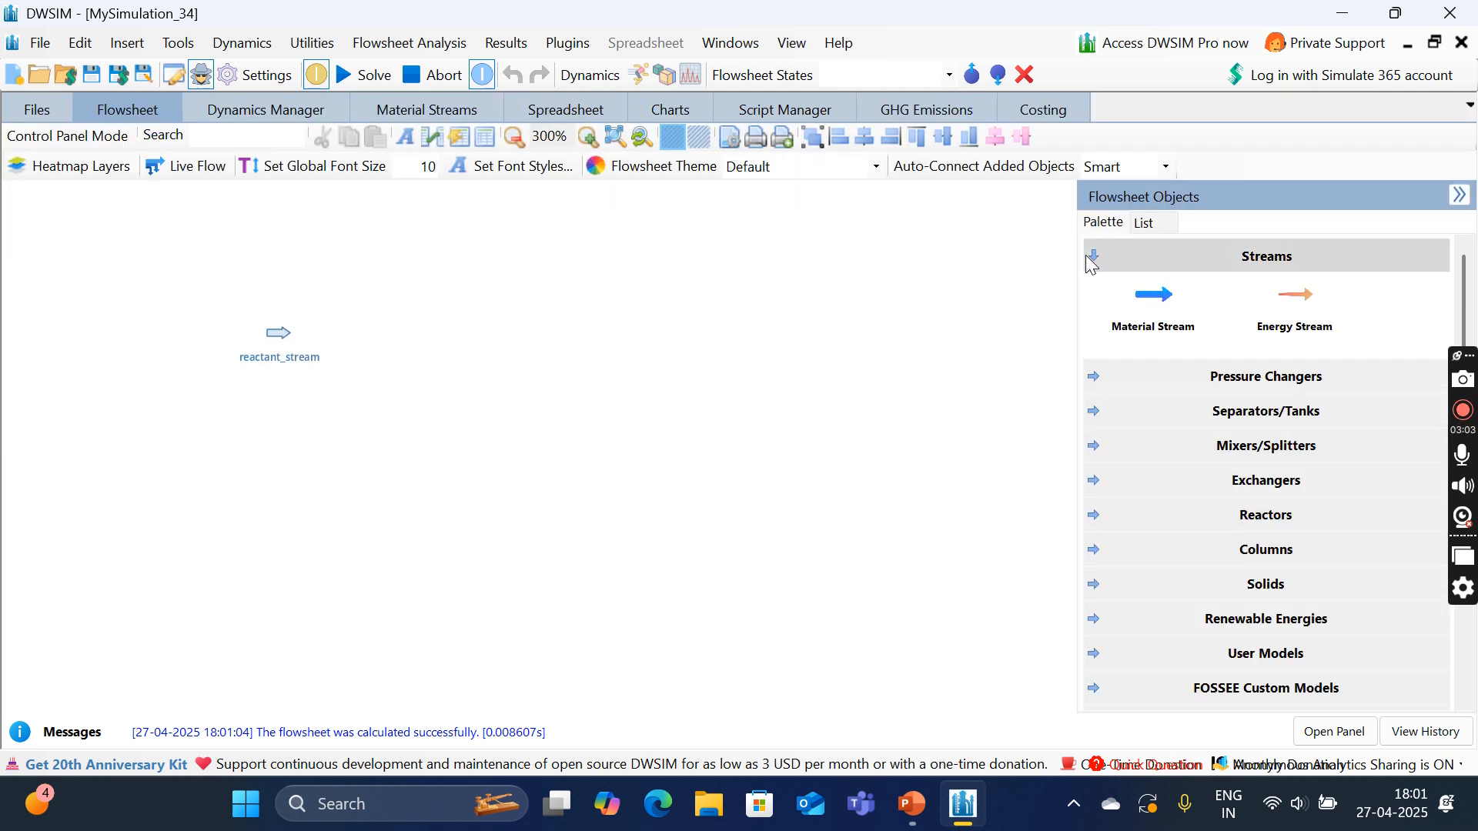
pyautogui.click(1092, 256)
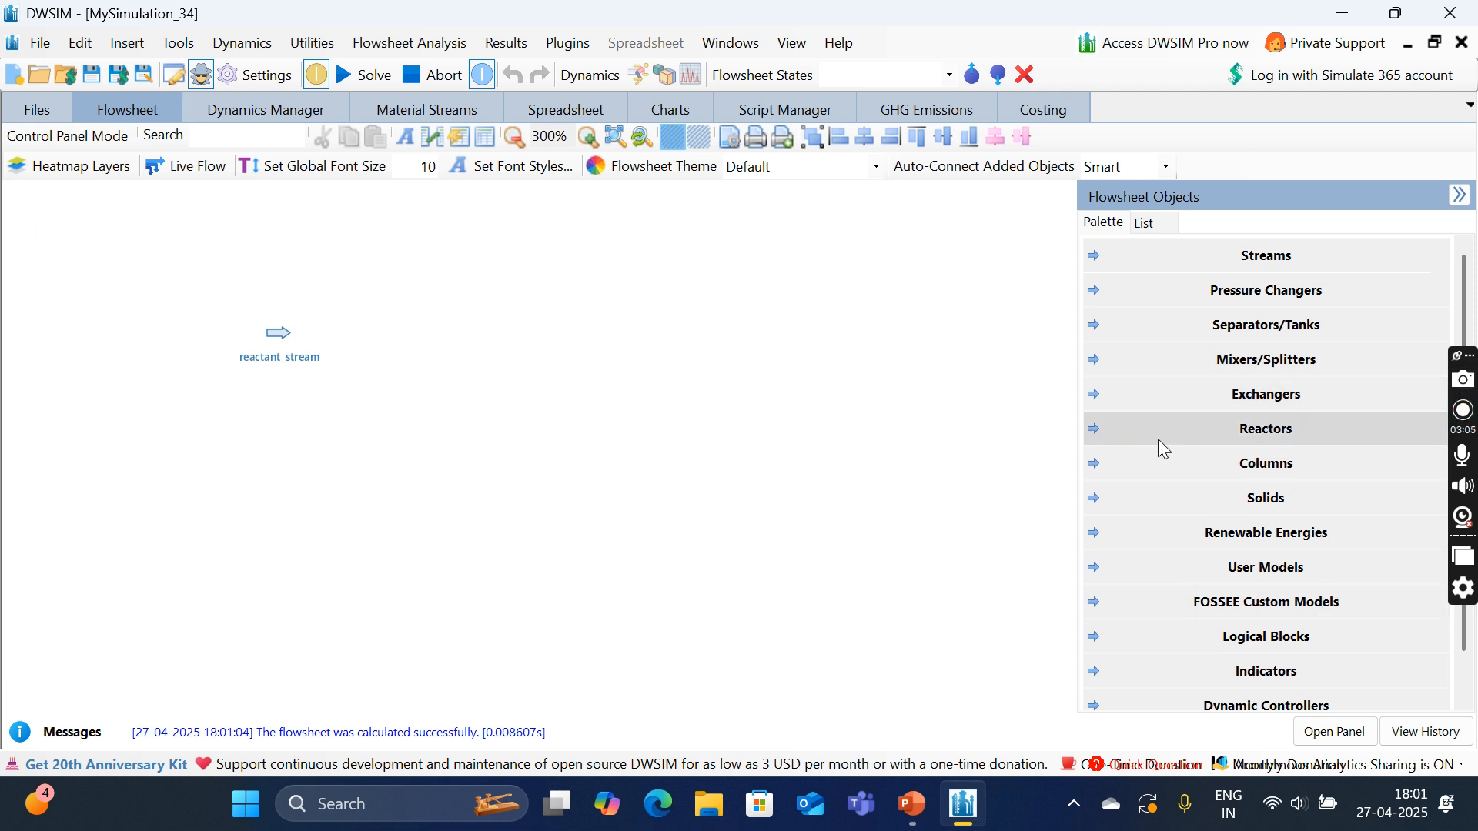
pyautogui.click(1265, 429)
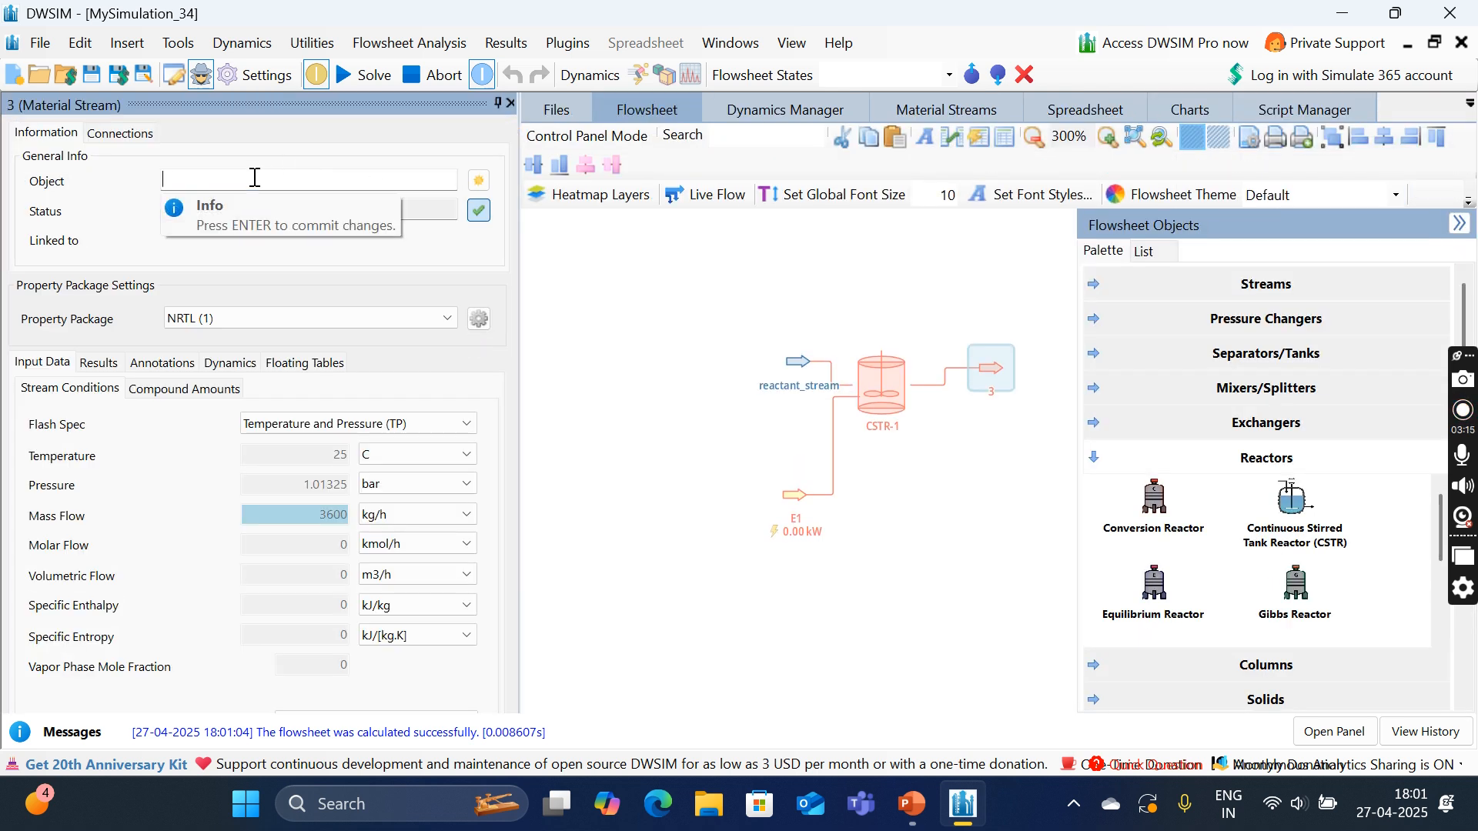
pyautogui.write('products')
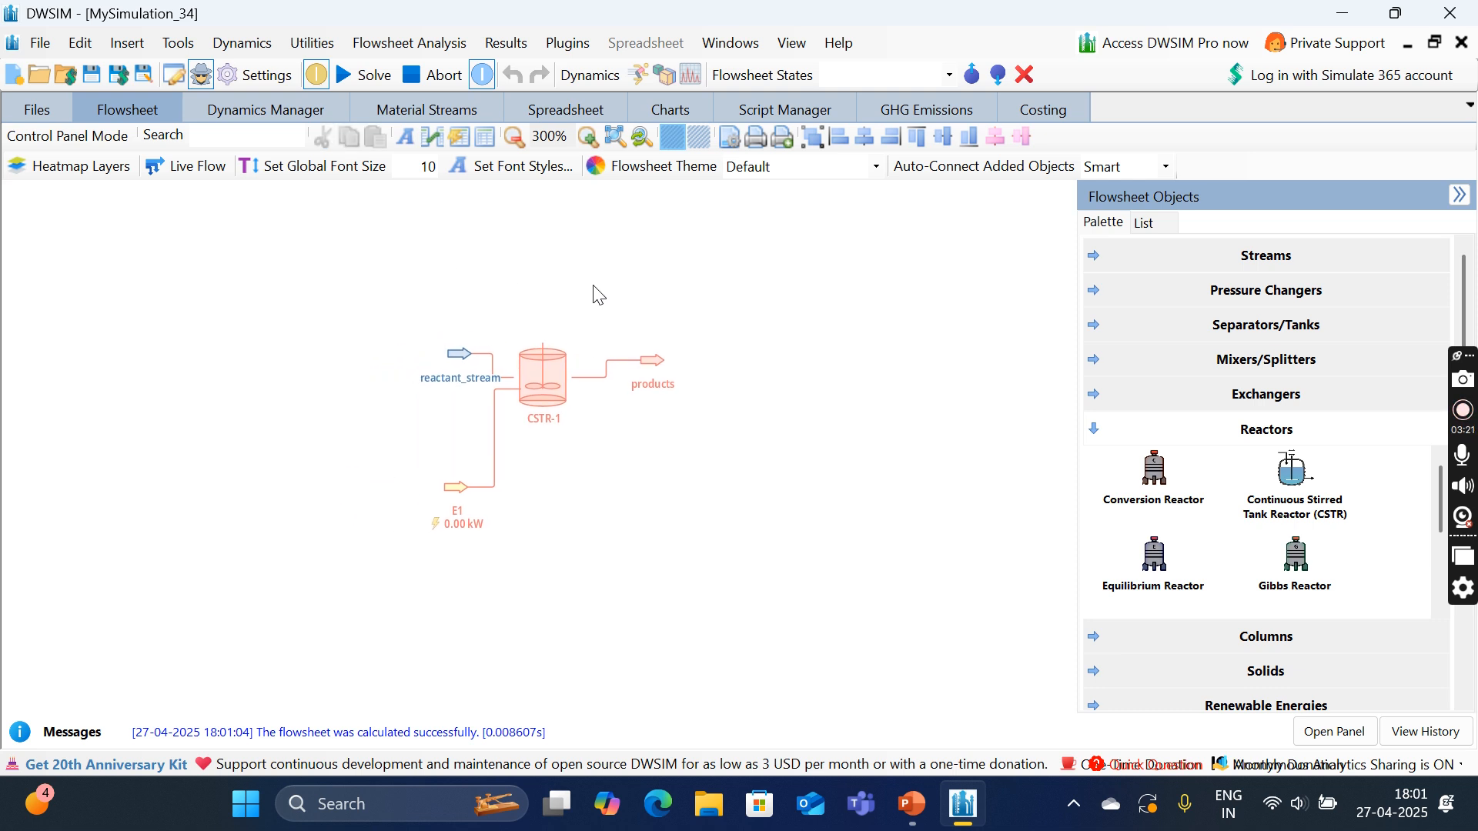
pyautogui.moveTo(286, 127)
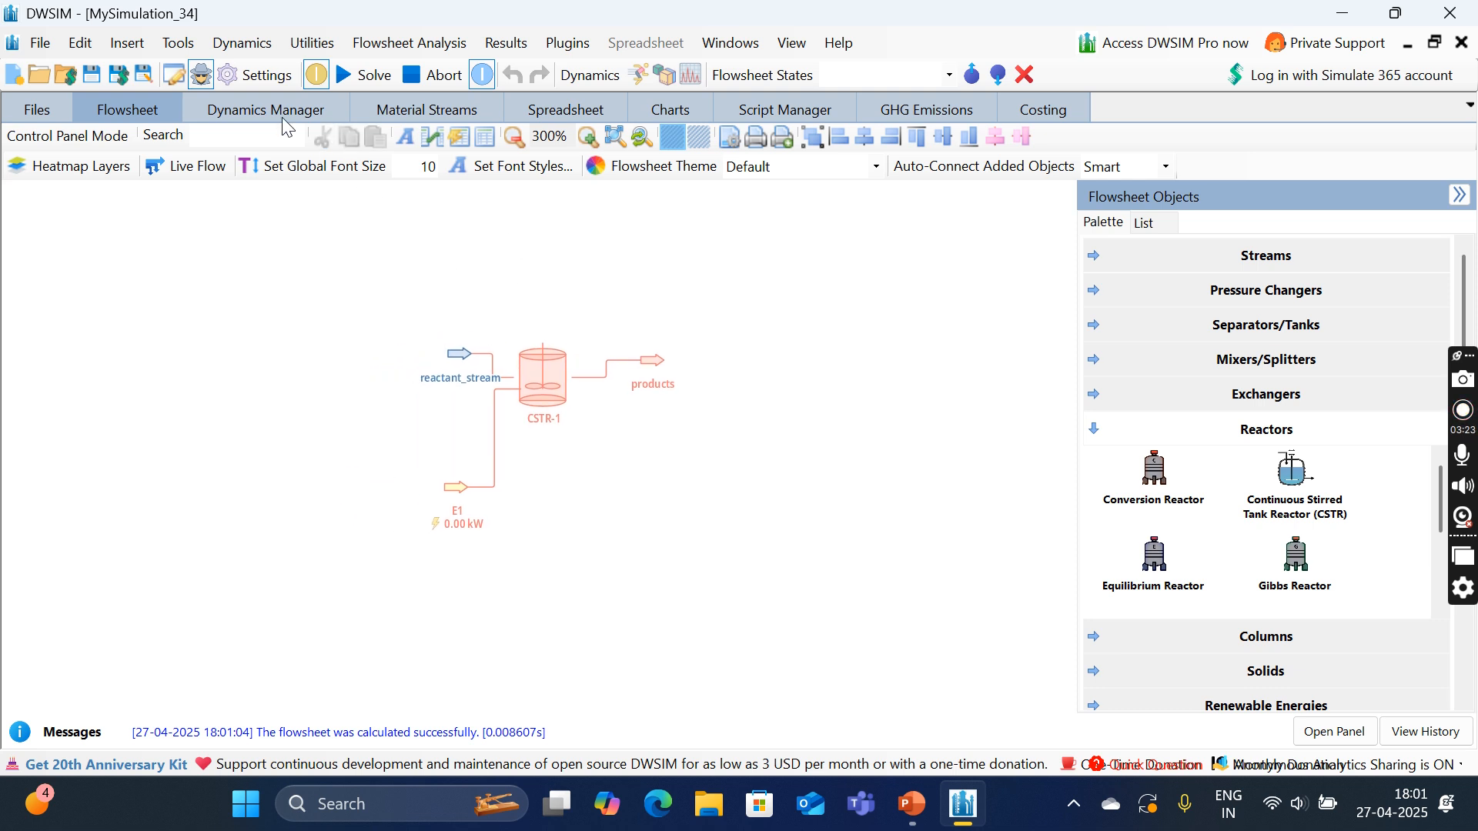
pyautogui.click(266, 75)
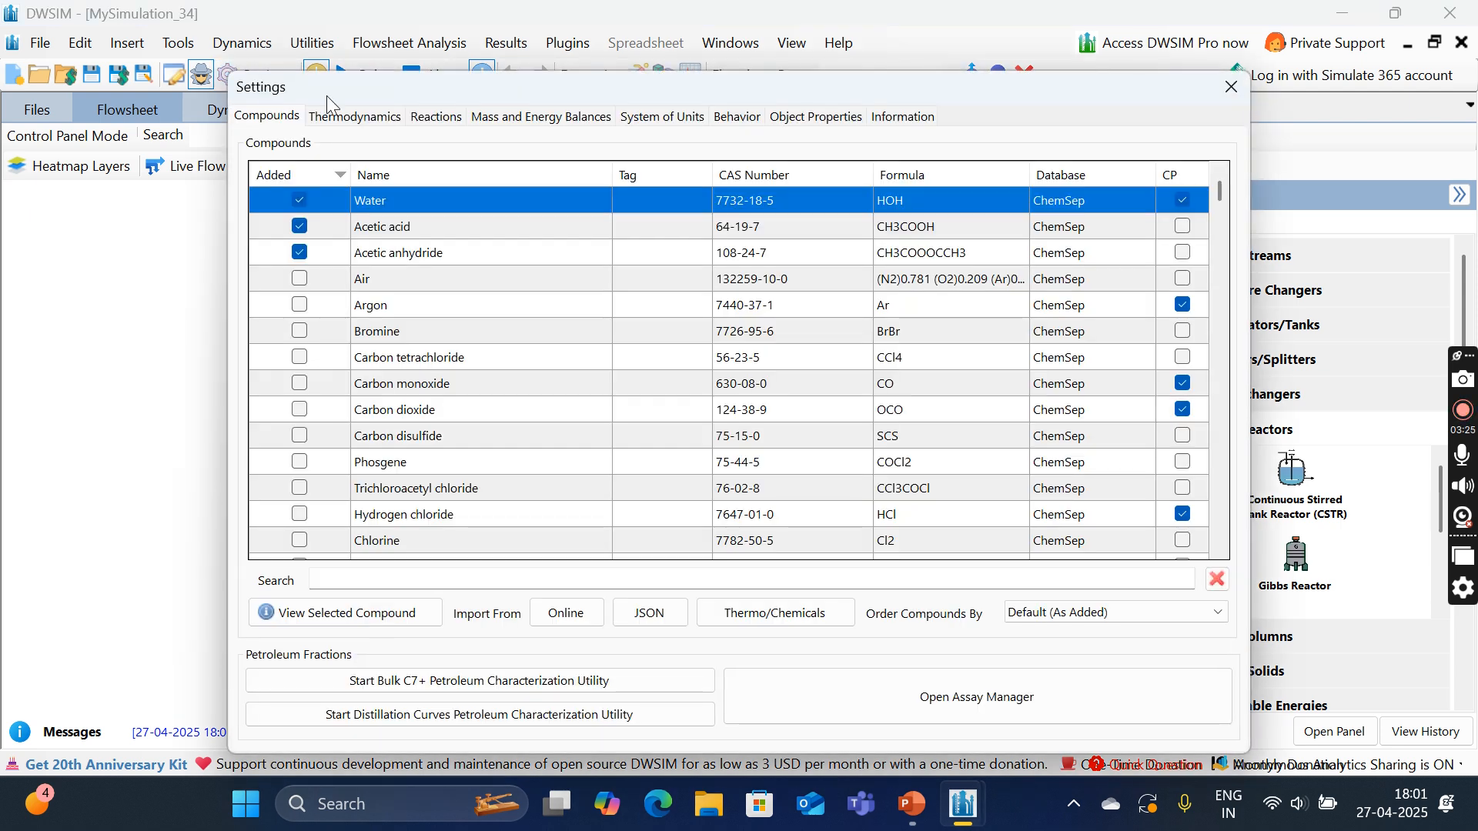
pyautogui.click(435, 116)
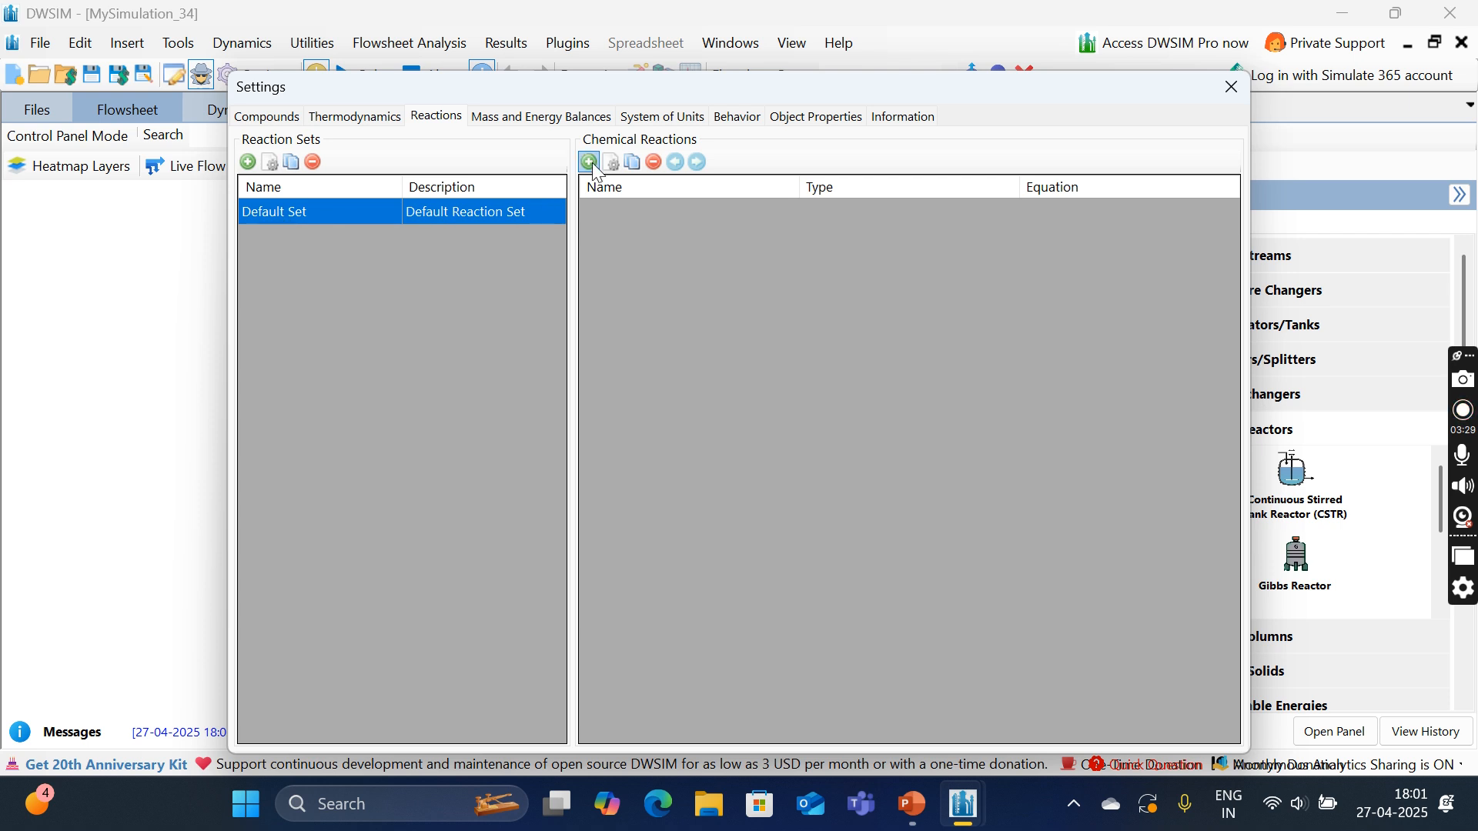
pyautogui.click(589, 162)
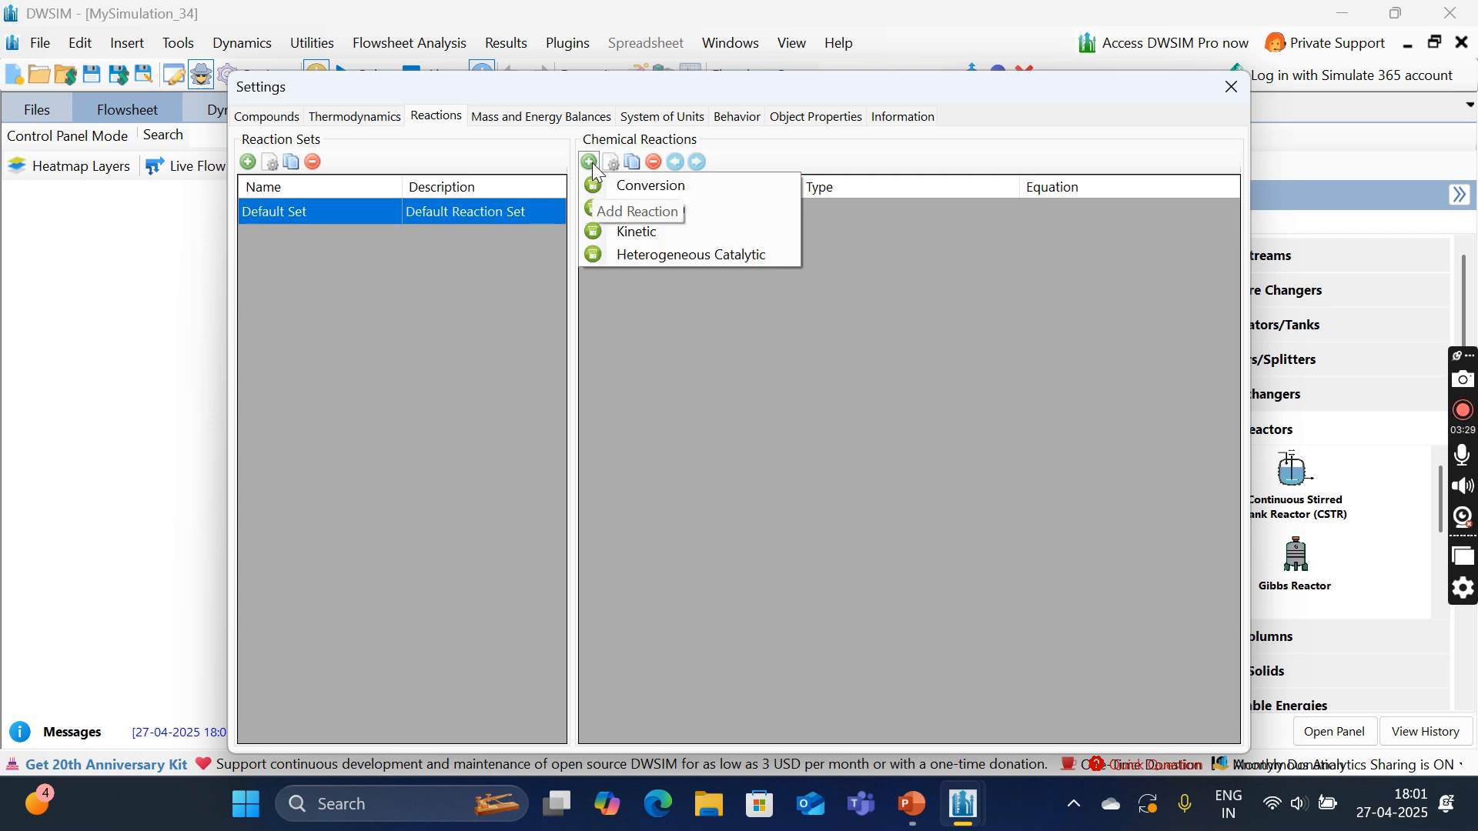
pyautogui.moveTo(616, 200)
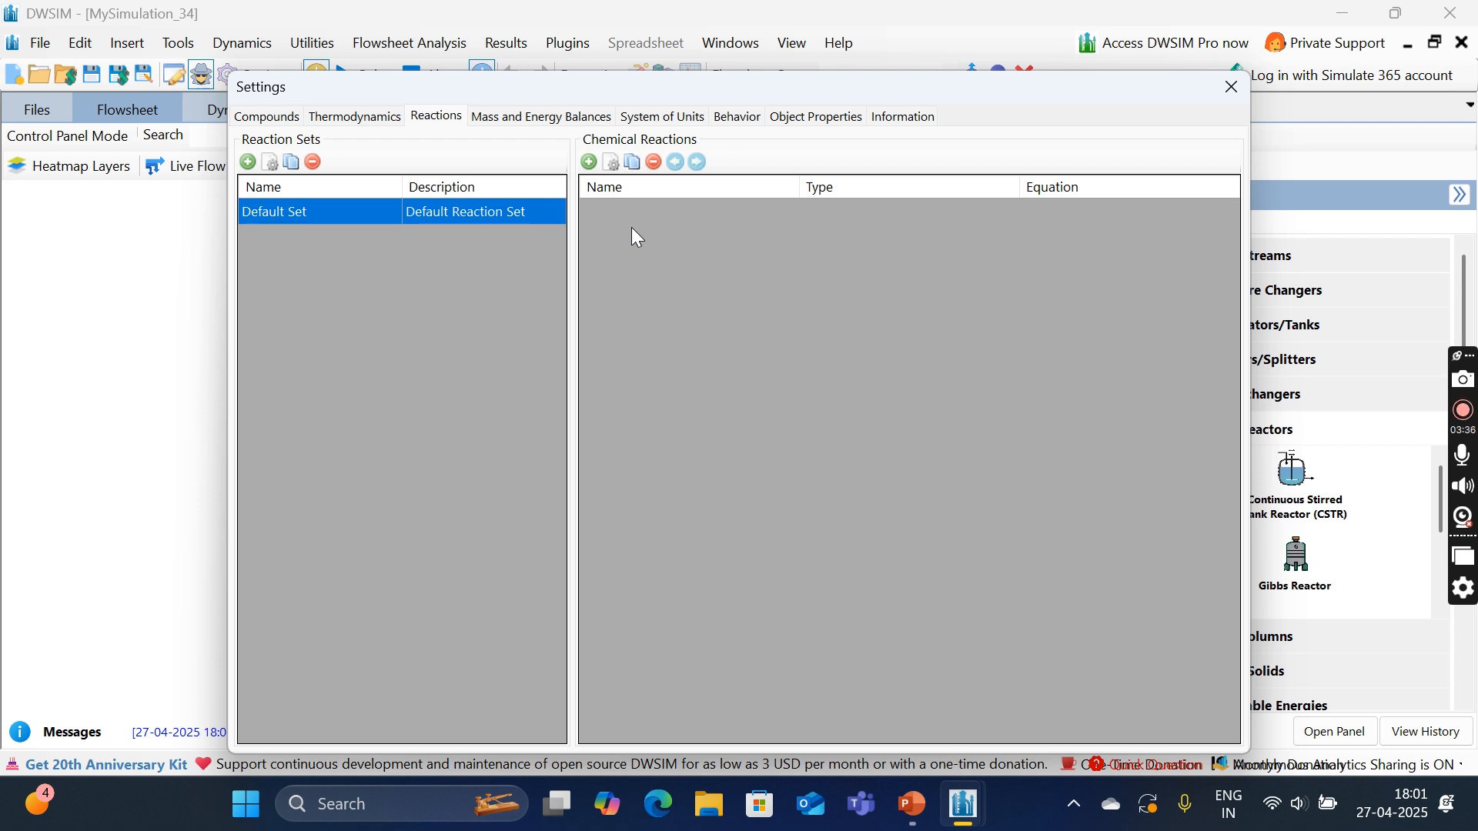
# Step: Create kinetic reaction 'Hydrolysis of acetic anhydride', described 'Production of acetic acid', including water and acetic acid
pyautogui.click(588, 161)
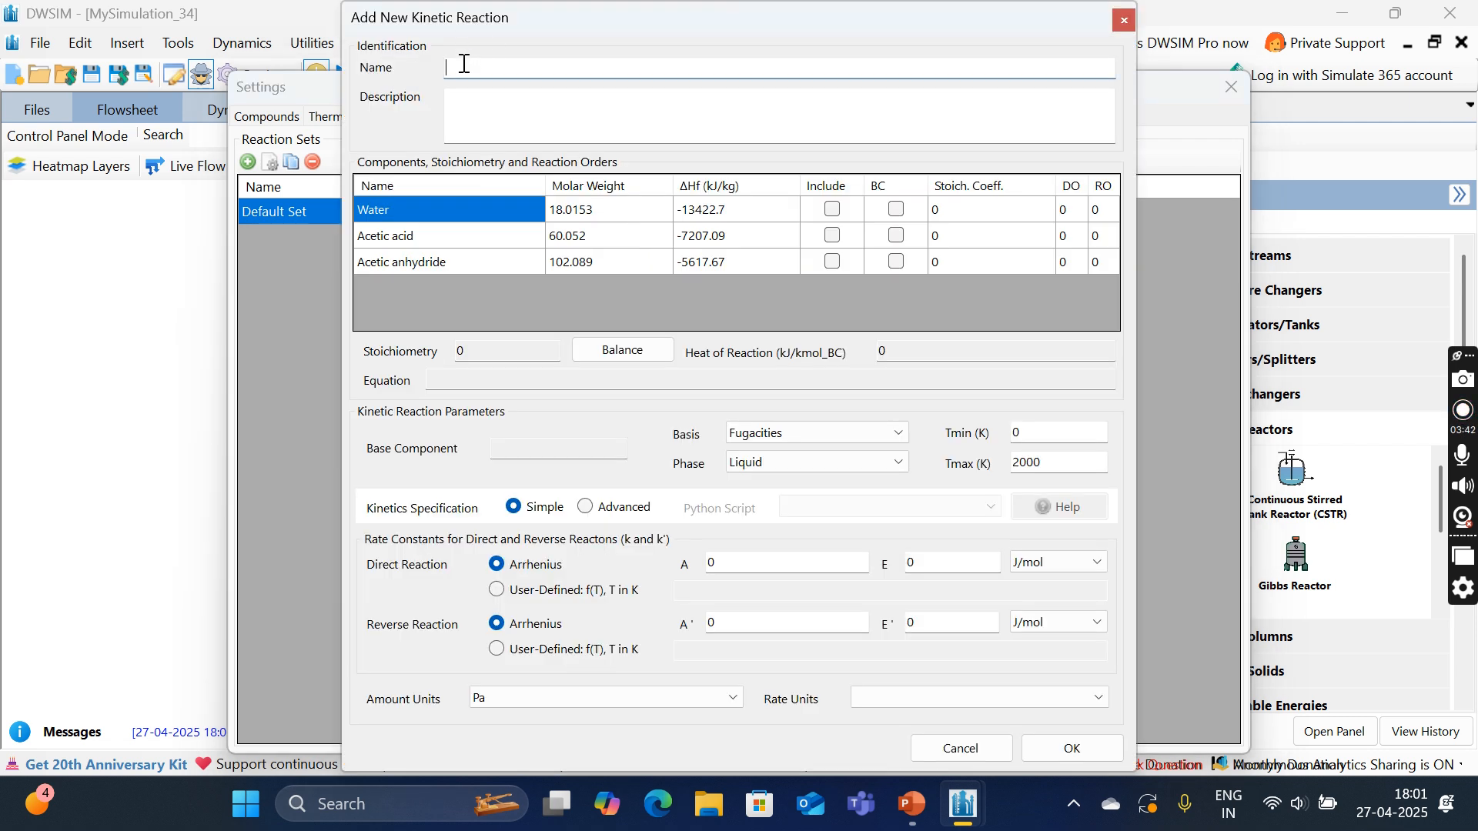
pyautogui.write('Hydrolysis of')
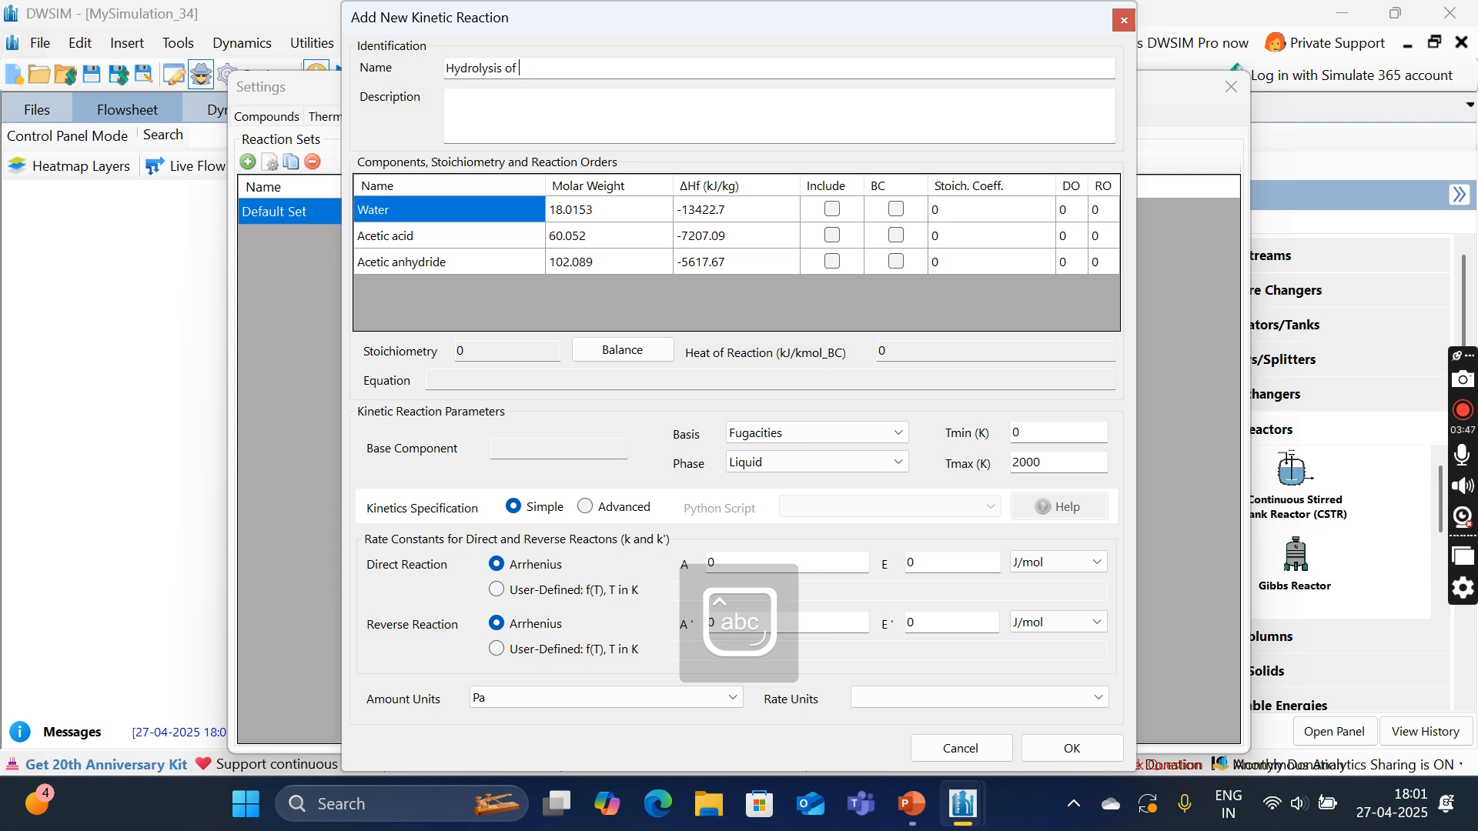
pyautogui.write('acetic anhydride')
pyautogui.click(779, 115)
pyautogui.write('P')
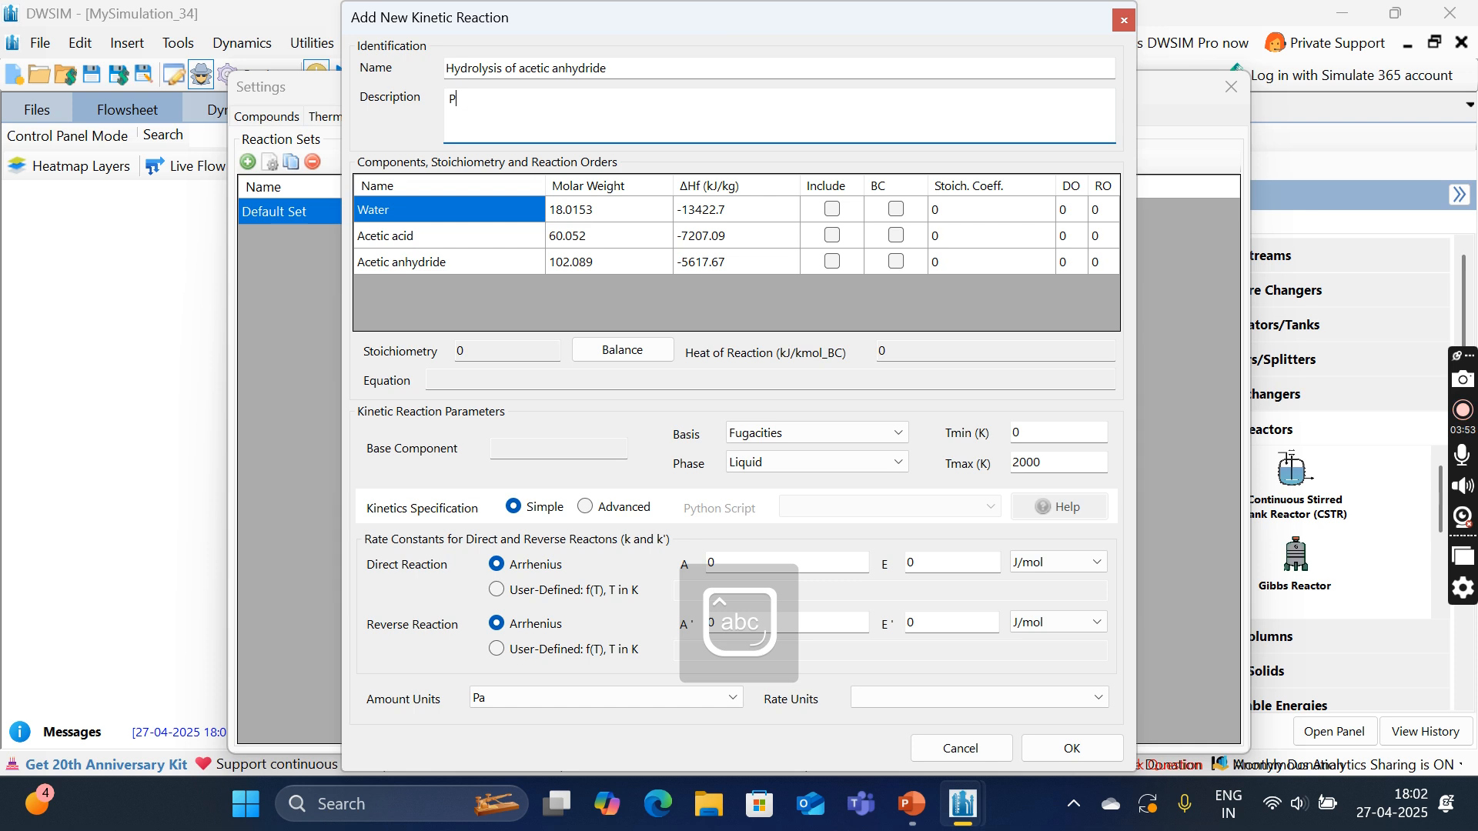
pyautogui.write('roduction of acetic ac')
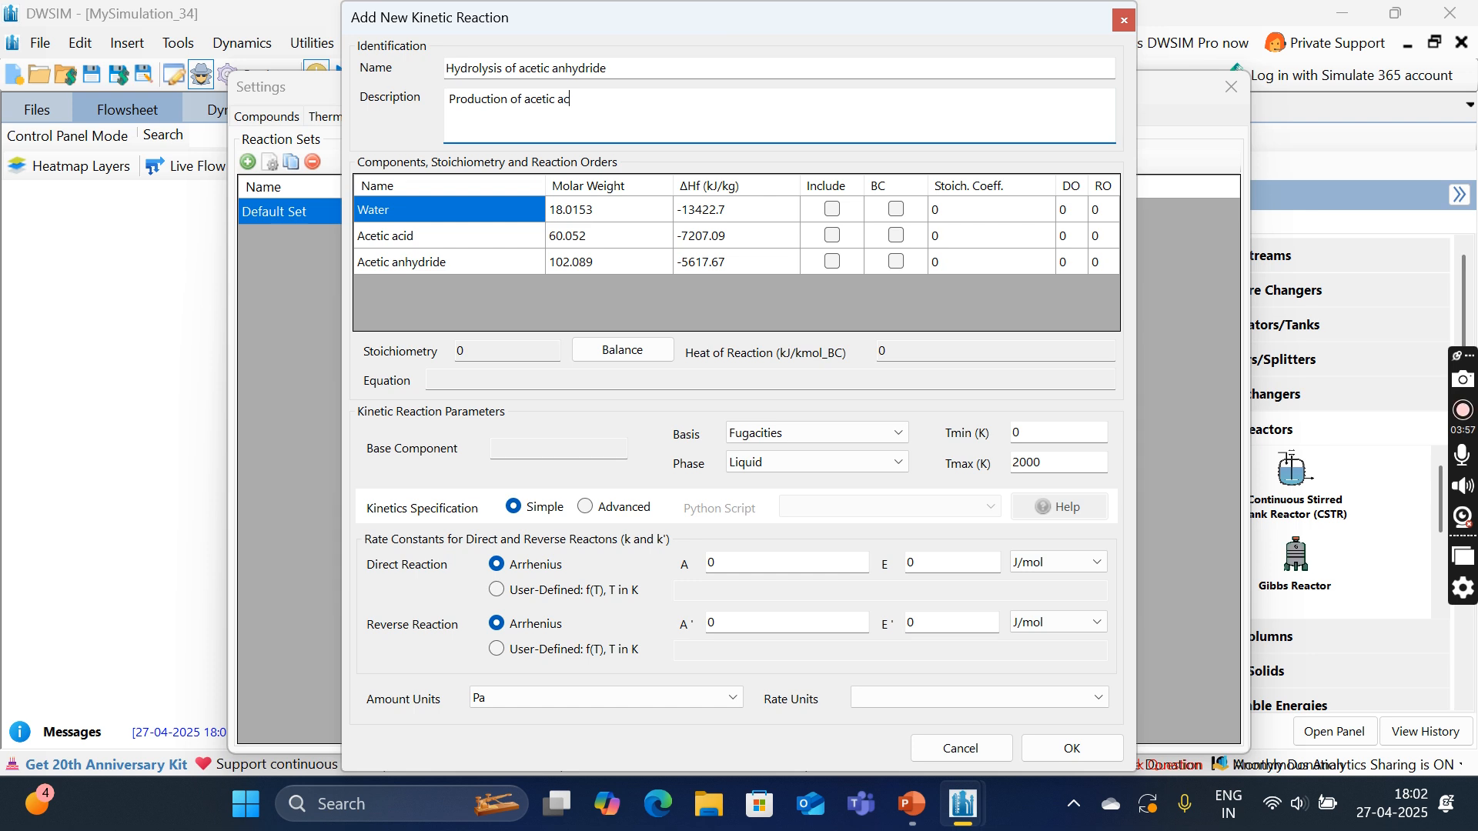
pyautogui.write('id')
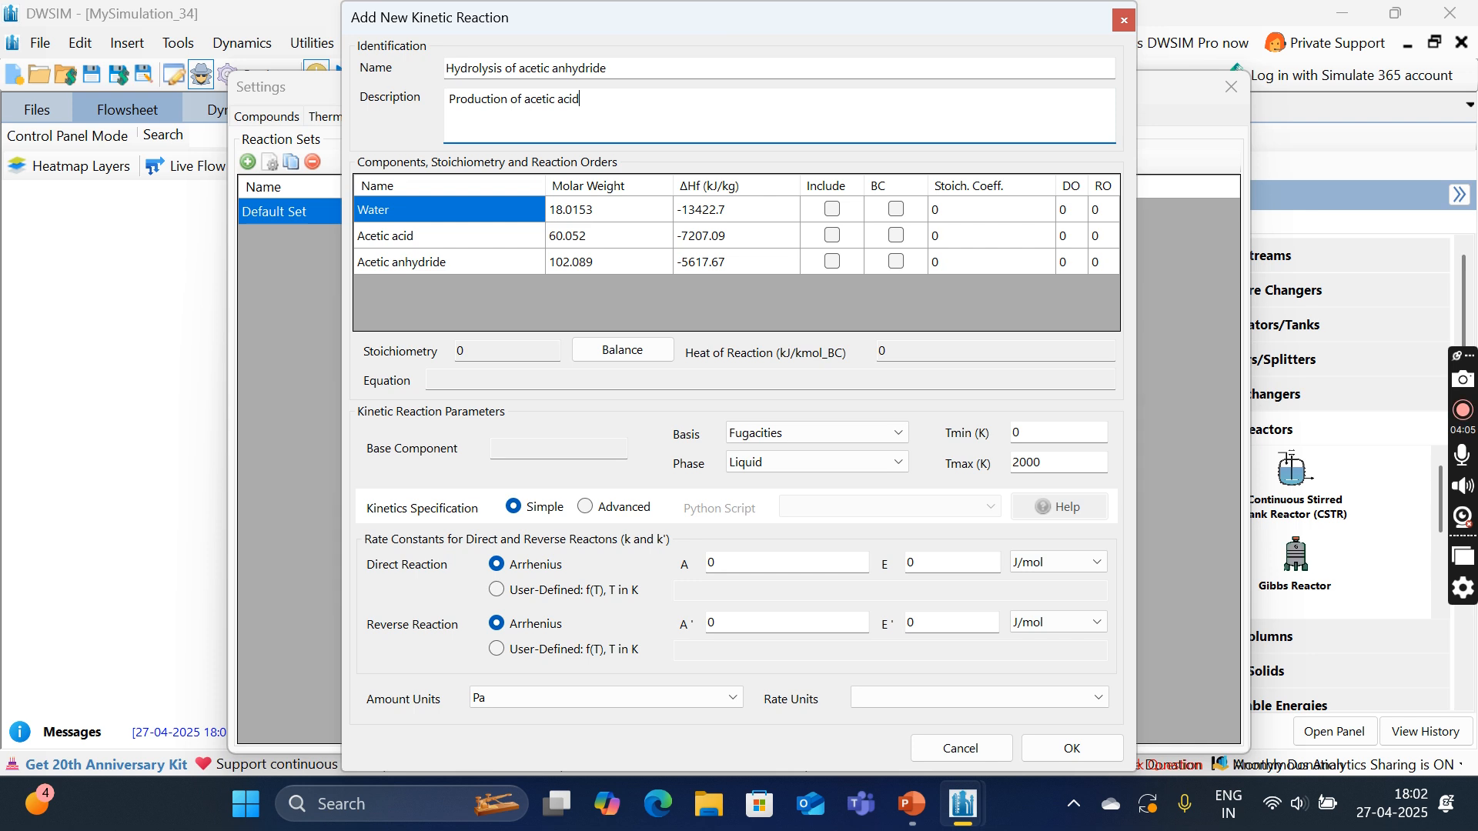
pyautogui.click(832, 209)
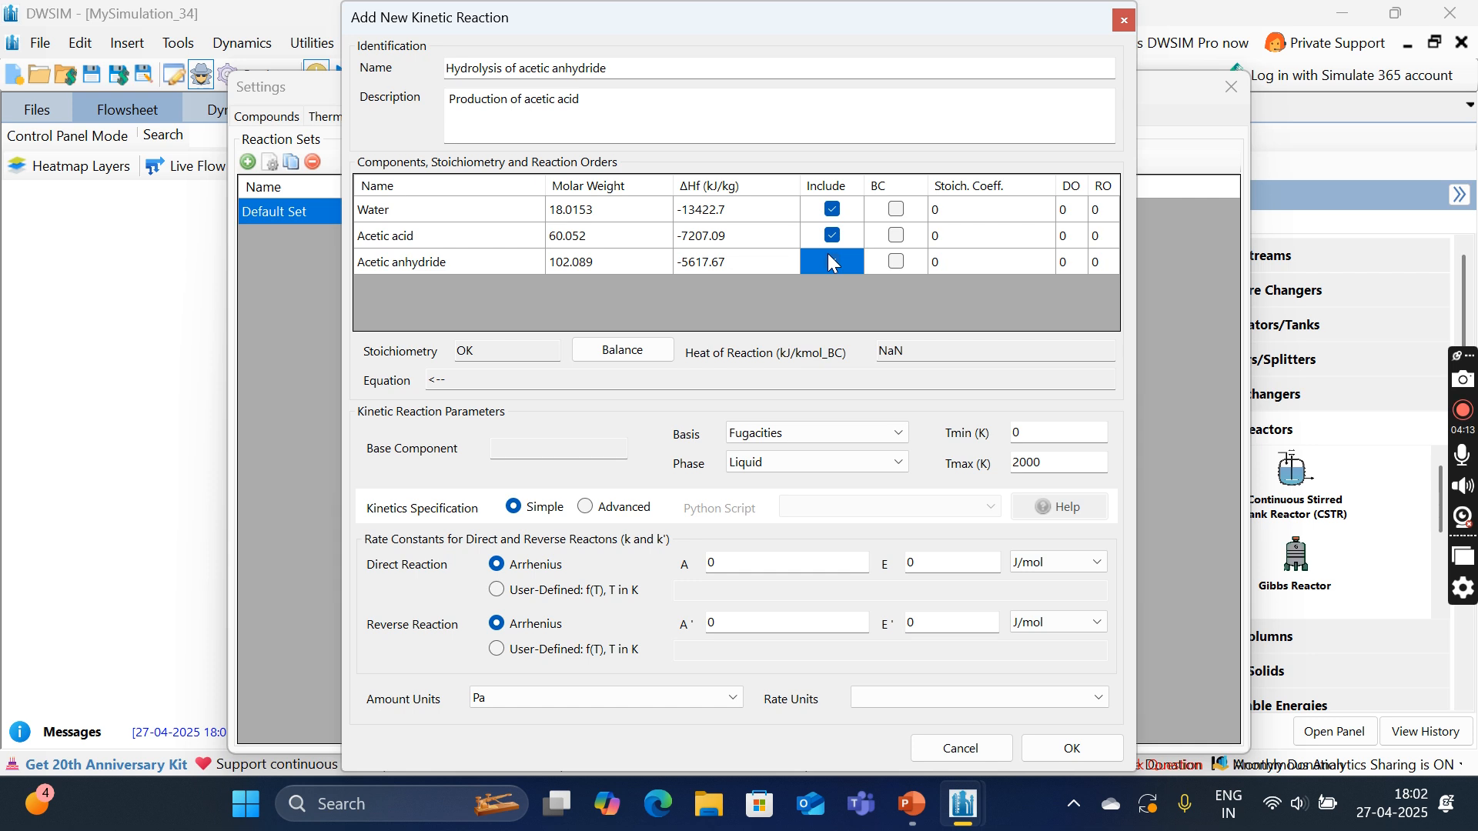
# Step: Include acetic anhydride as base component and set coefficients -1 water, 2 acetic acid, -1 anhydride
pyautogui.click(832, 261)
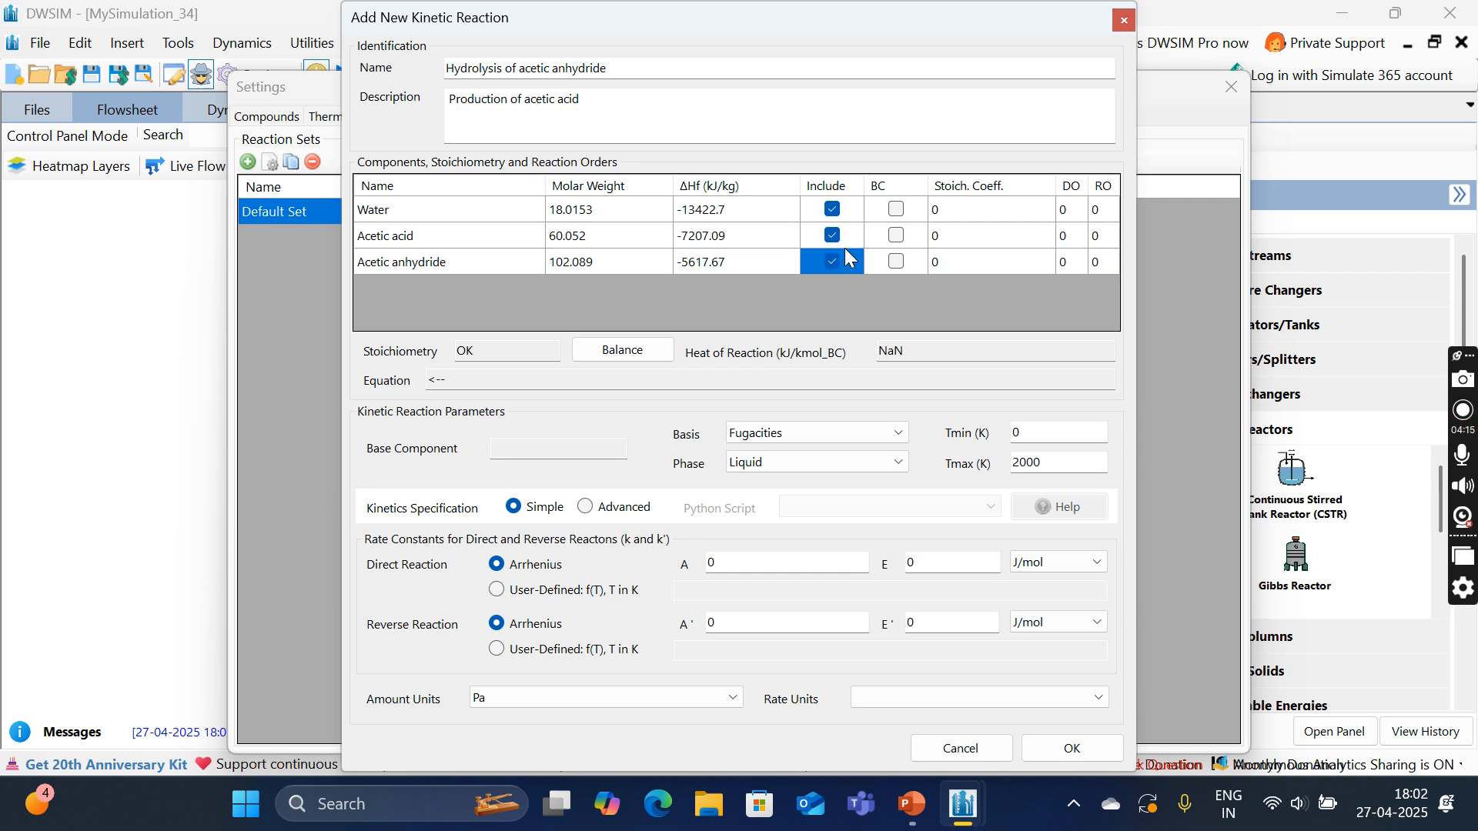
pyautogui.click(895, 262)
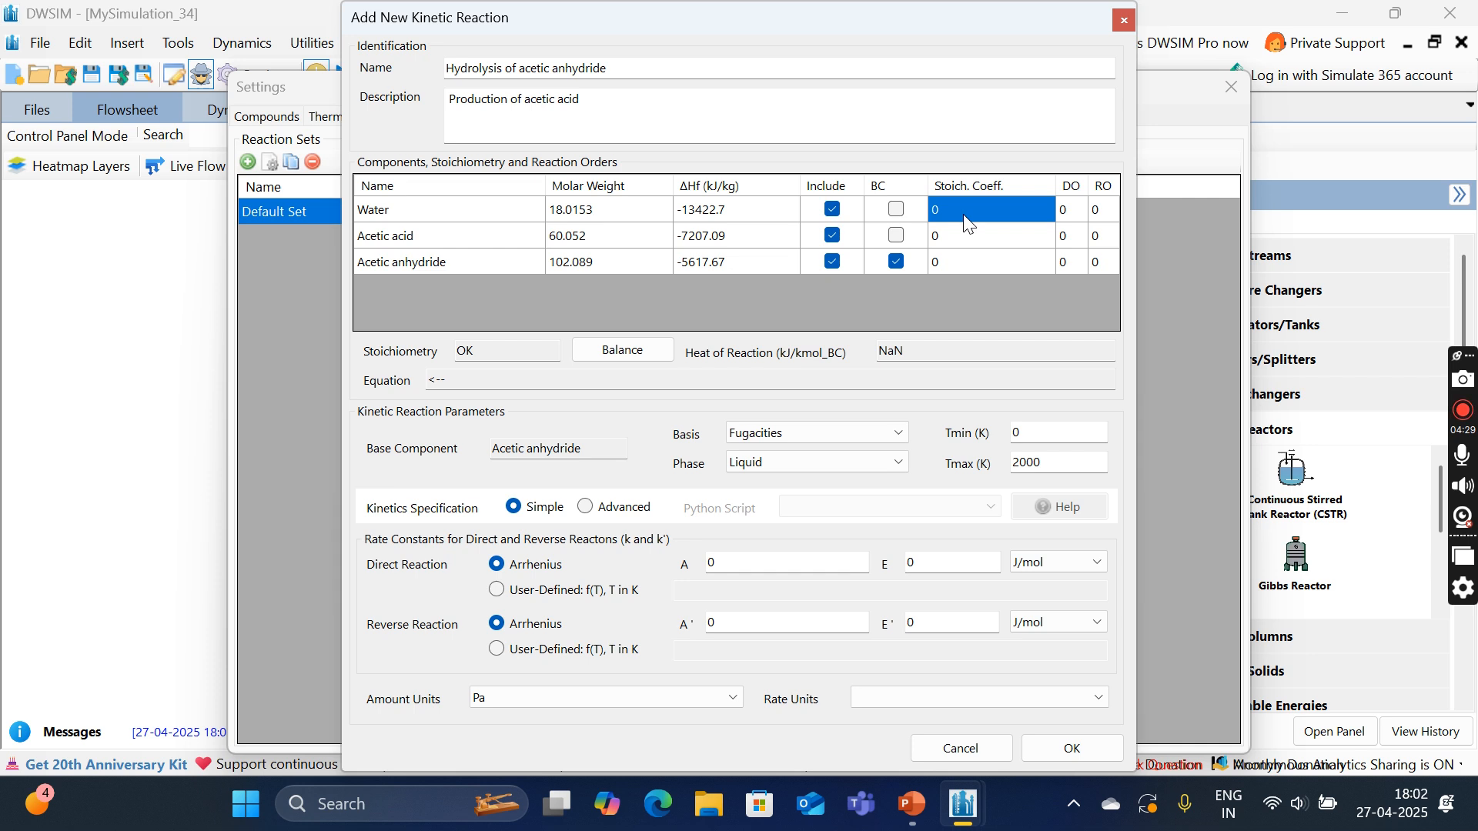
pyautogui.write('-1')
pyautogui.click(992, 235)
pyautogui.write('2')
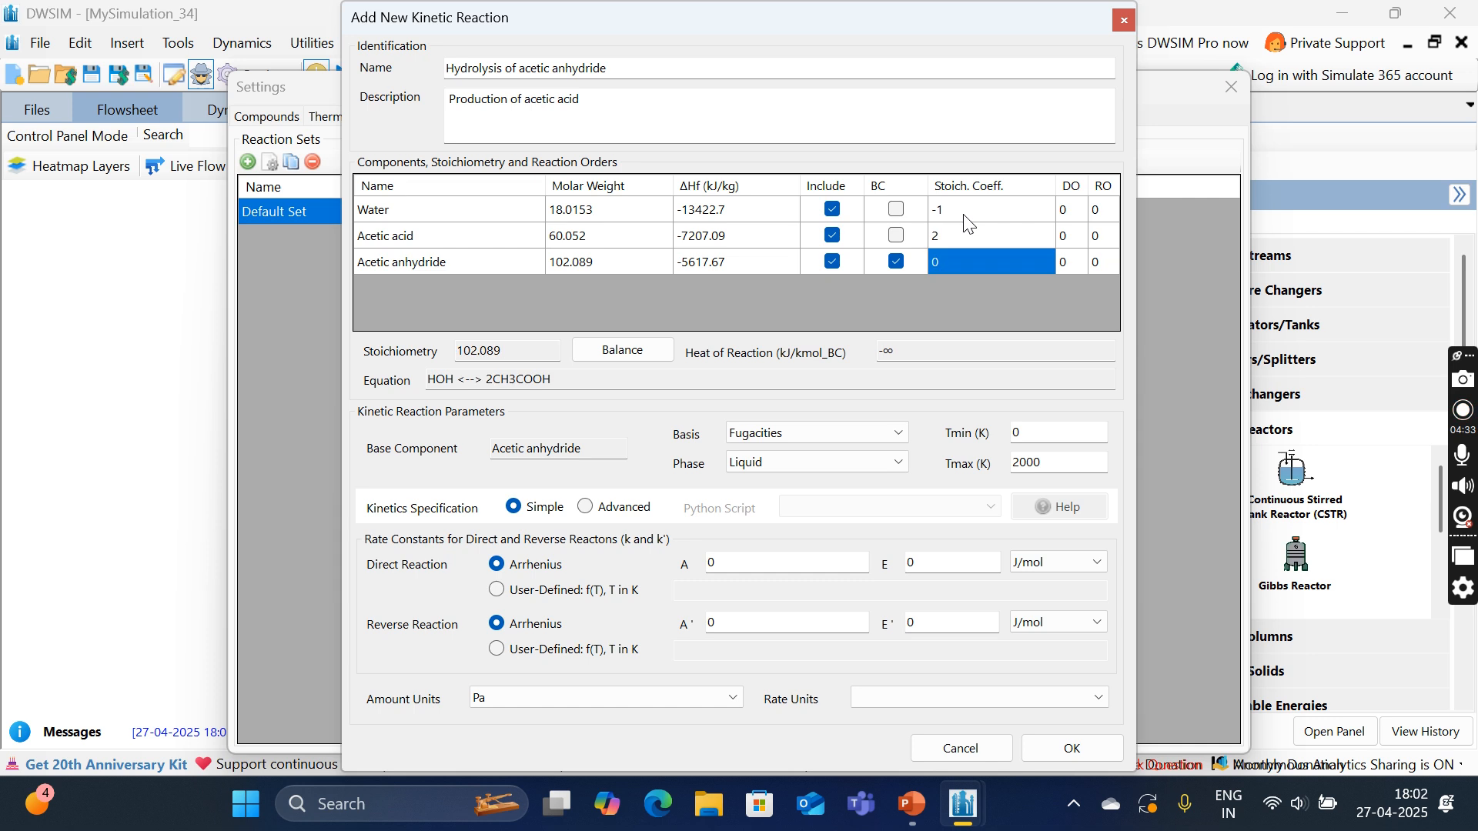
pyautogui.write('-1')
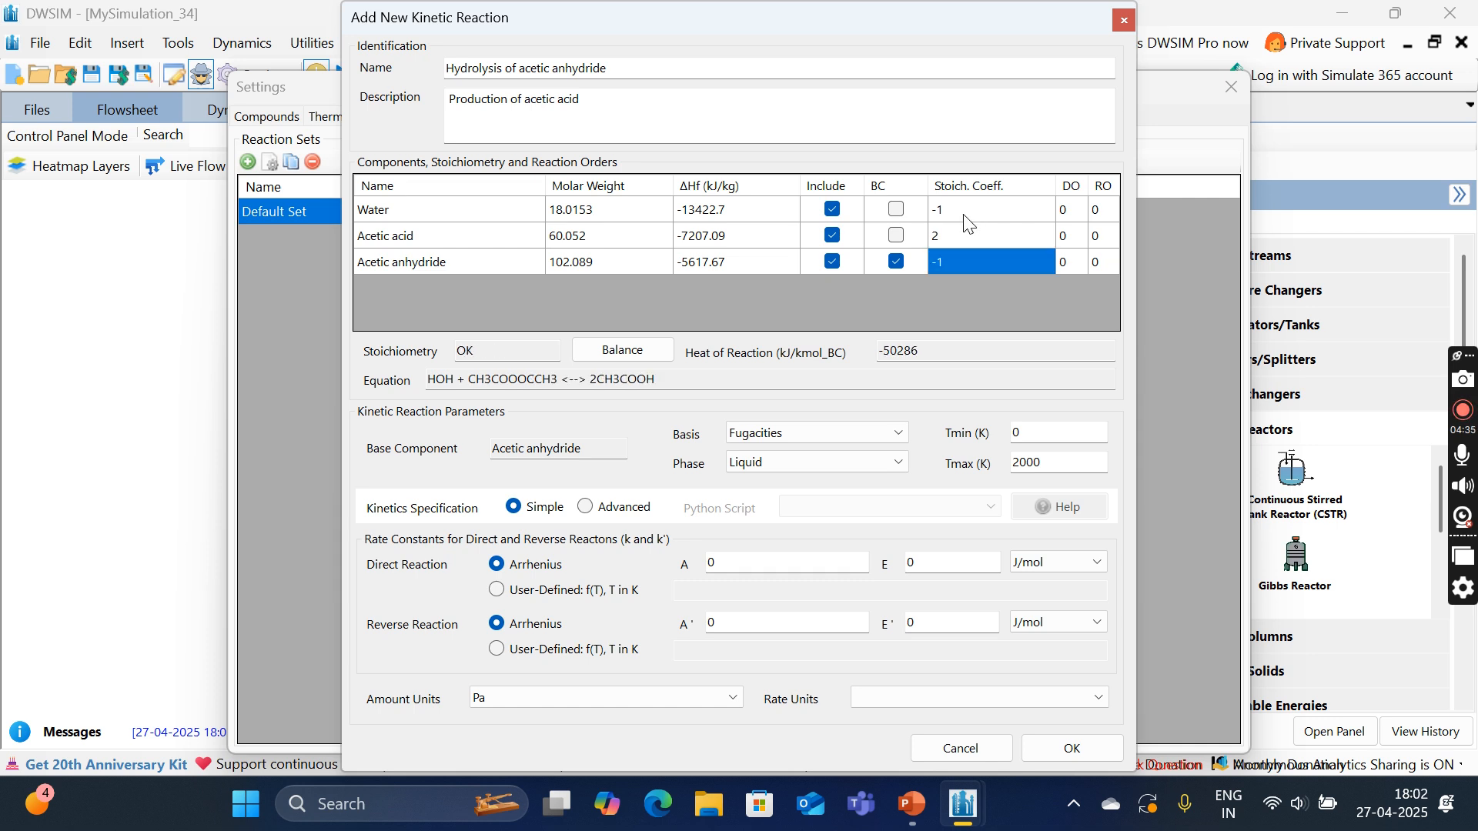
pyautogui.click(622, 350)
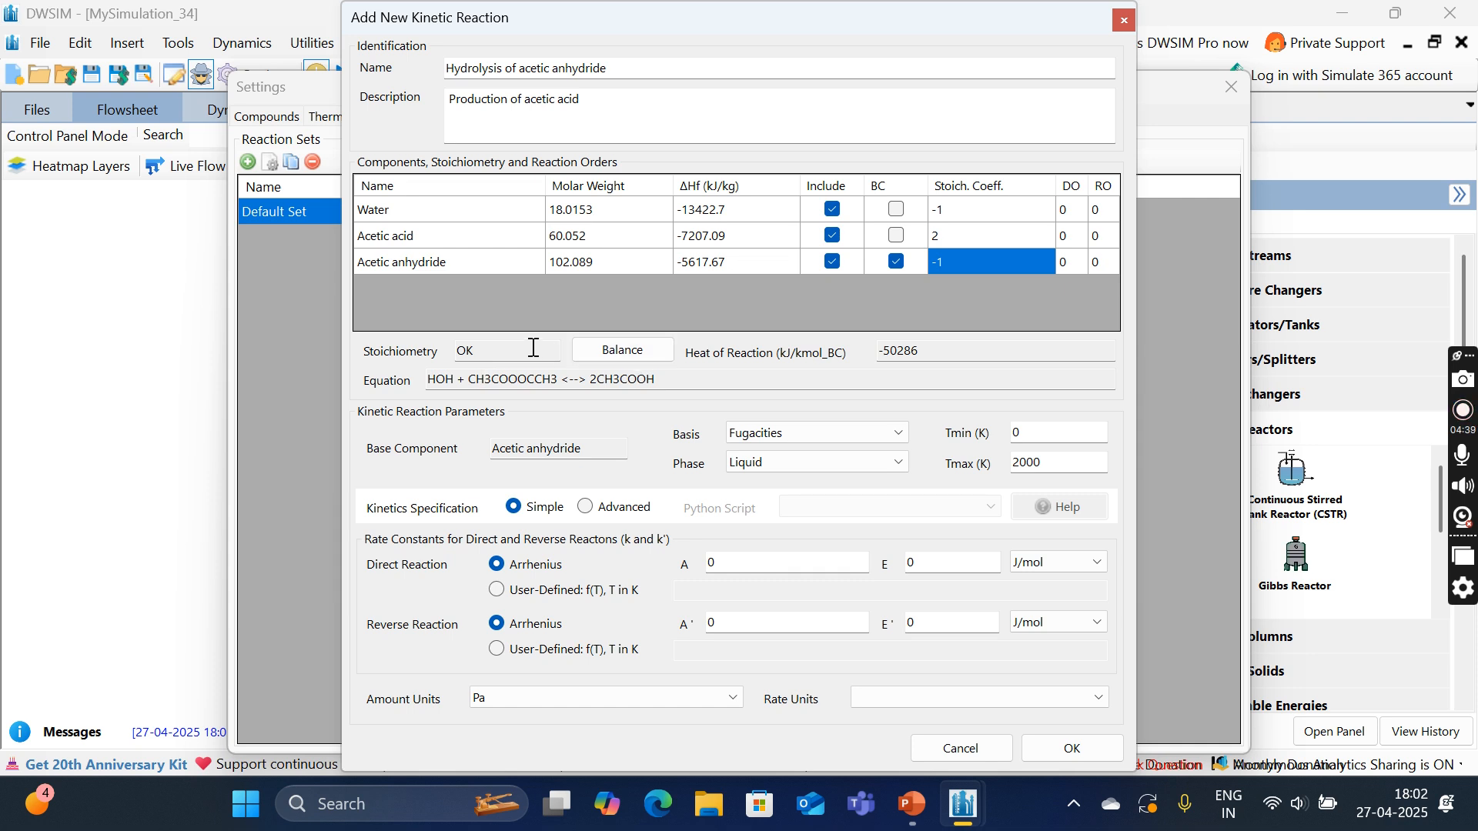
pyautogui.doubleClick(465, 350)
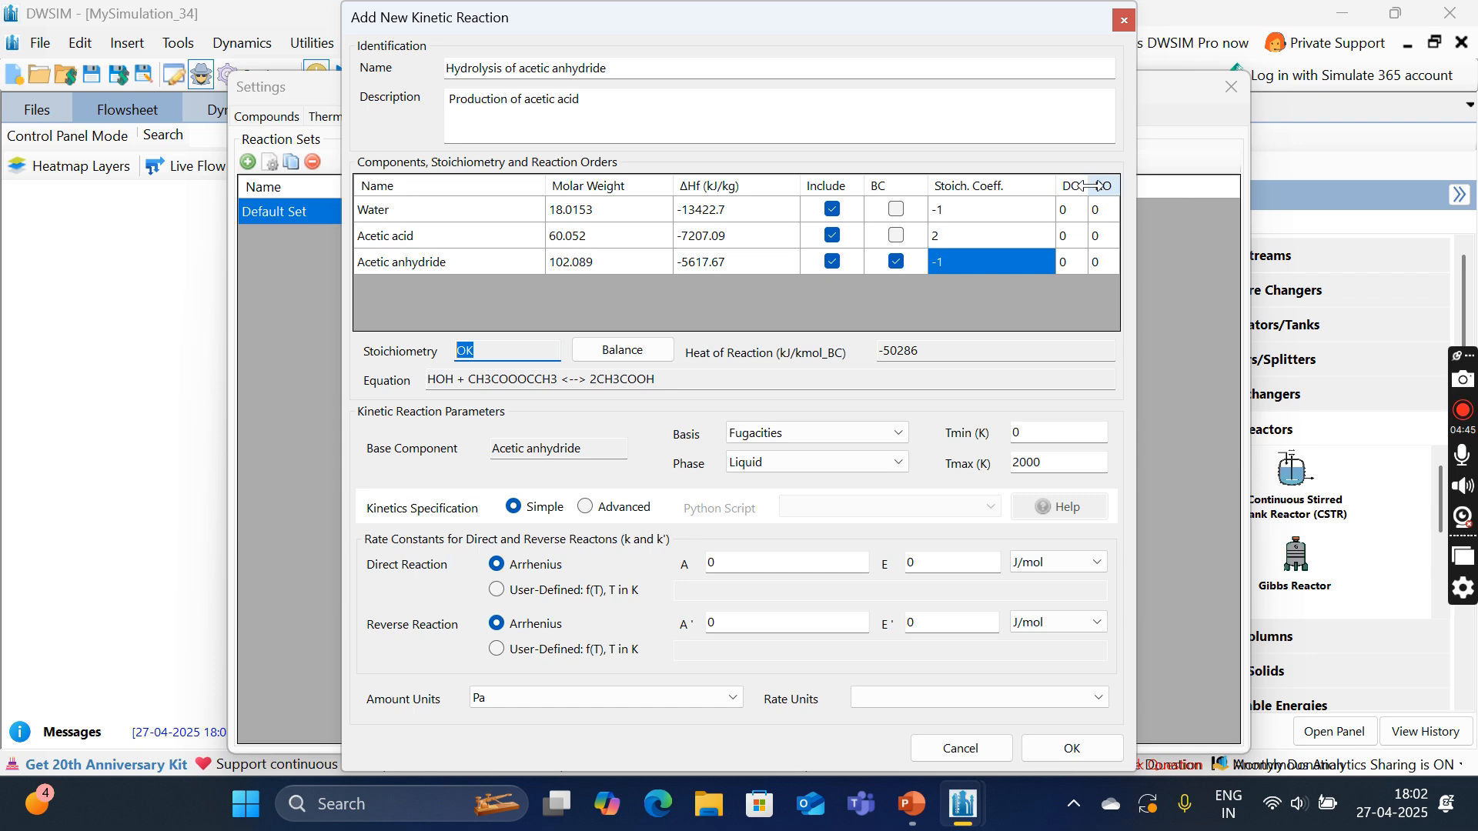
pyautogui.moveTo(1079, 188)
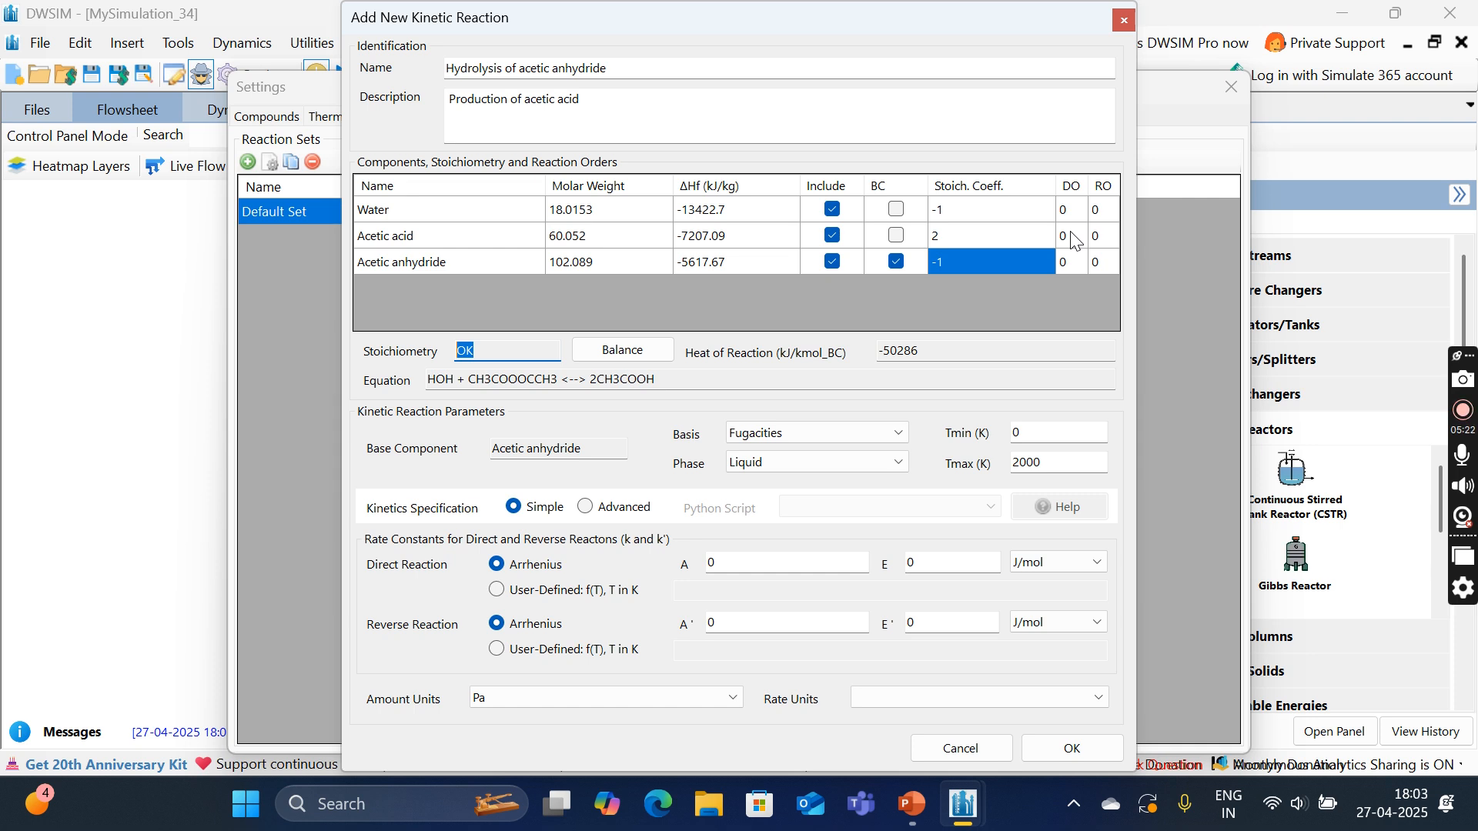
pyautogui.click(911, 804)
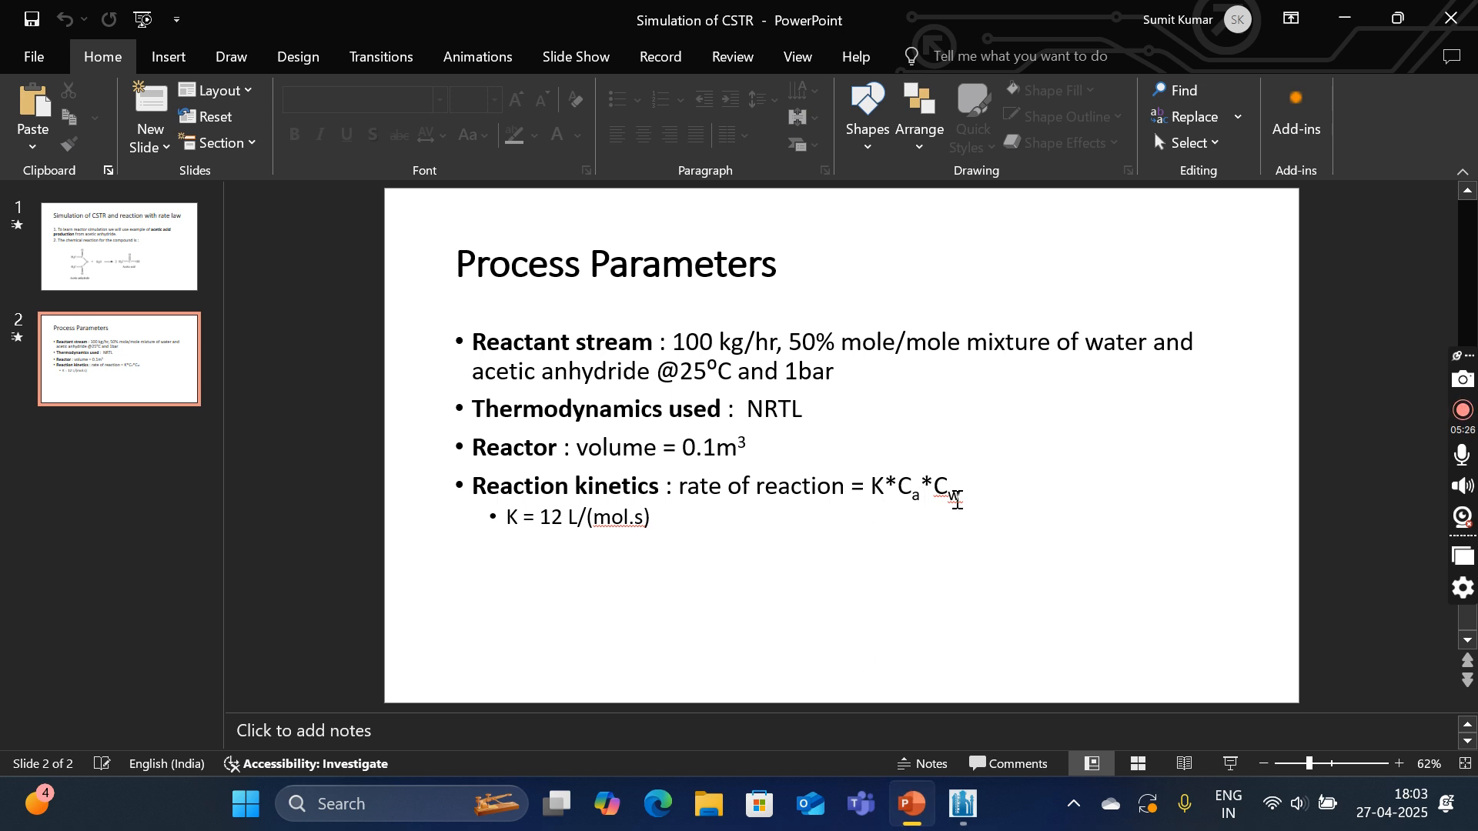
pyautogui.click(925, 489)
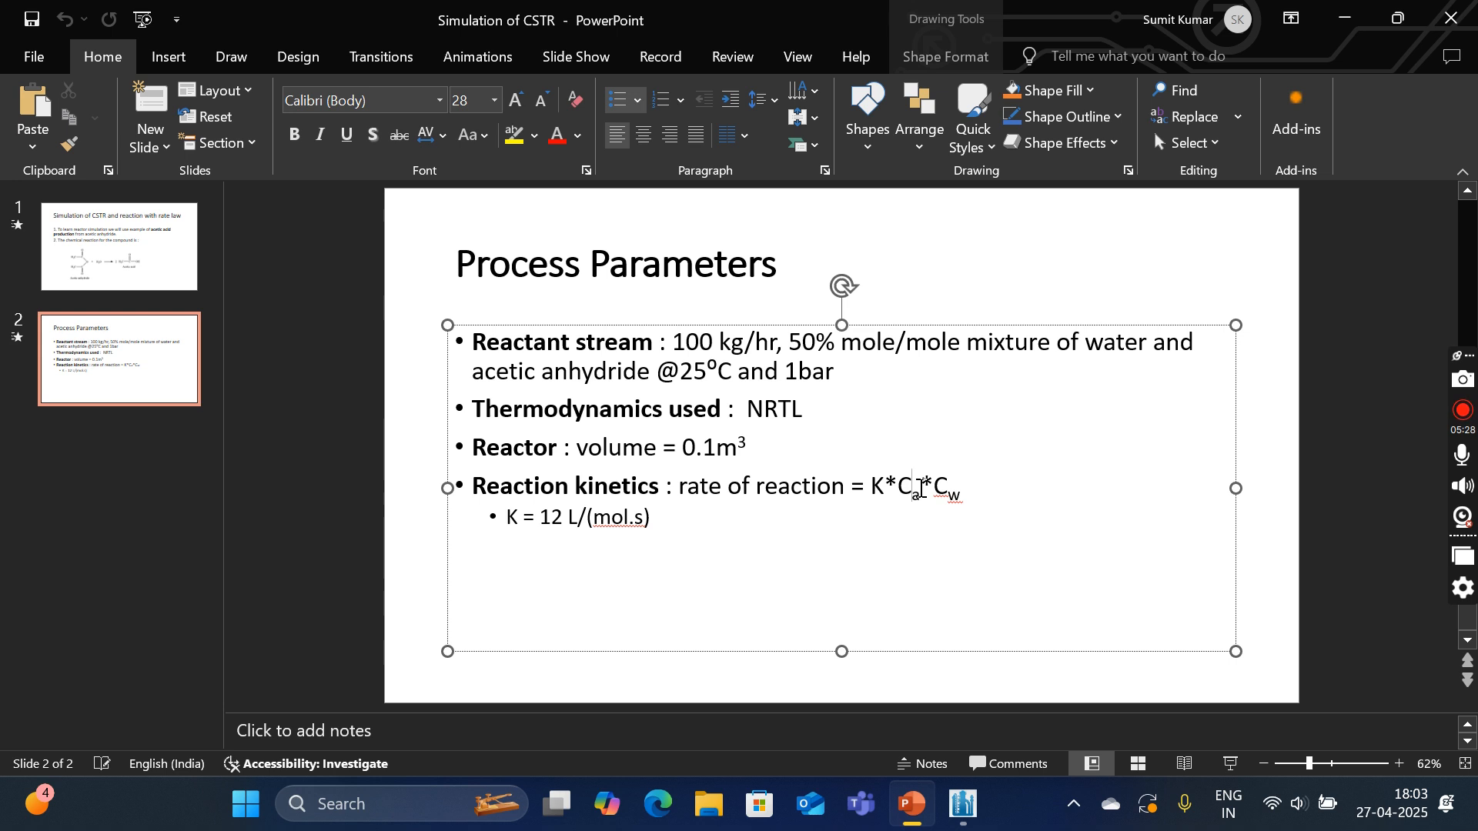
pyautogui.doubleClick(901, 486)
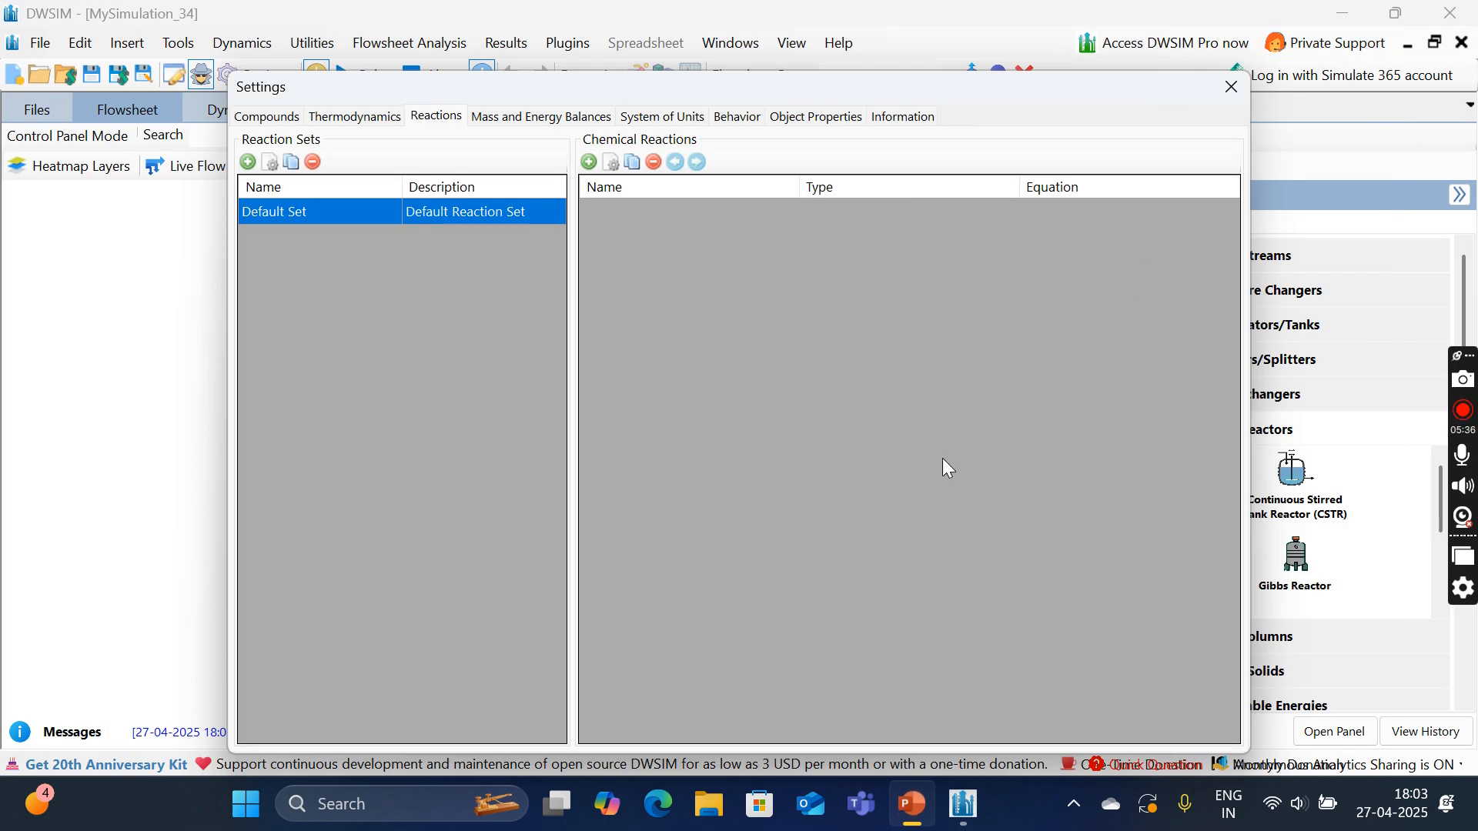
# Step: Set direct orders 1 for water and acetic anhydride, molar concentration basis, and Tmin 298 K
pyautogui.click(588, 162)
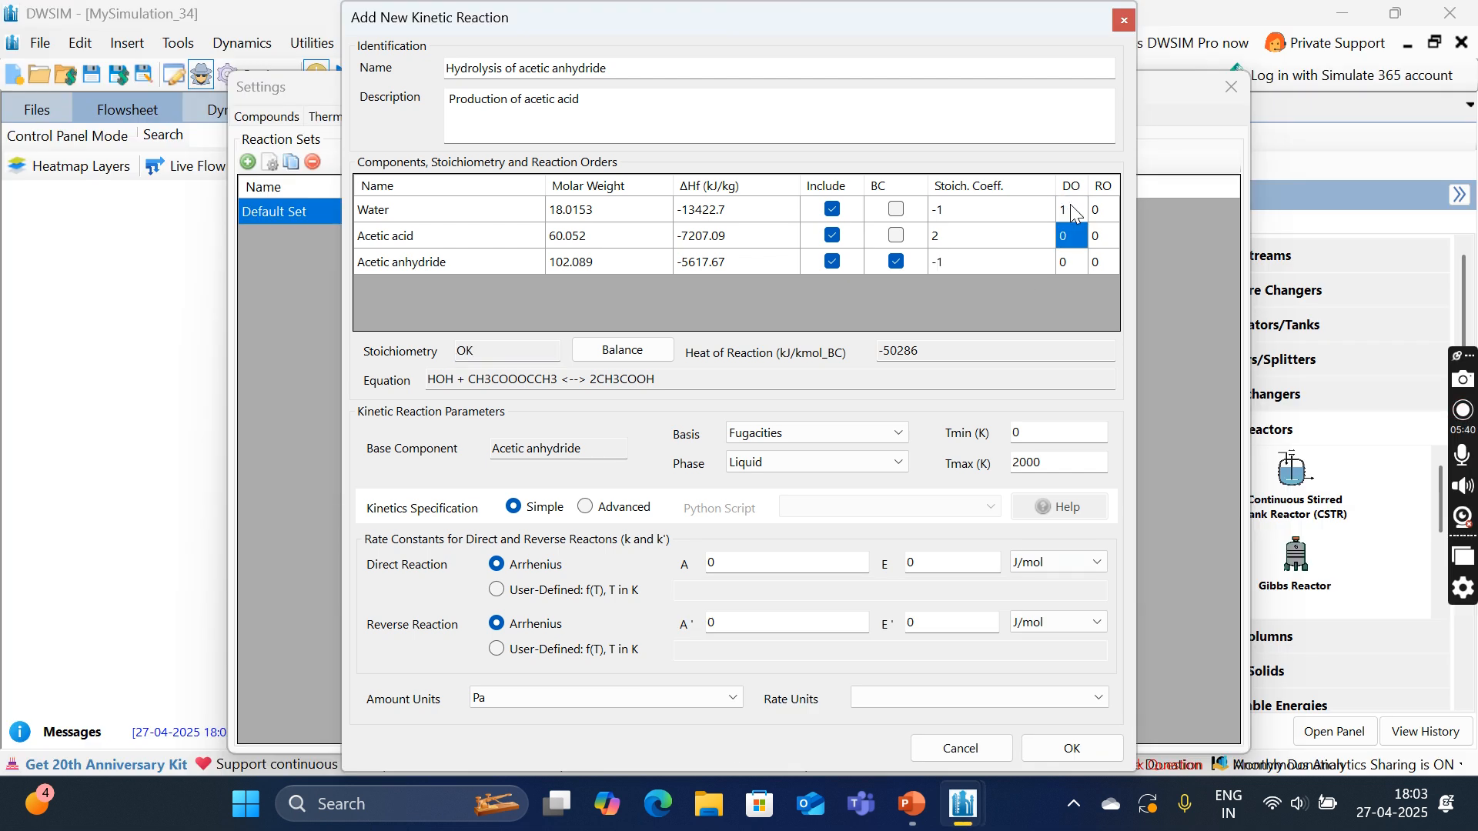
pyautogui.click(1071, 261)
pyautogui.write('1')
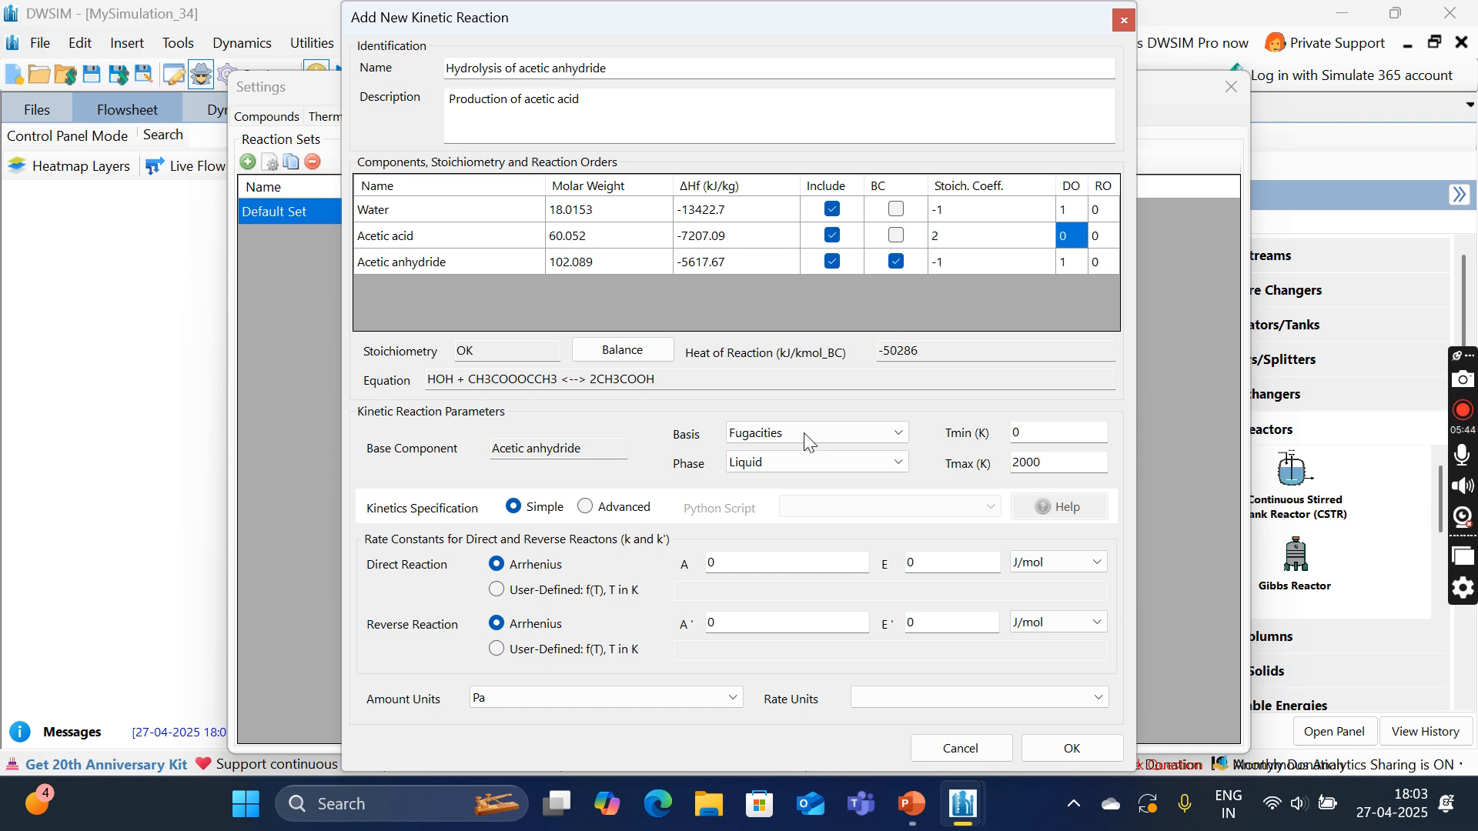
pyautogui.moveTo(416, 462)
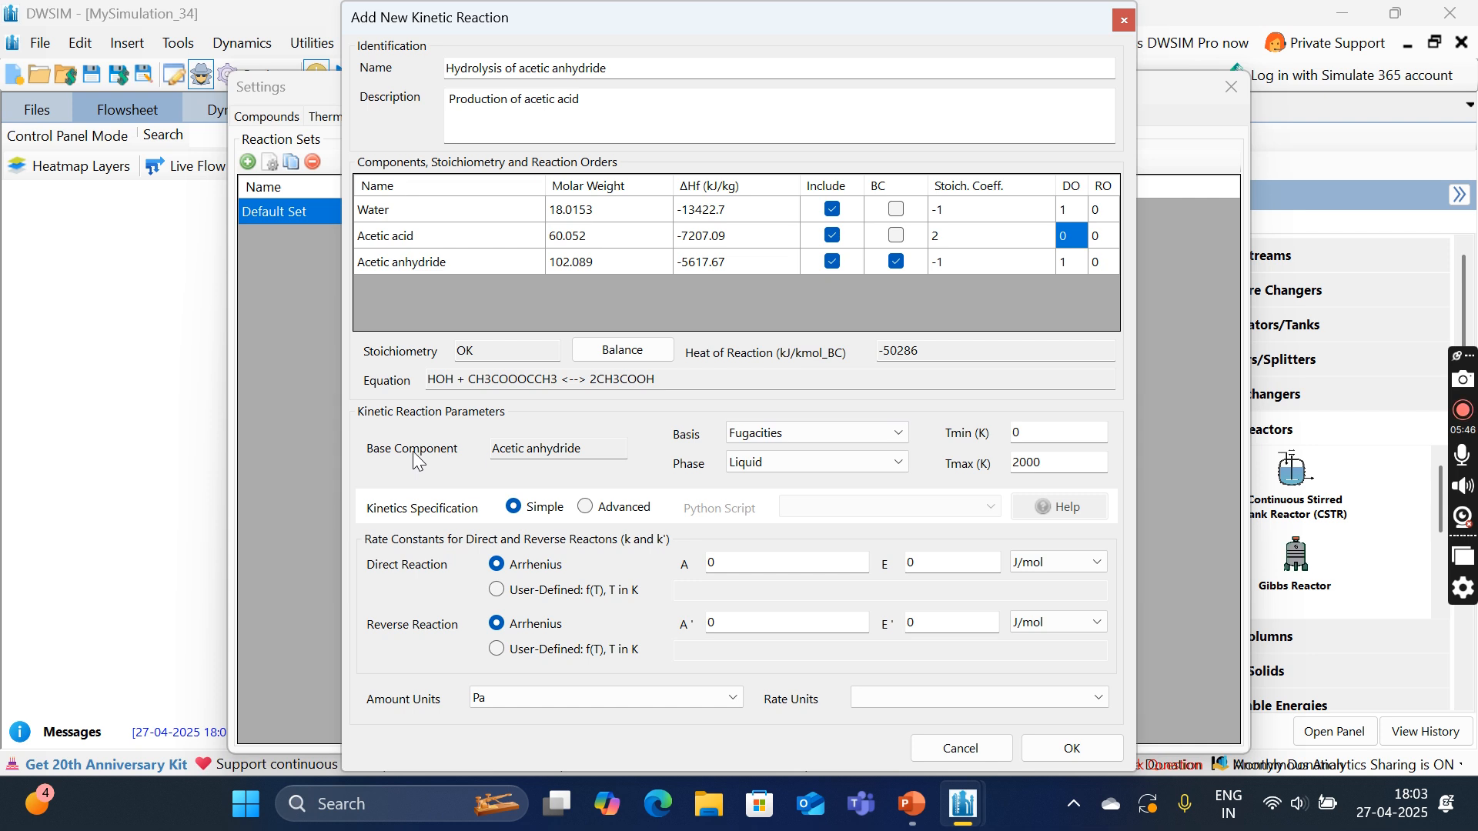
pyautogui.moveTo(476, 431)
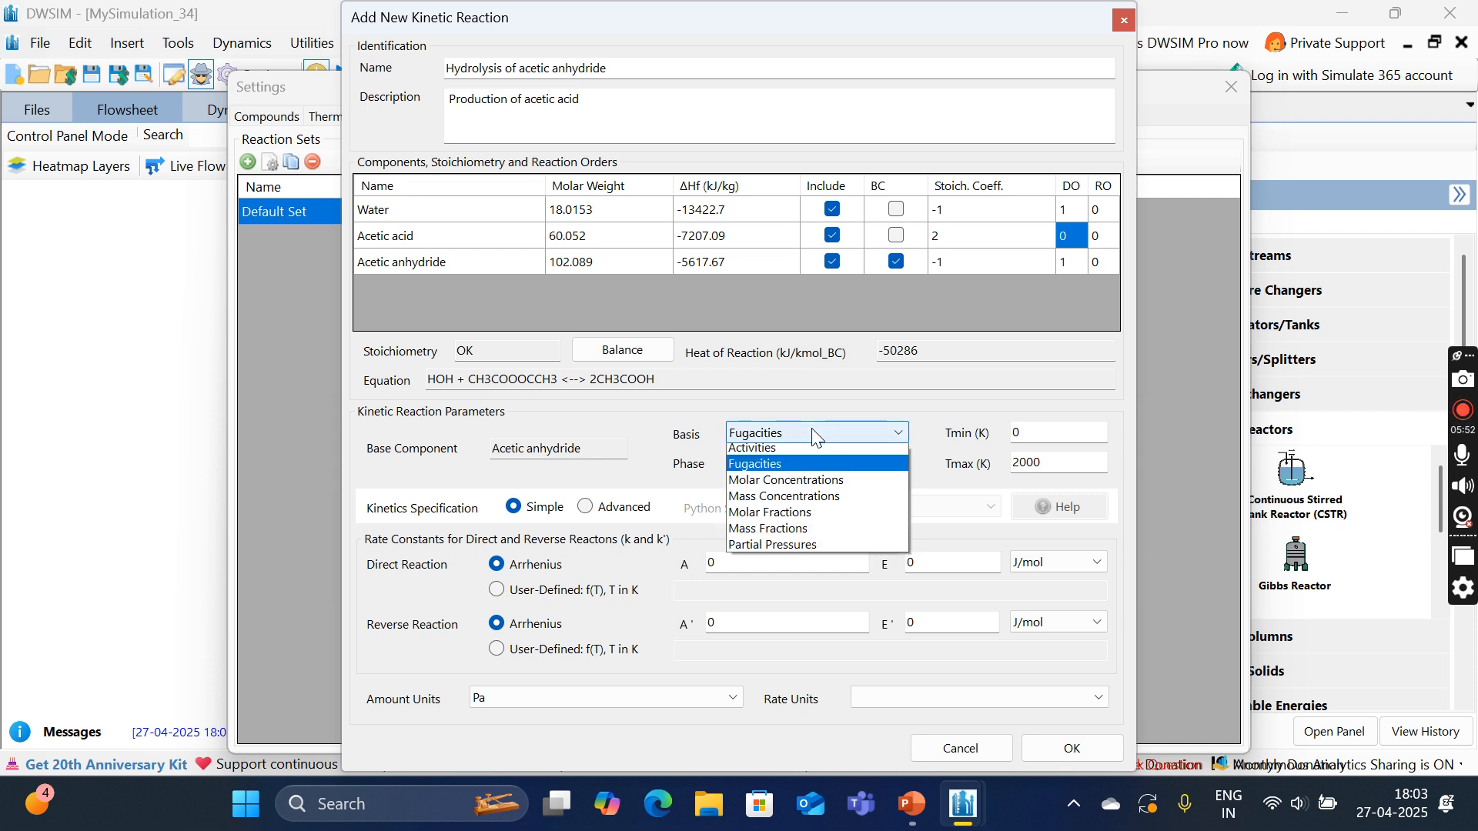
pyautogui.click(785, 480)
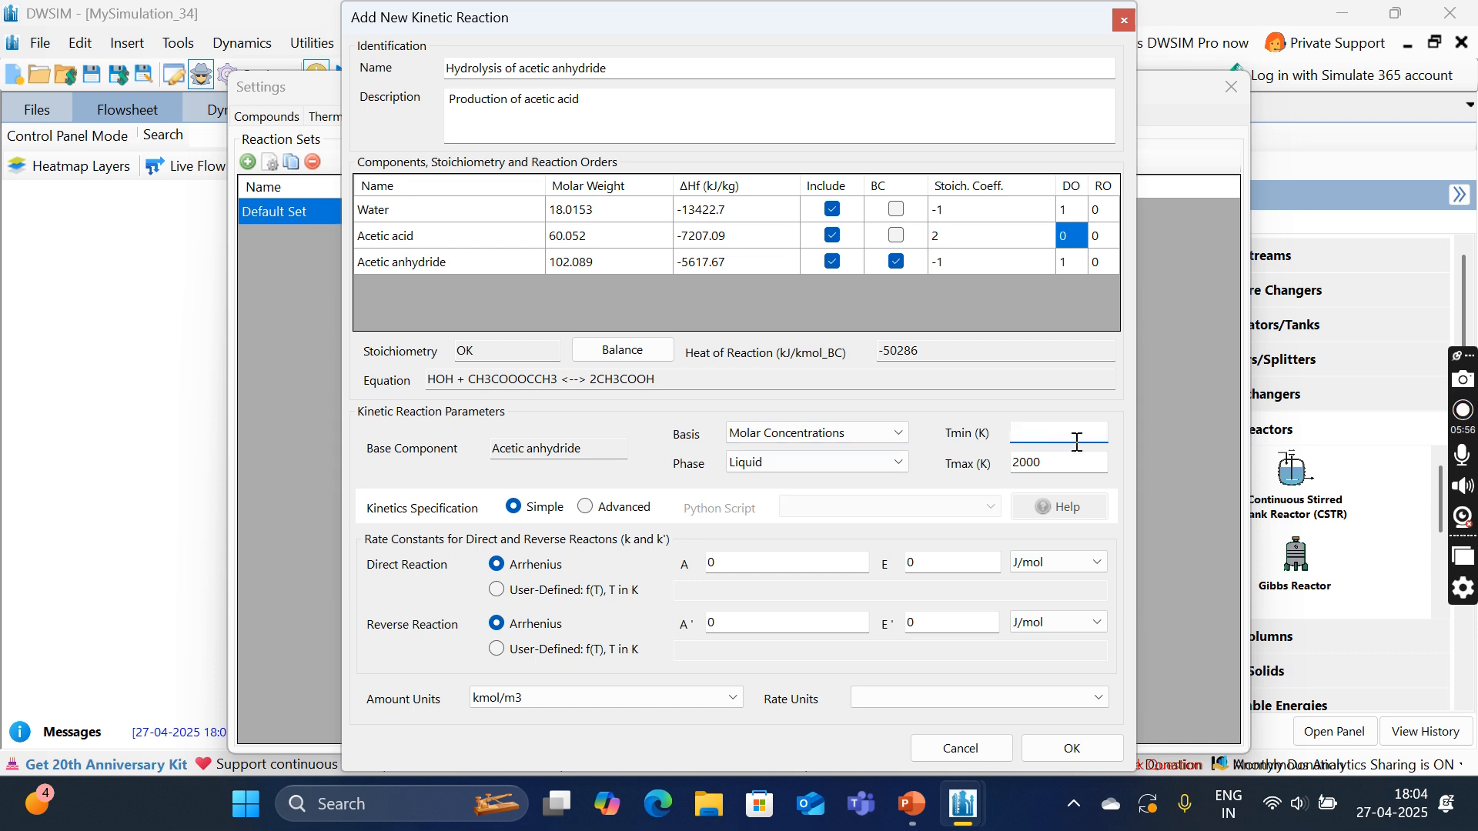
pyautogui.write('2')
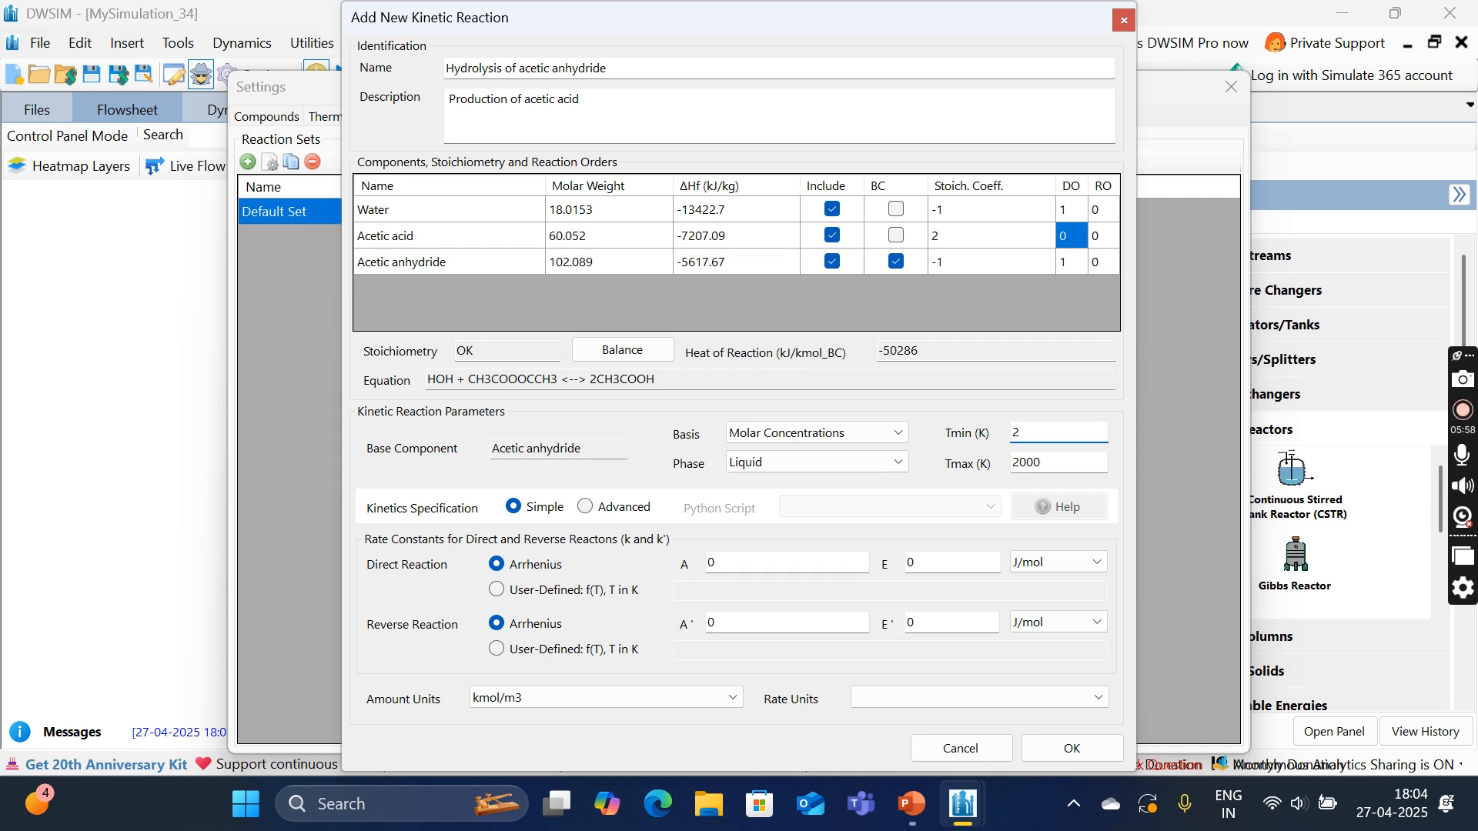
pyautogui.write('98')
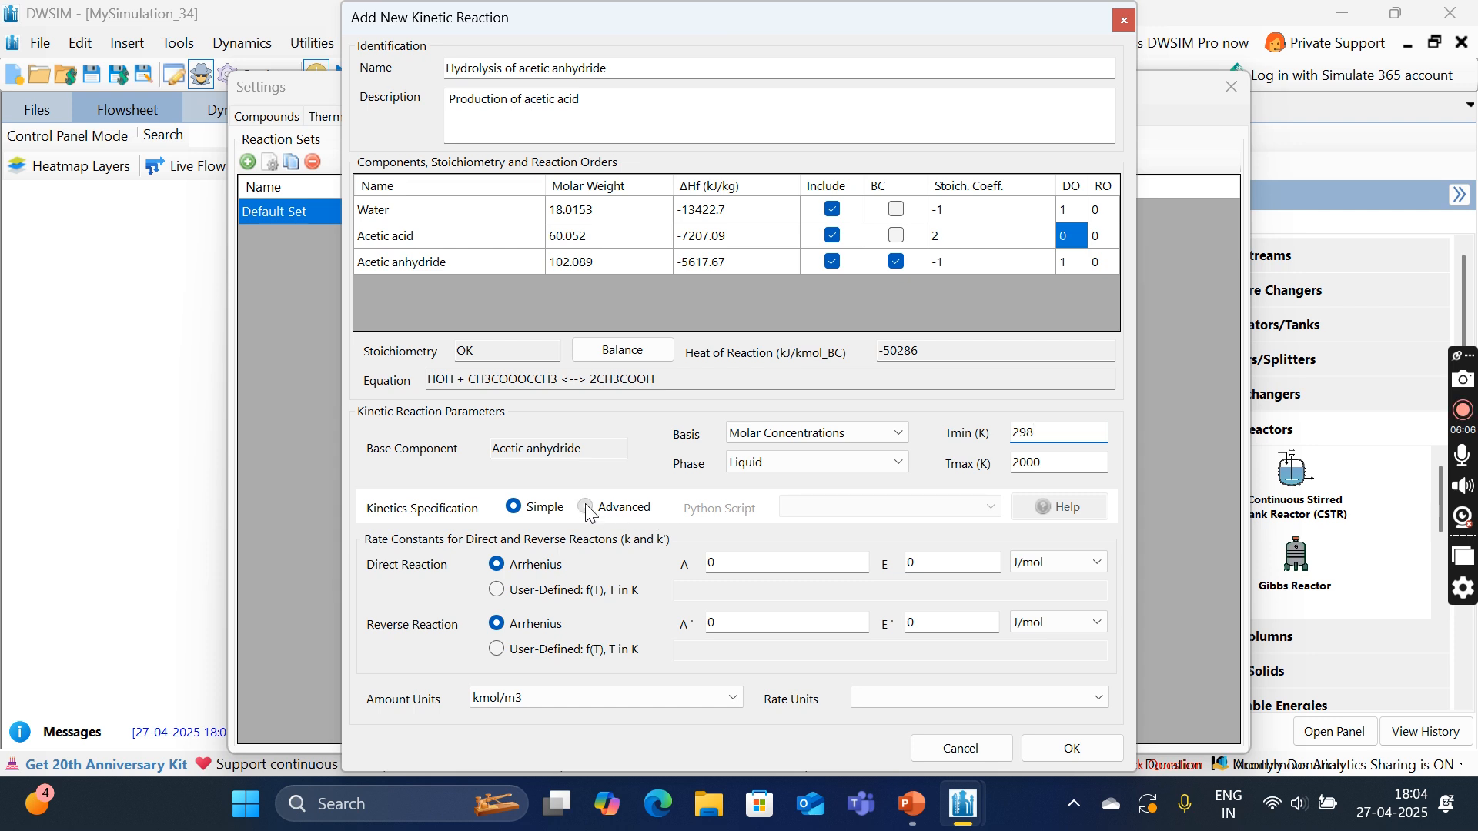
pyautogui.click(586, 507)
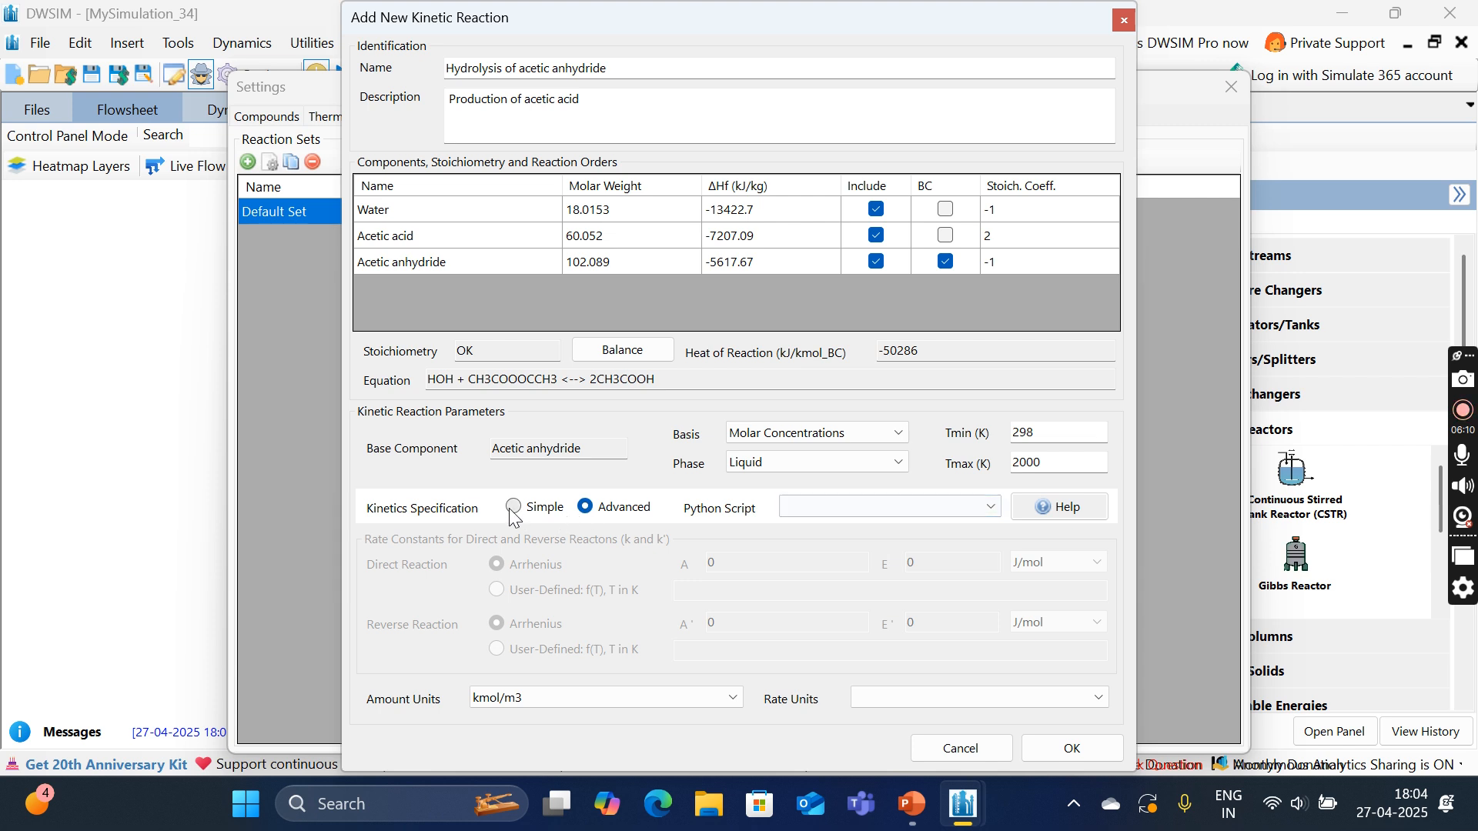
pyautogui.click(510, 507)
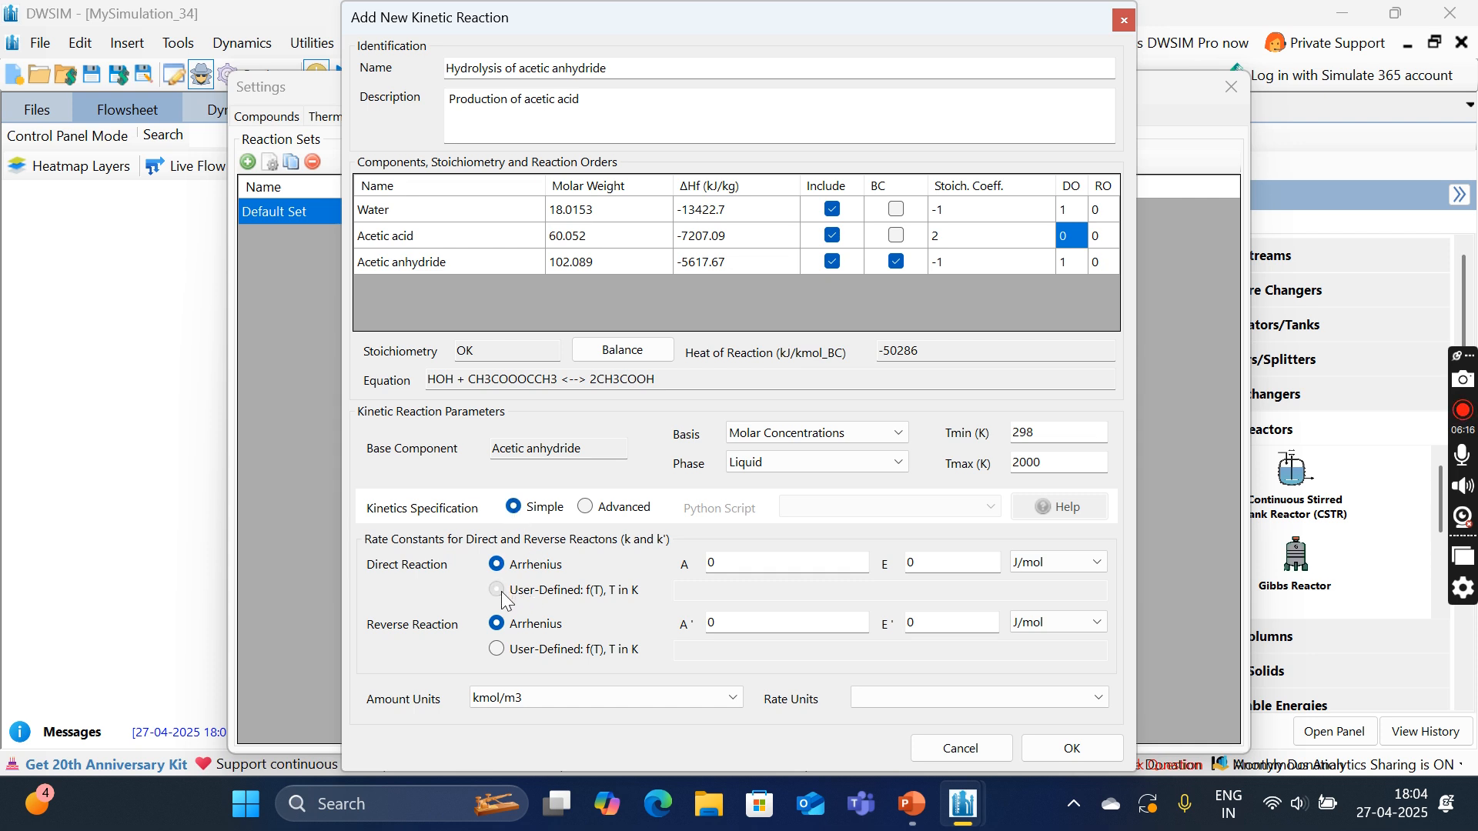
# Step: Set k = 12 with mol/L concentration and mol/[L.s] rate units, then add the reaction
pyautogui.write('12')
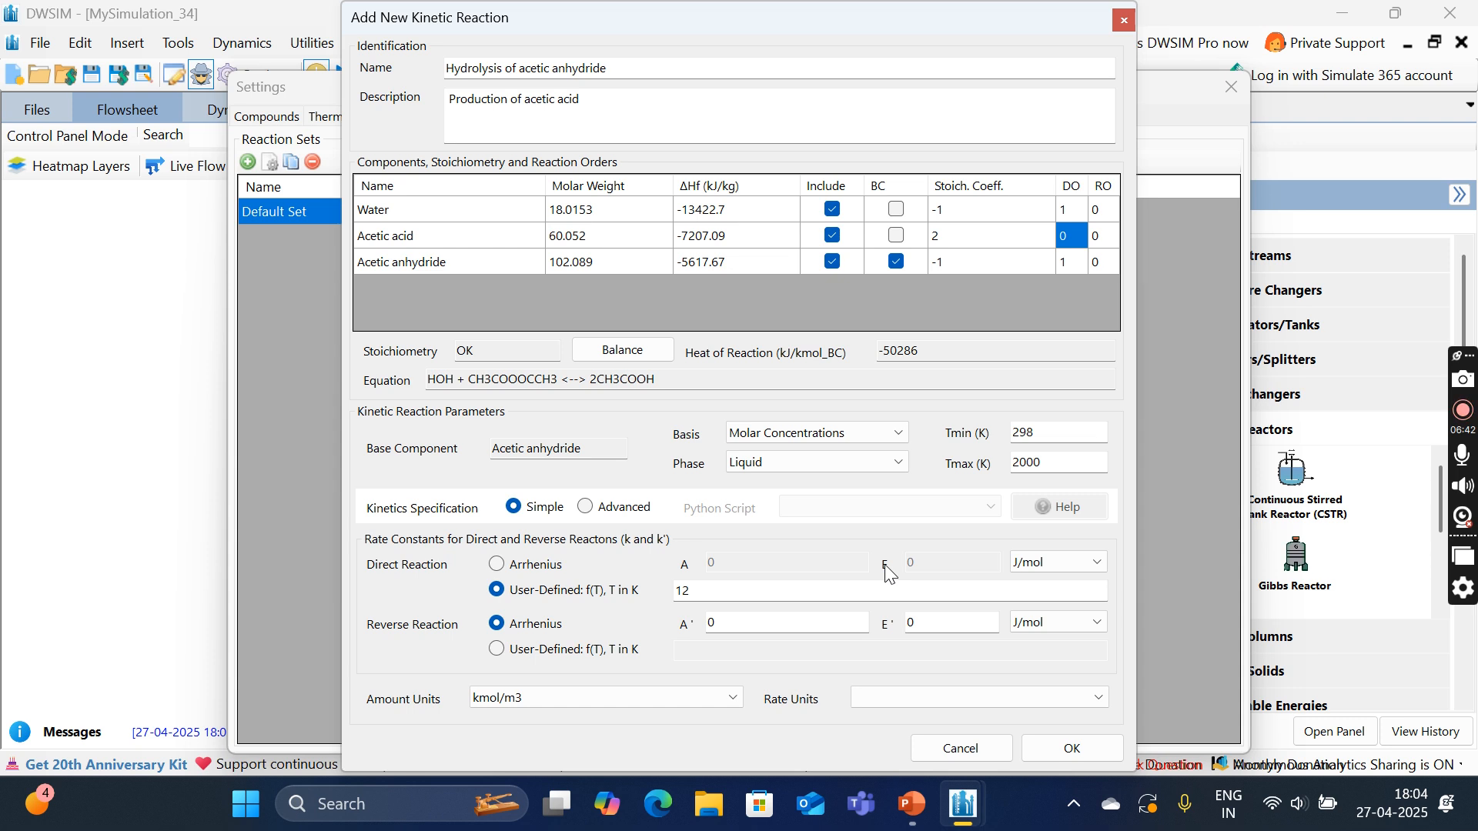
pyautogui.moveTo(709, 659)
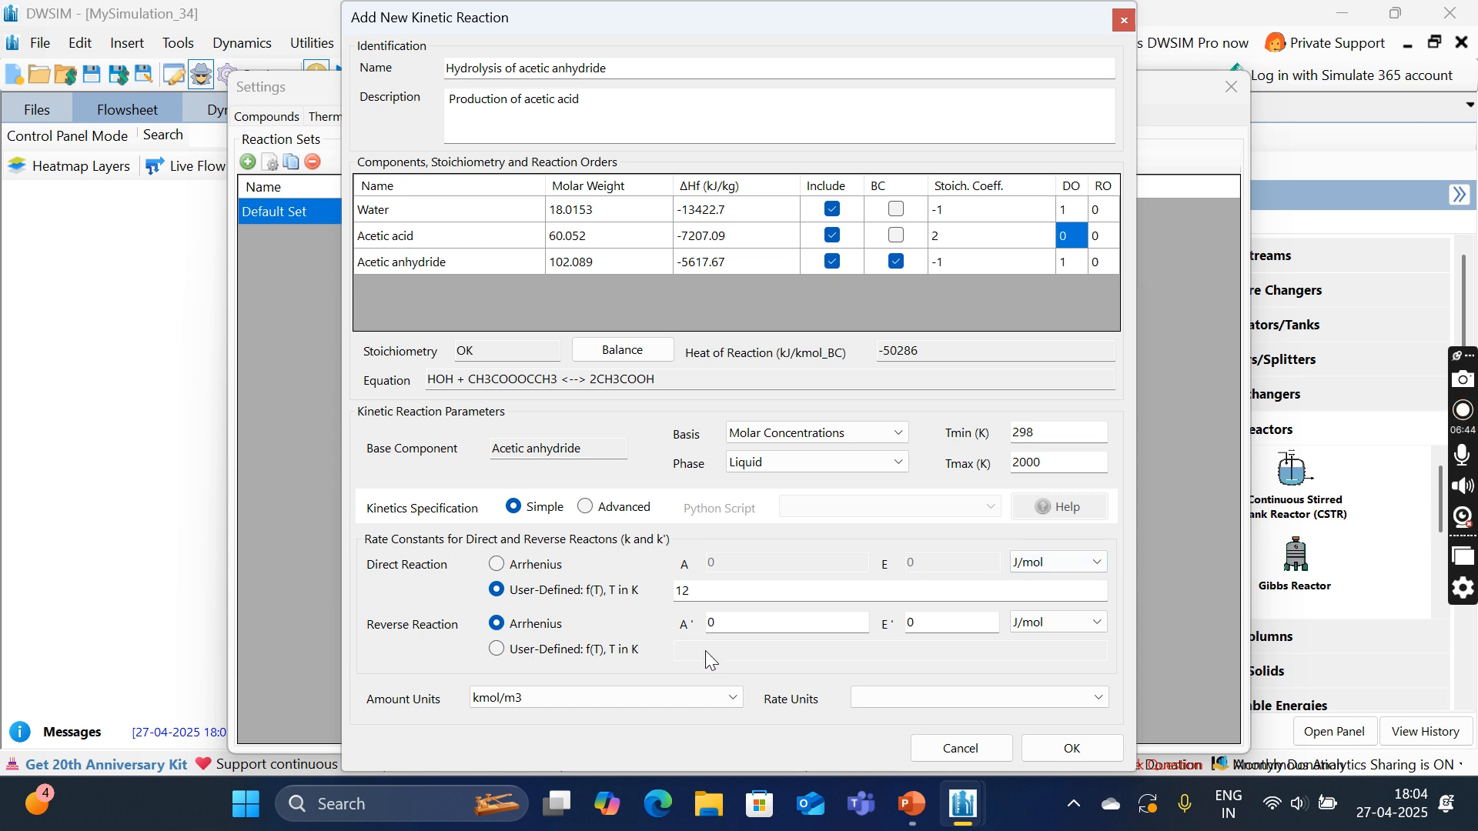
pyautogui.click(702, 591)
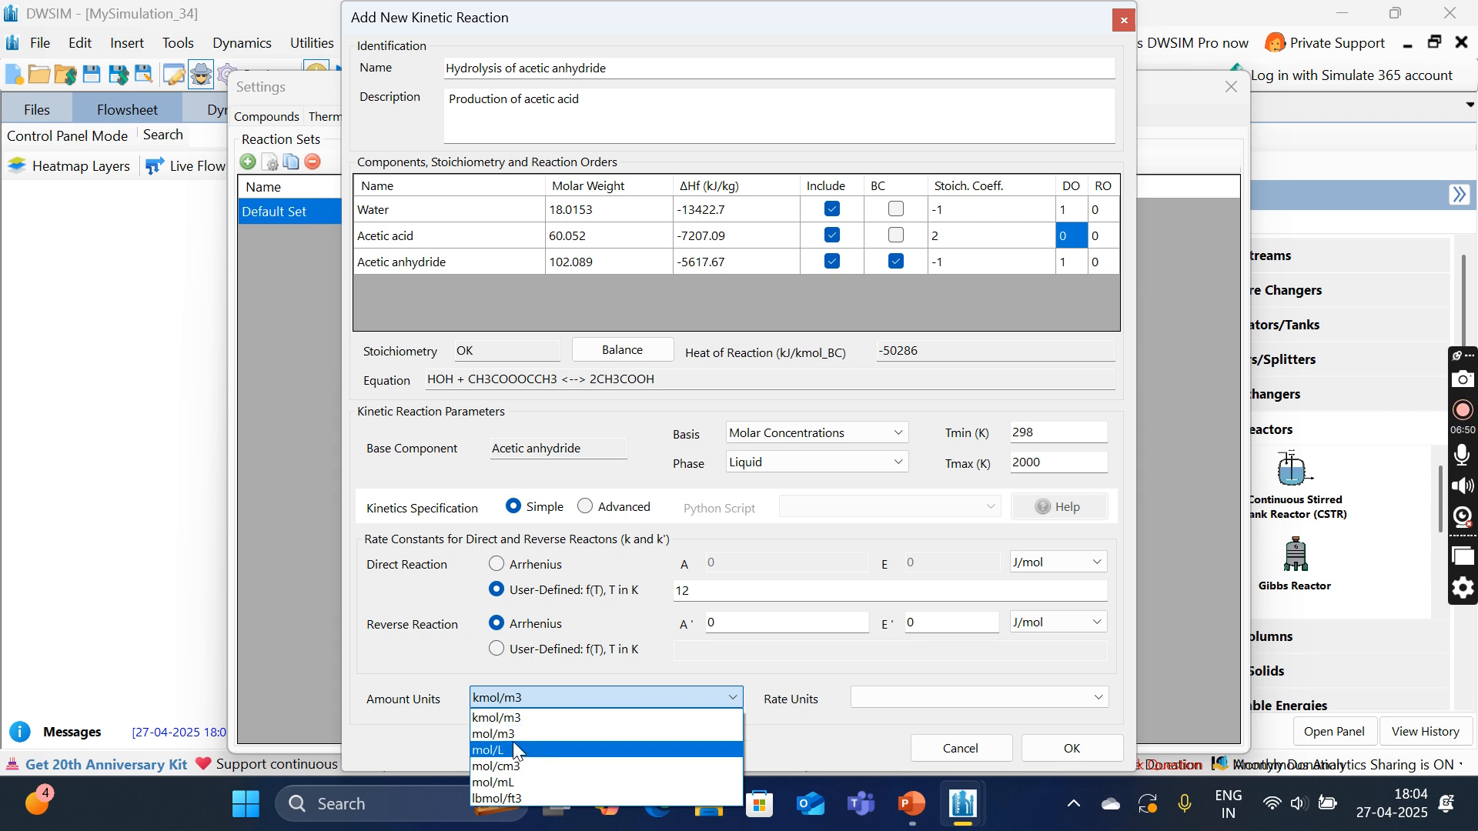
pyautogui.click(494, 749)
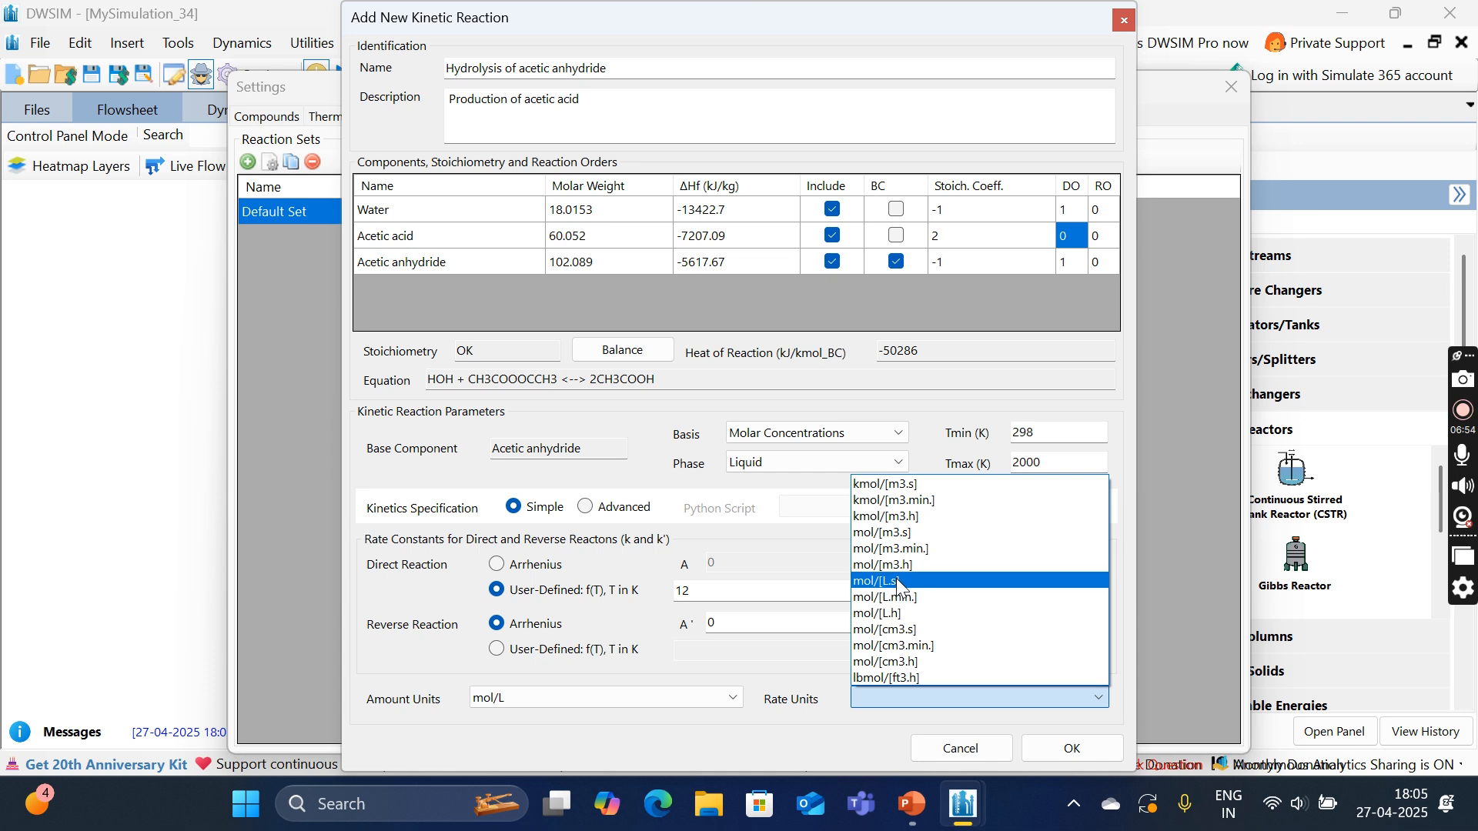
pyautogui.click(876, 581)
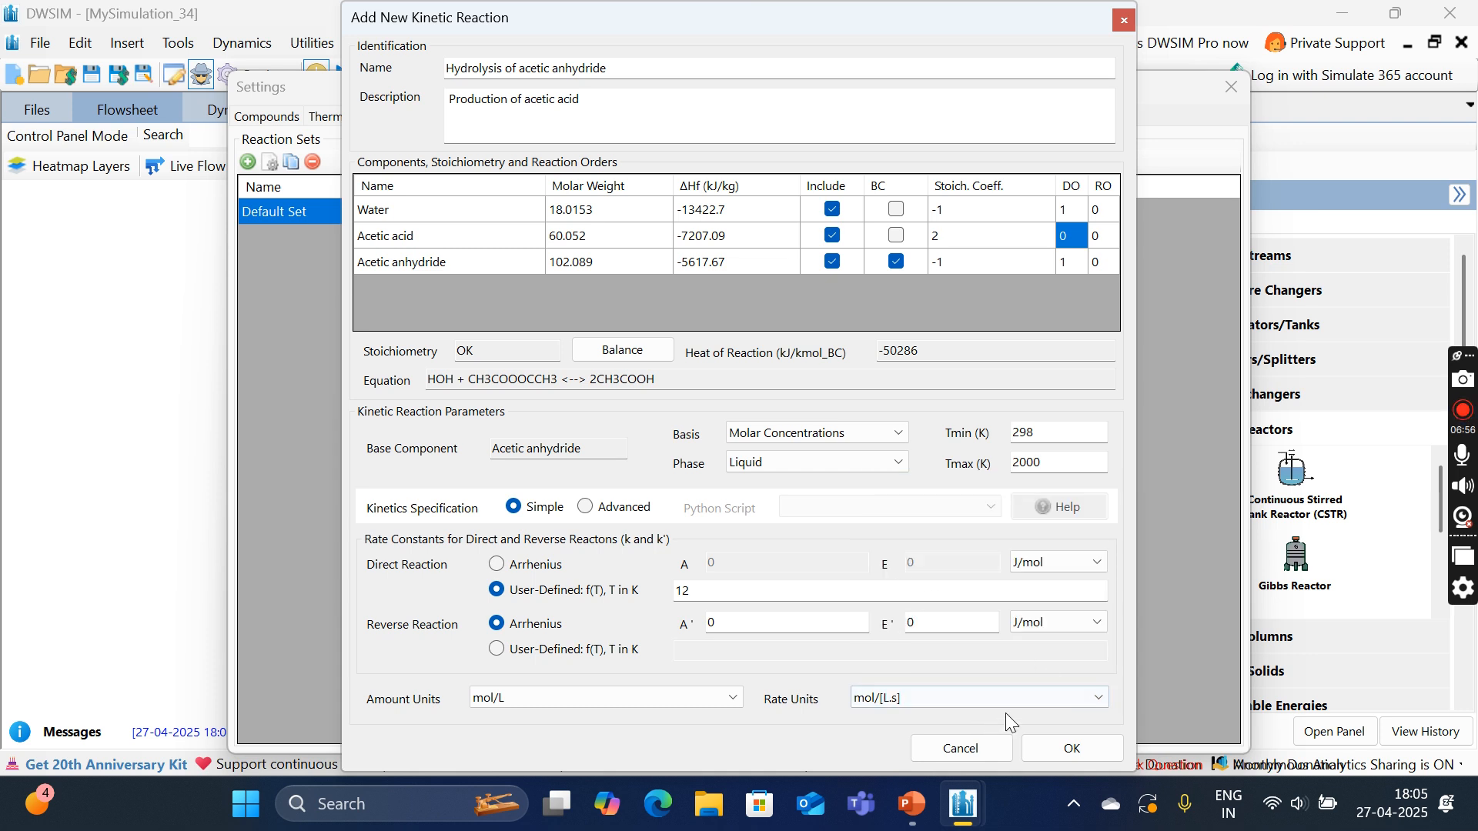
pyautogui.click(1071, 748)
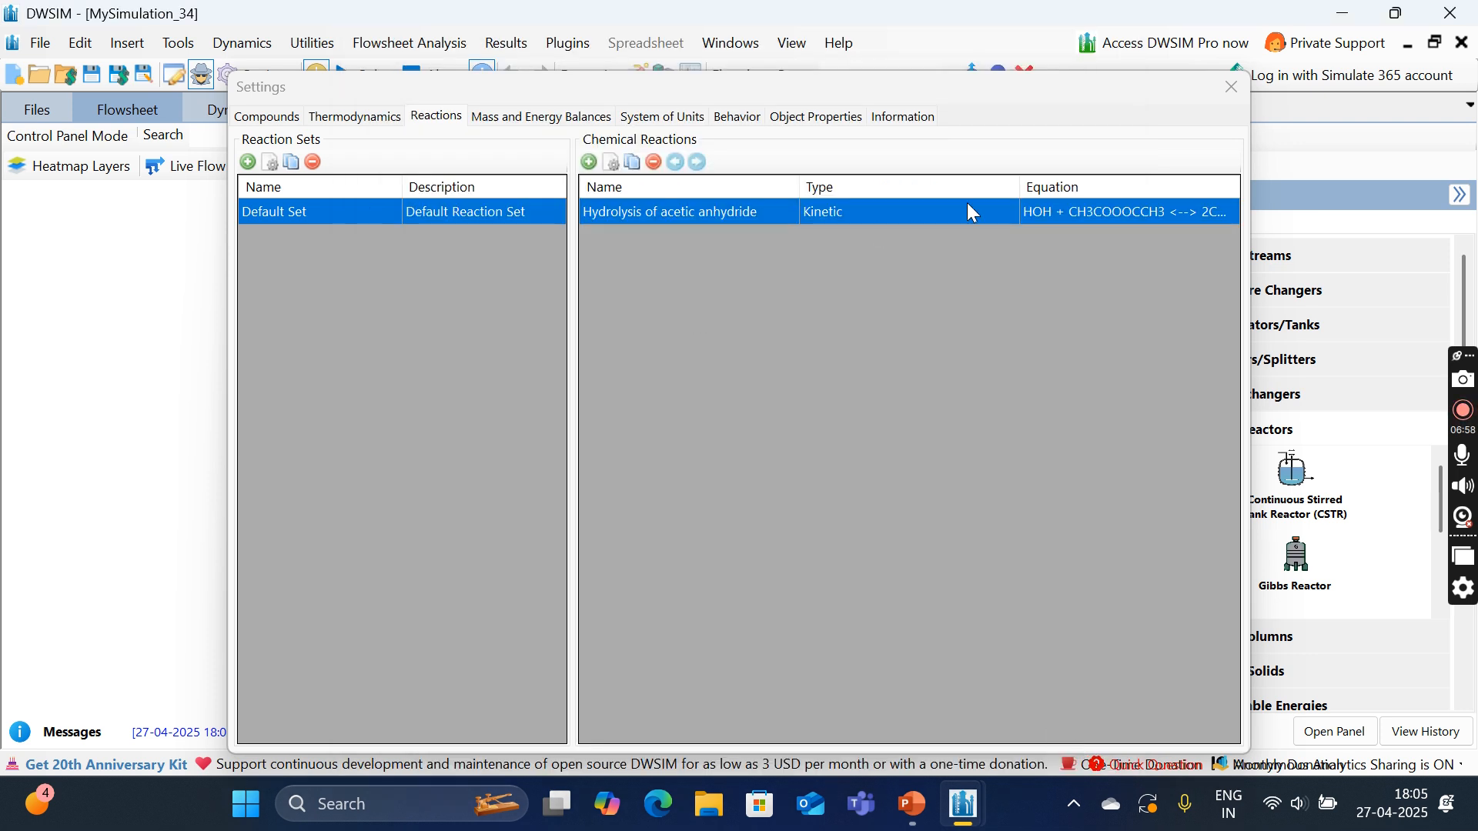
# Step: Set the CSTR to isothermal mode with a reactor volume of 0.1 m3
pyautogui.click(1231, 86)
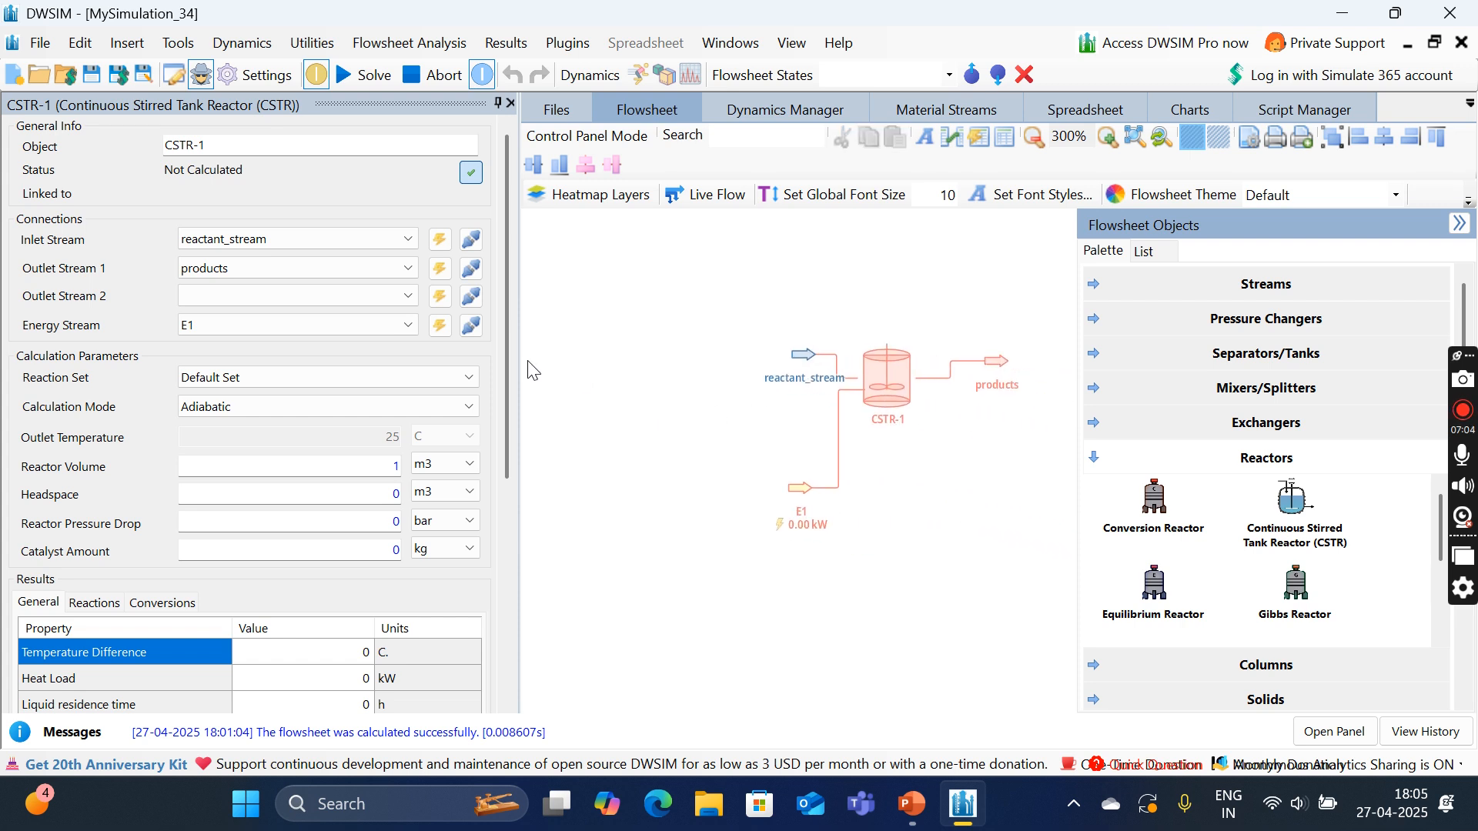
pyautogui.moveTo(995, 381)
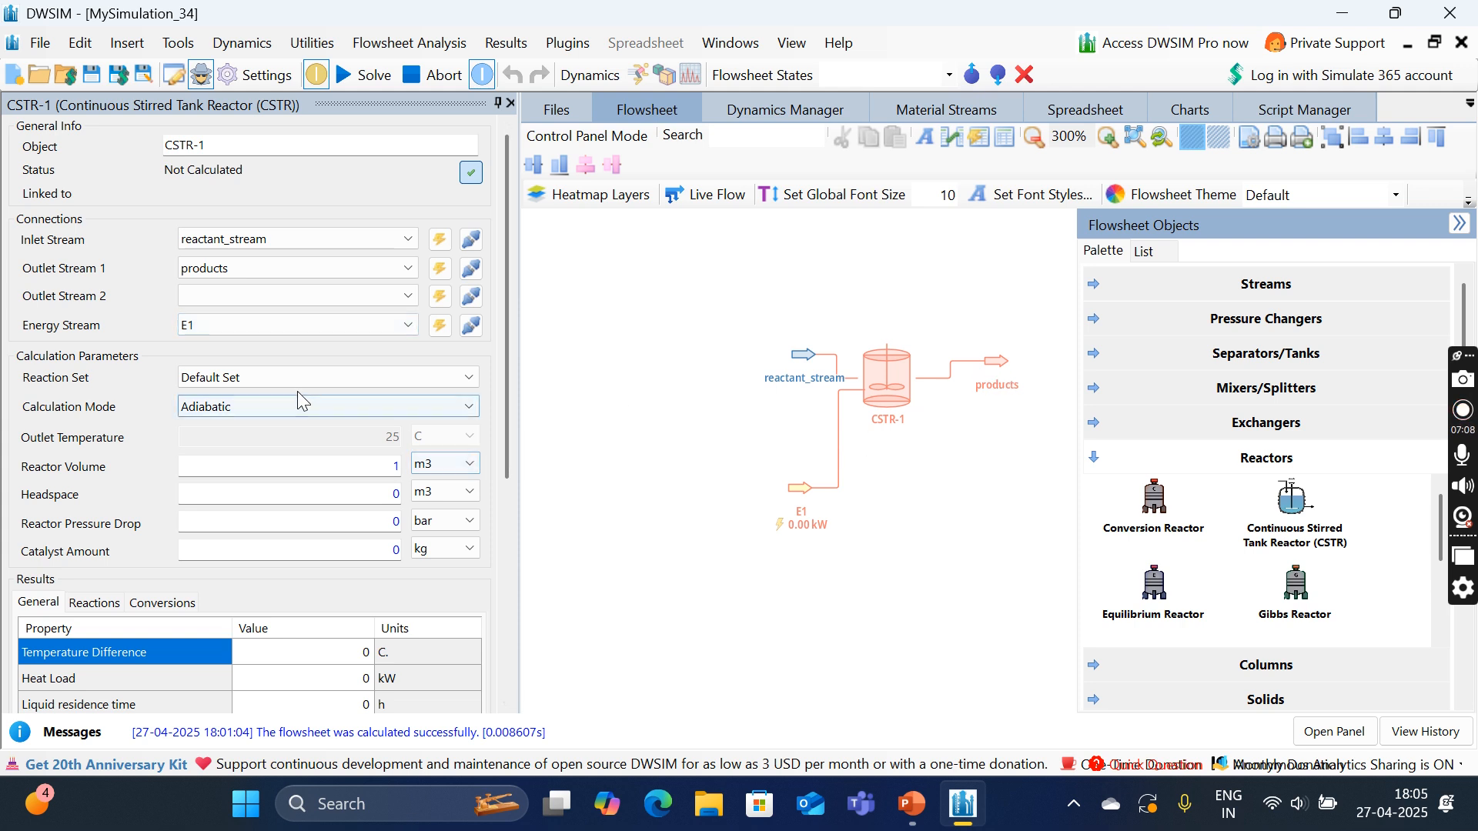
pyautogui.click(327, 406)
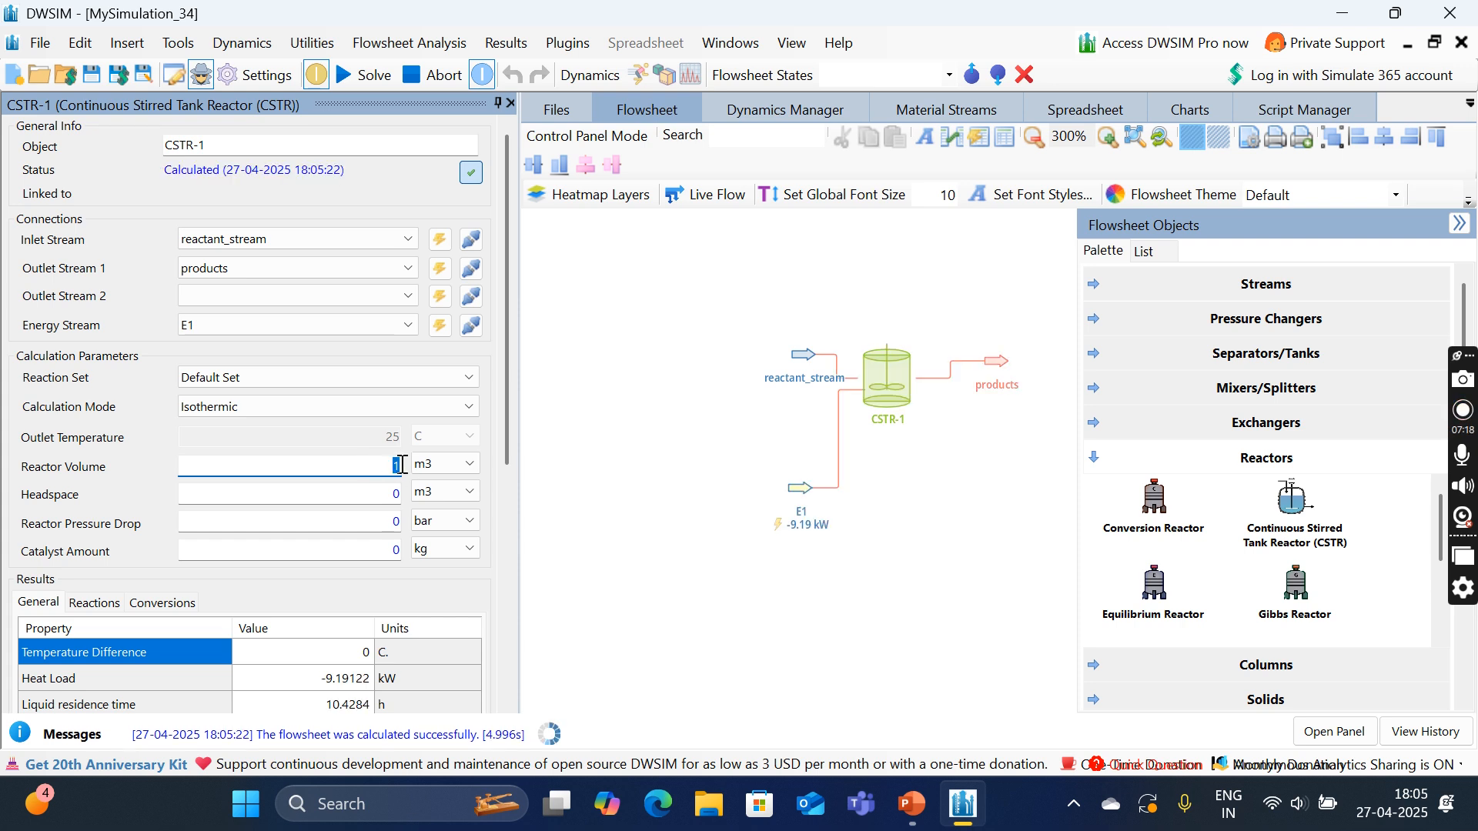
pyautogui.write('0.1')
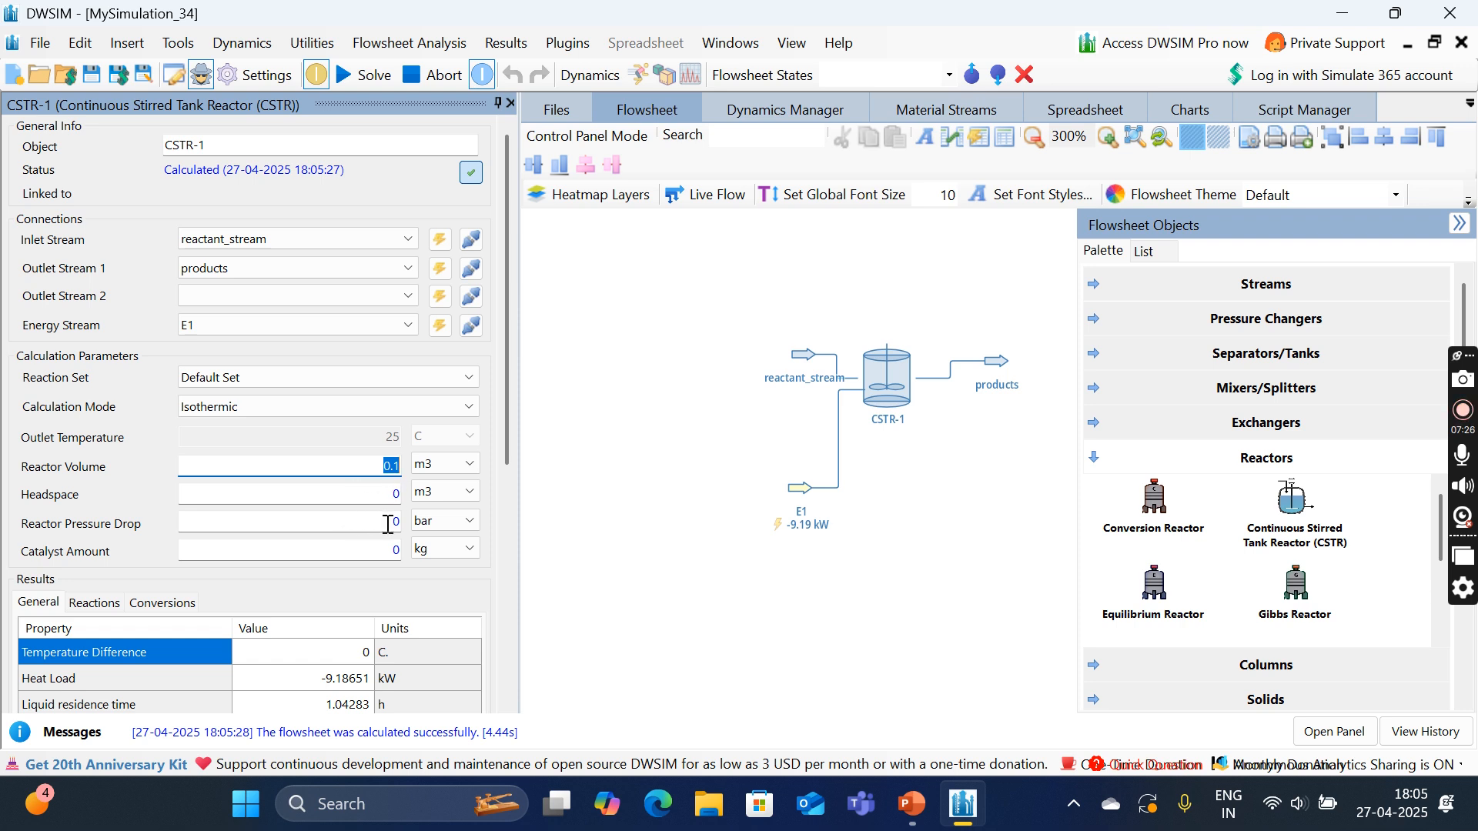
pyautogui.scroll(-3)
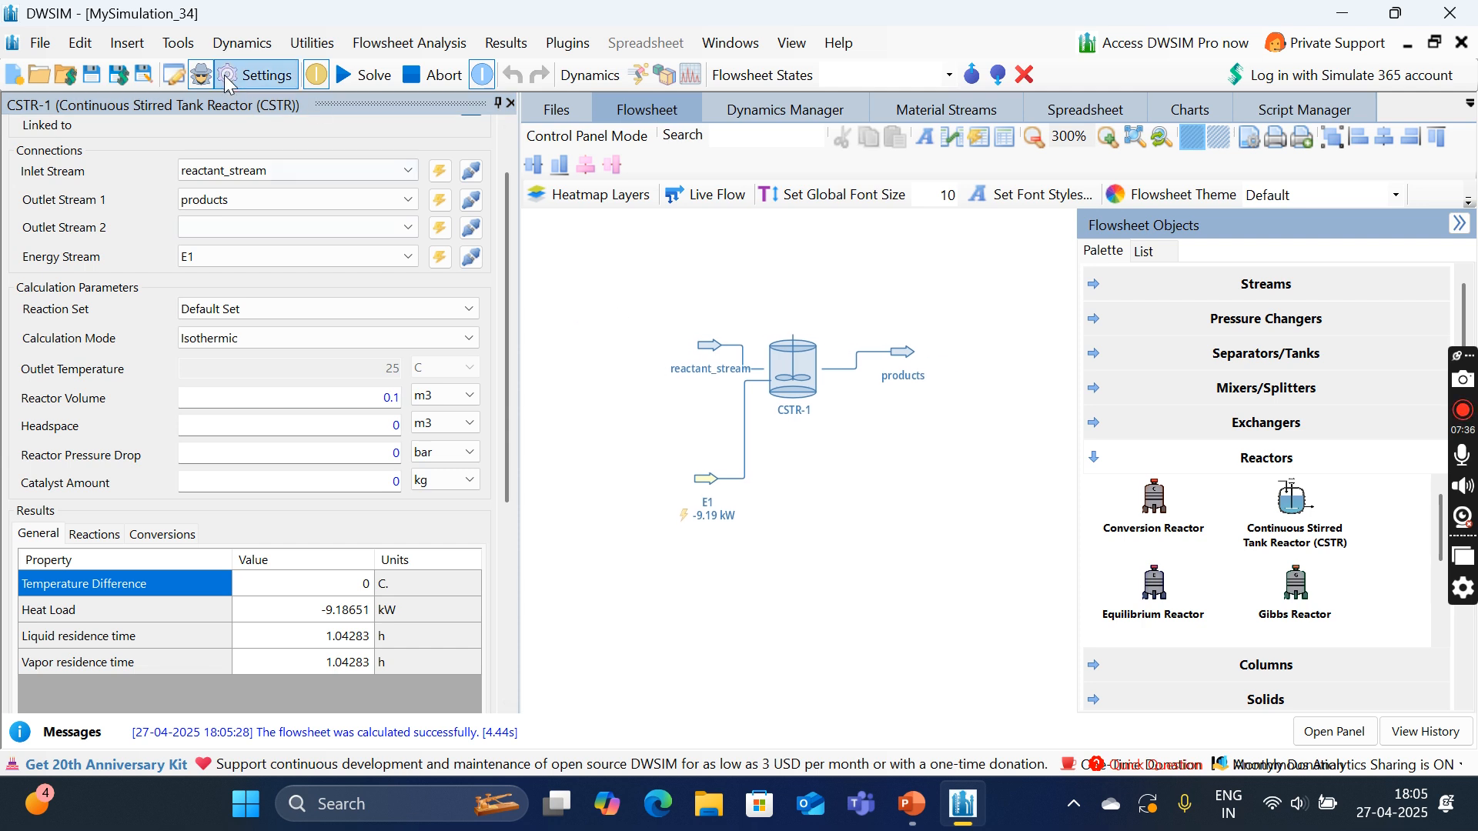
pyautogui.moveTo(170, 113)
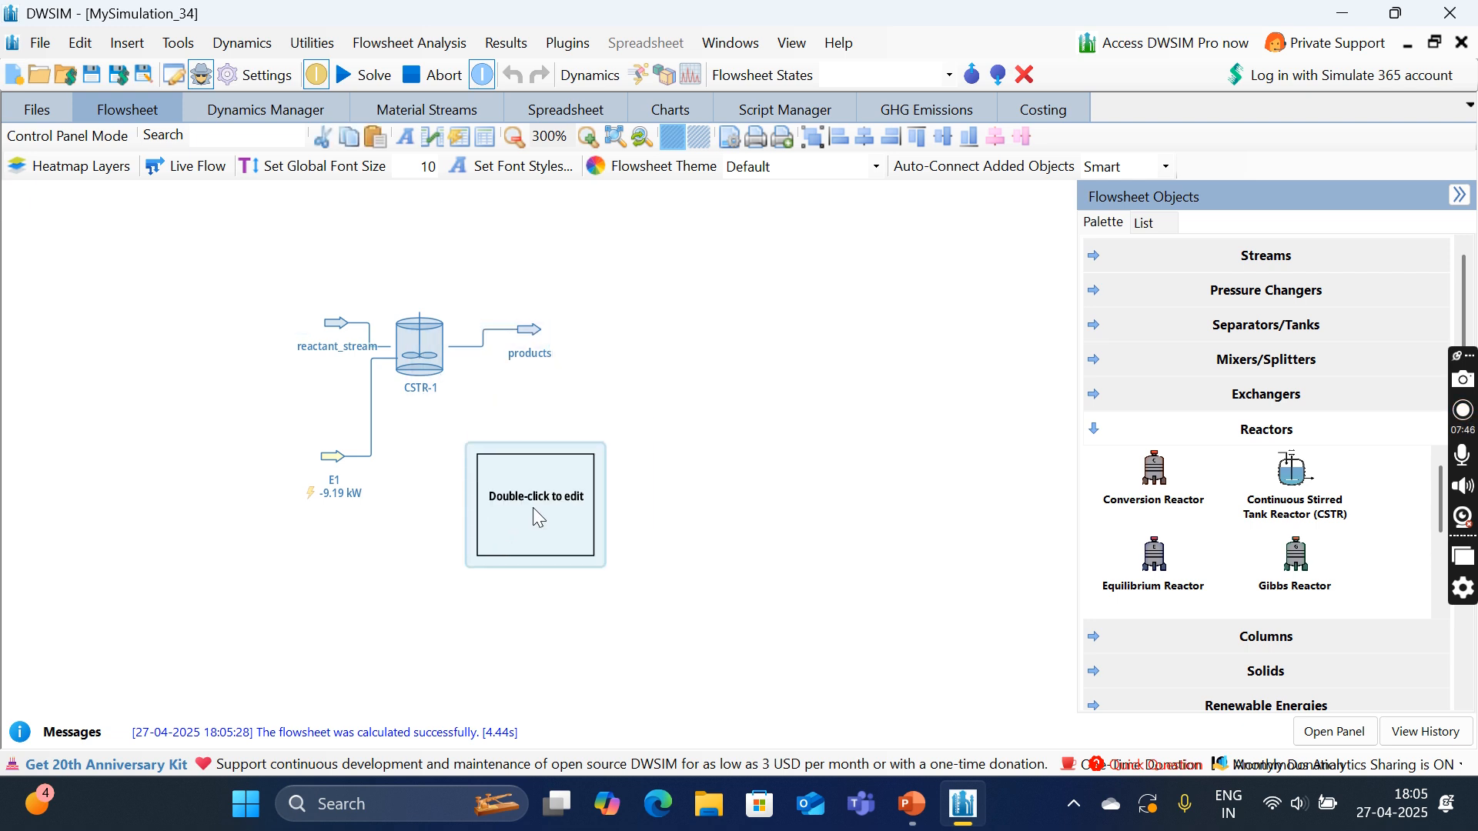
# Step: Tabulate CSTR-1's acetic anhydride conversion (99.6965 %) in the new master property table
pyautogui.doubleClick(535, 504)
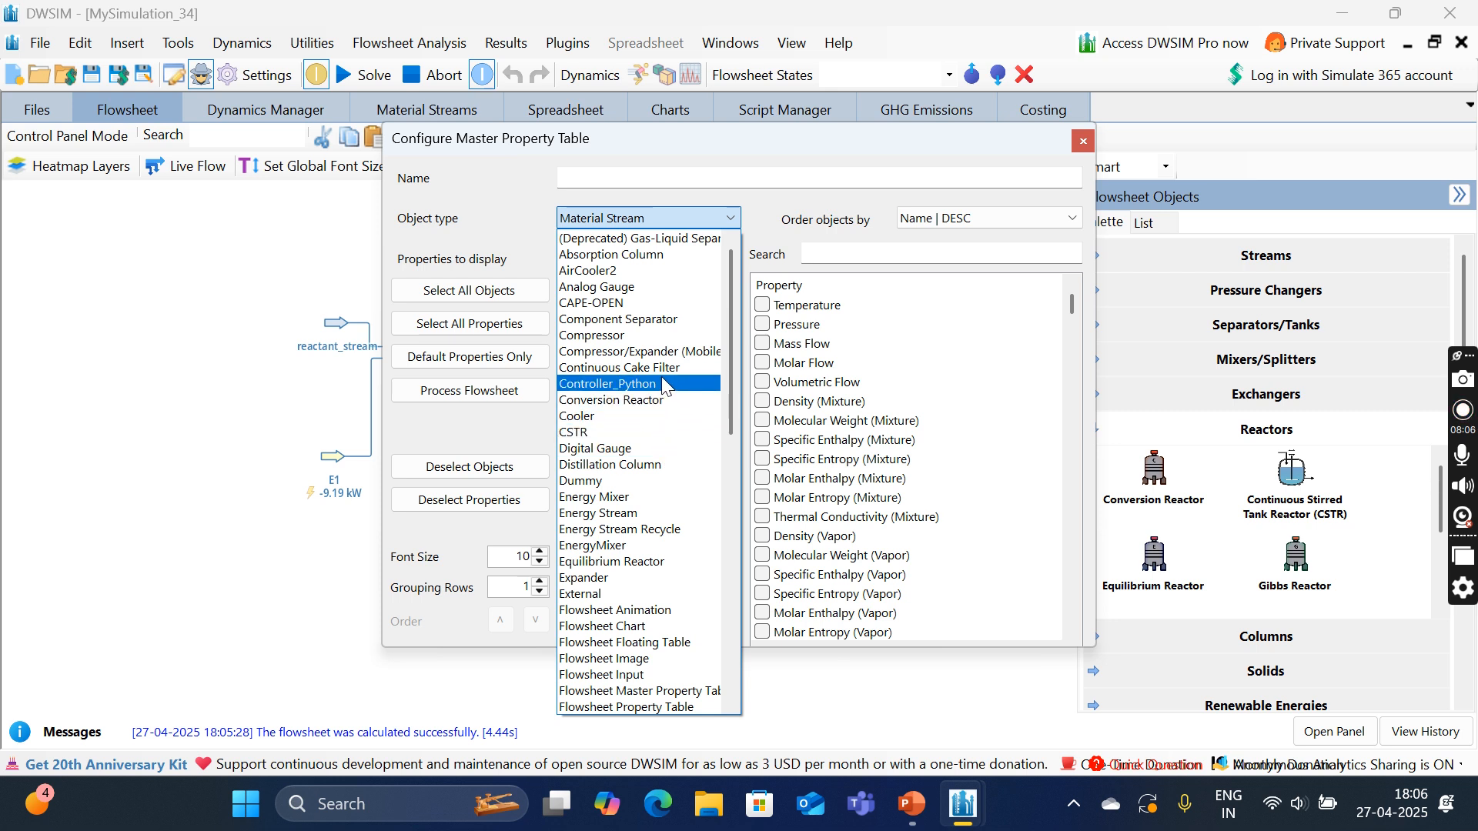
pyautogui.click(573, 432)
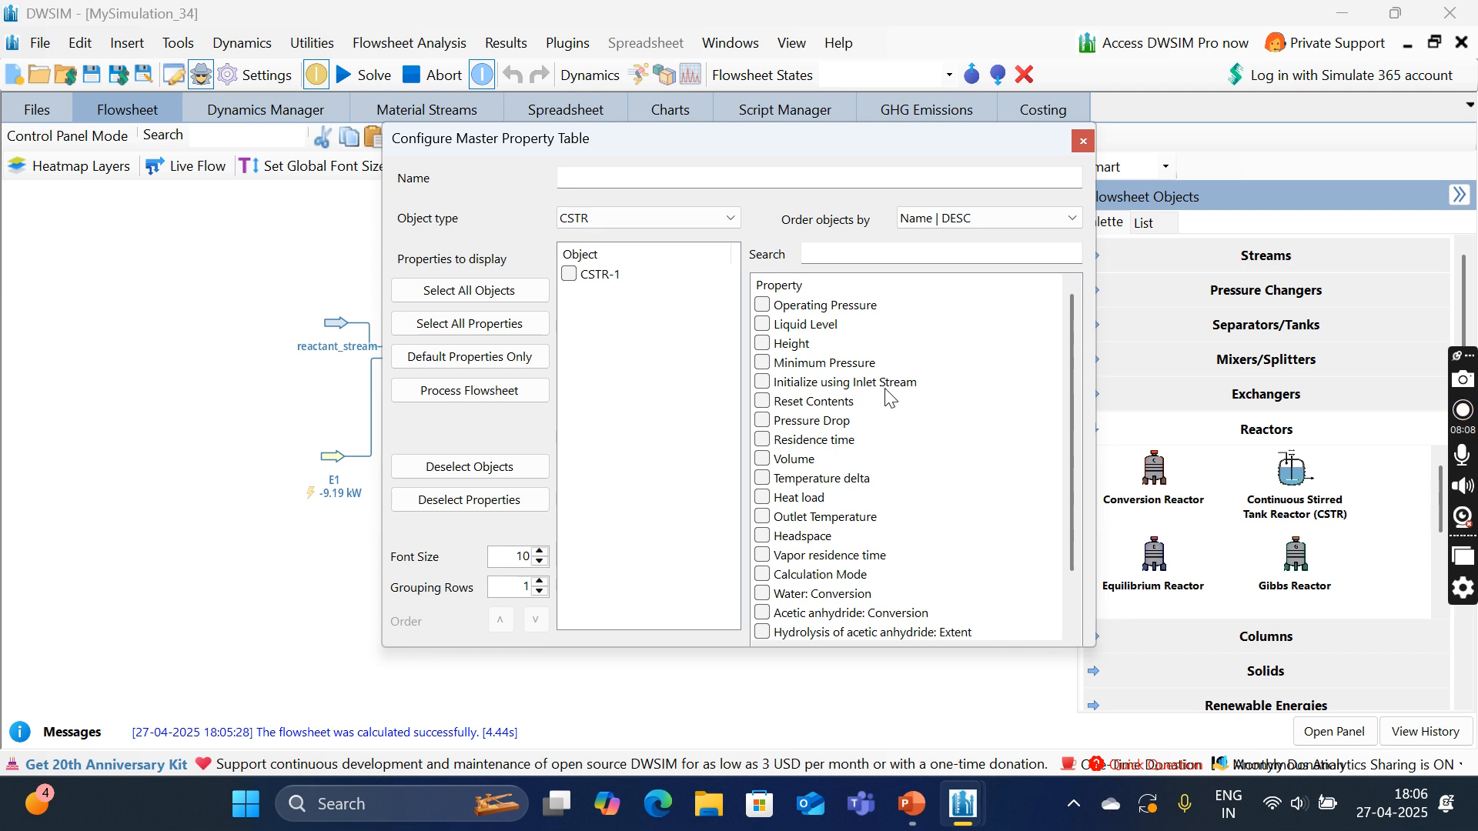
pyautogui.click(762, 555)
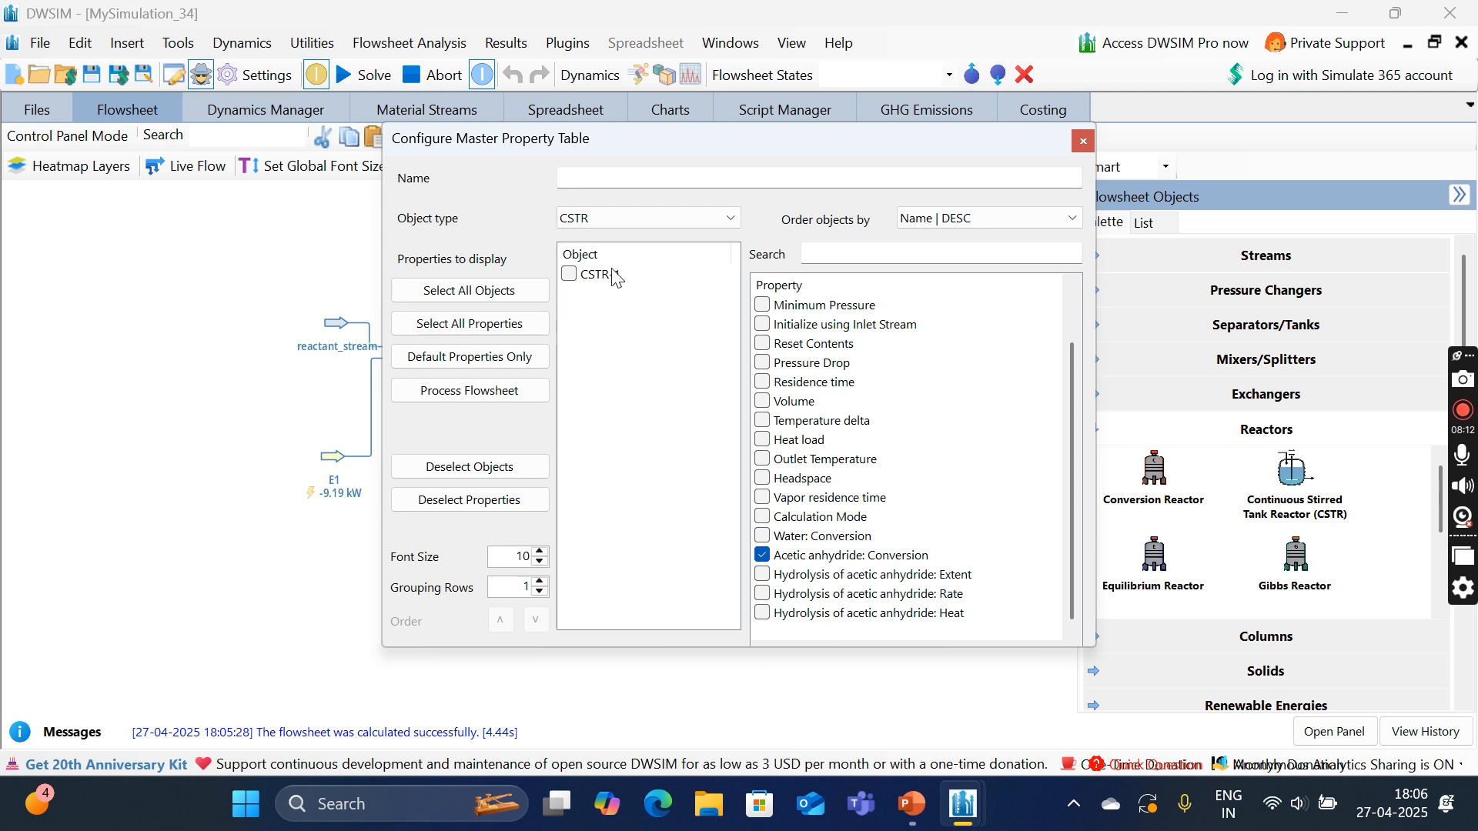
pyautogui.click(1083, 140)
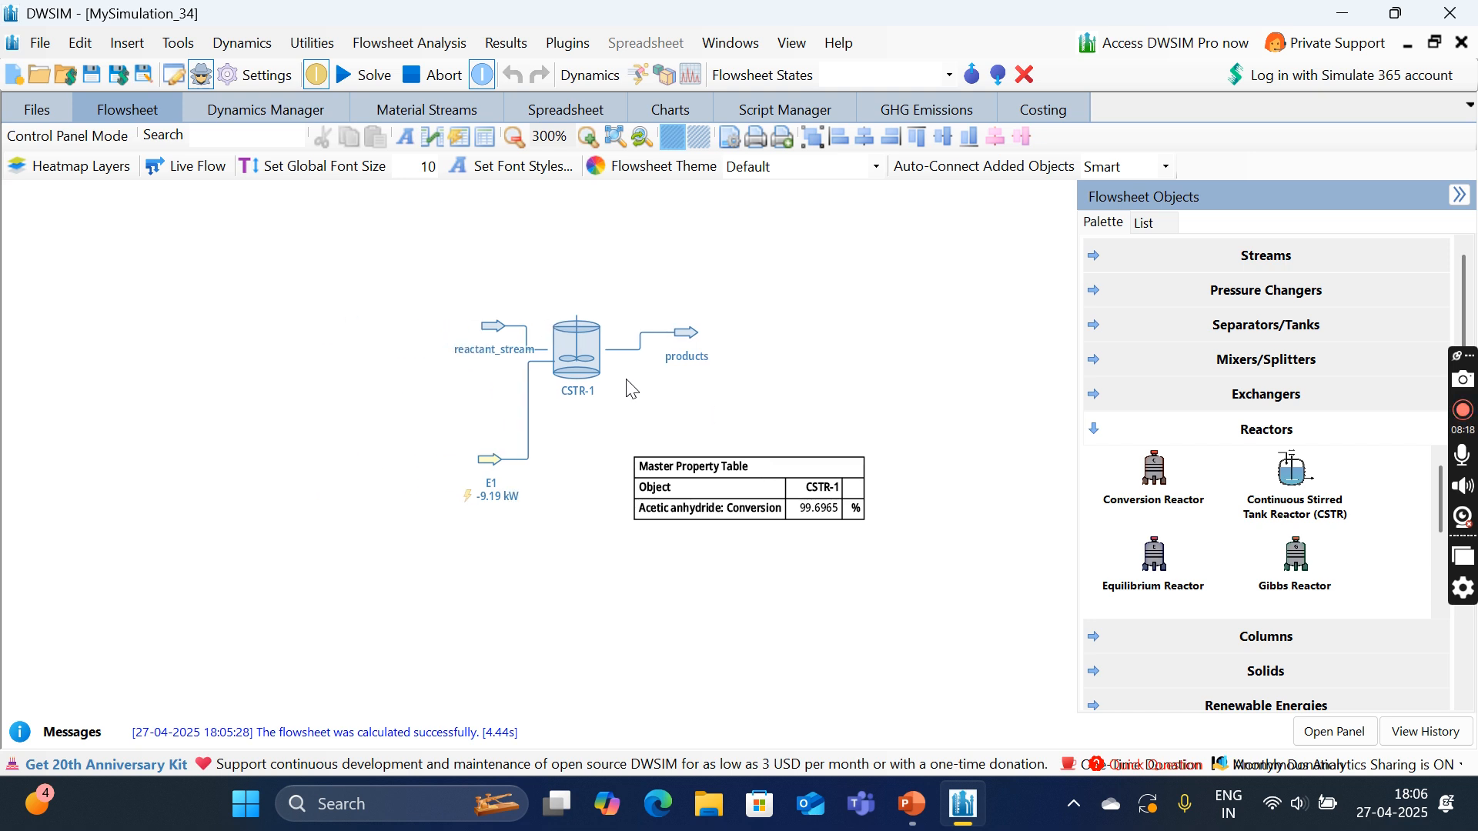
pyautogui.doubleClick(576, 355)
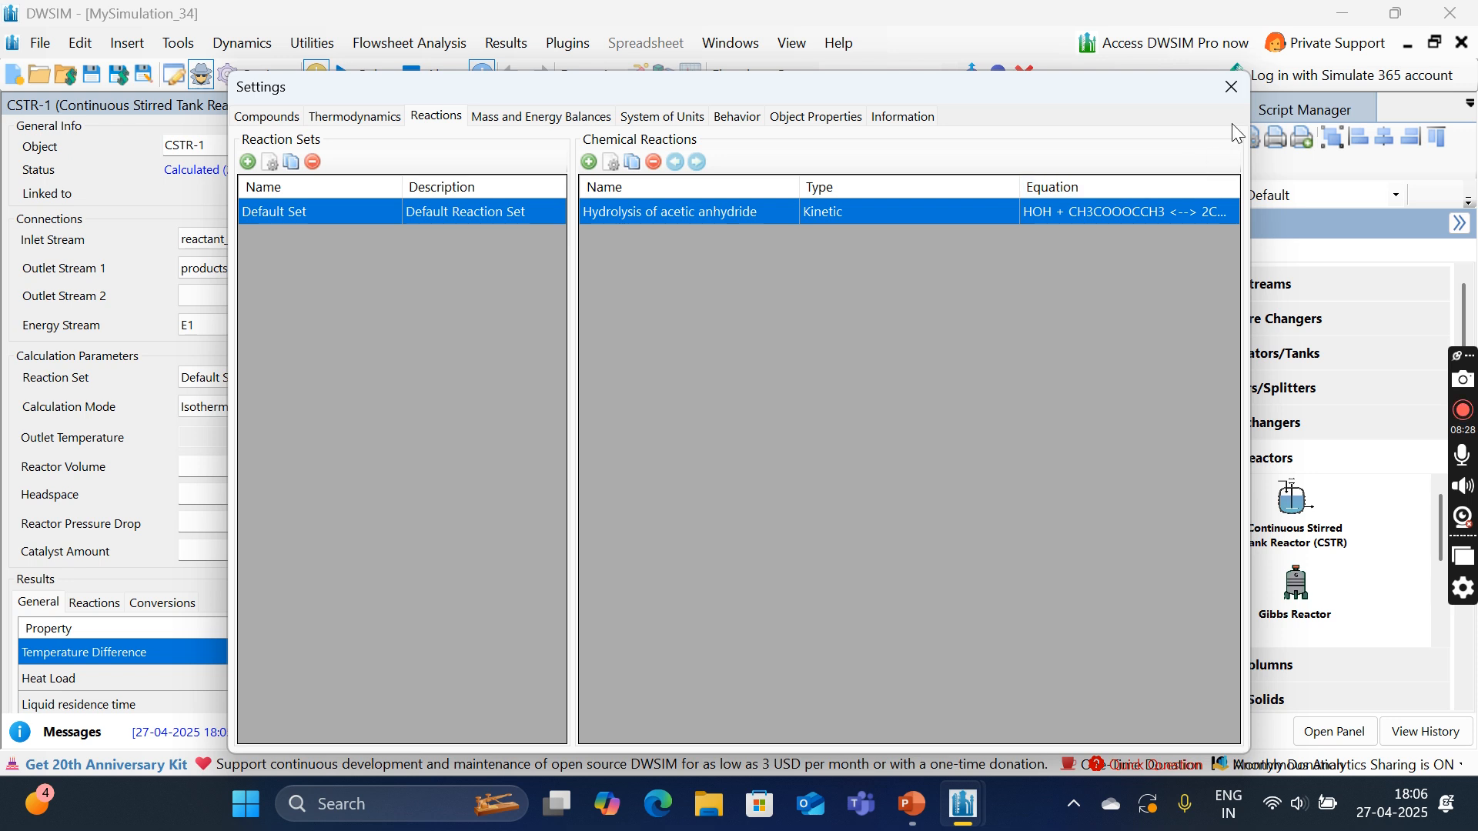
# Step: Insert a second master property table for the products stream
pyautogui.click(1230, 86)
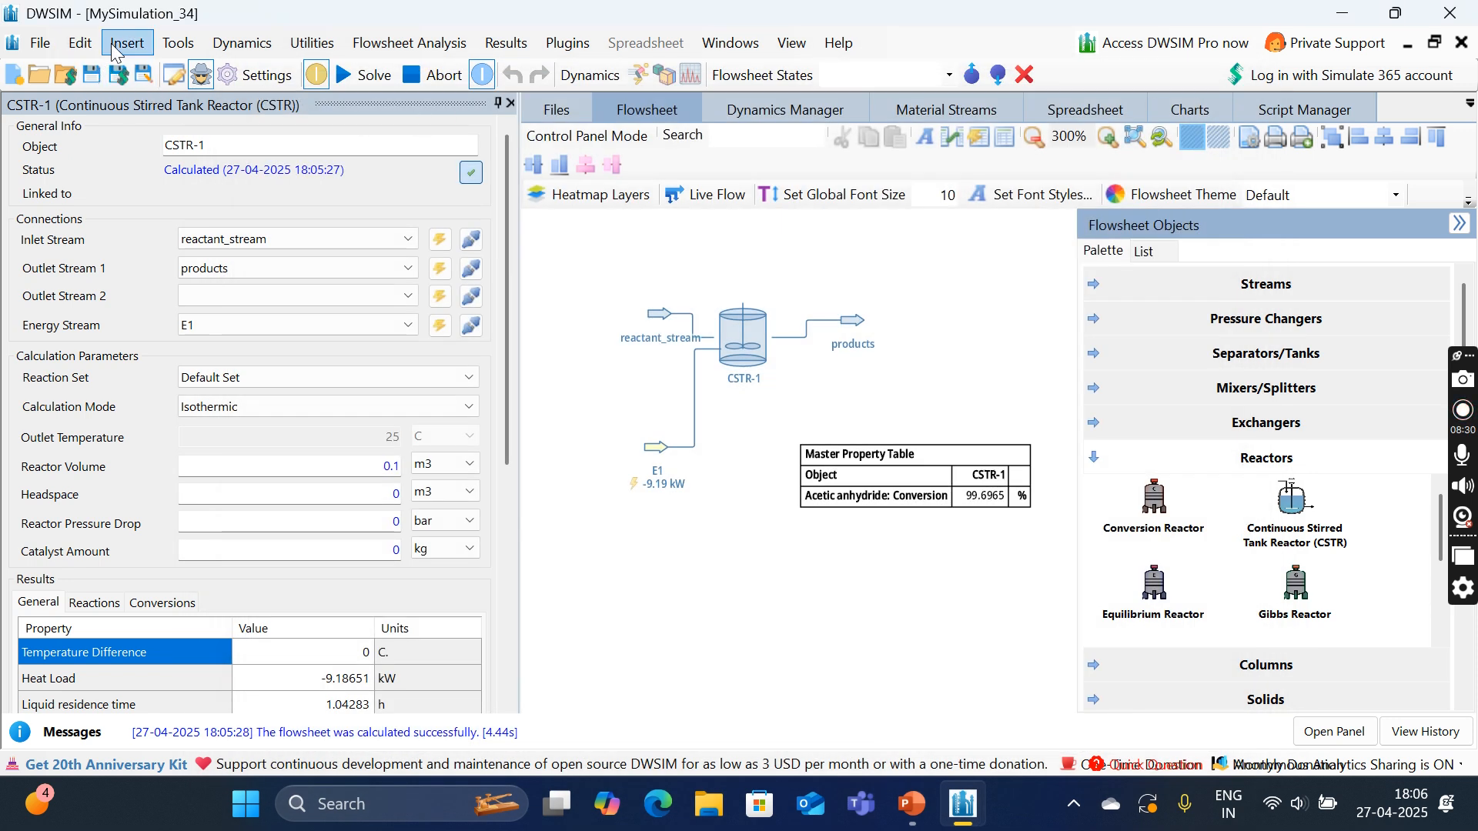
pyautogui.click(126, 43)
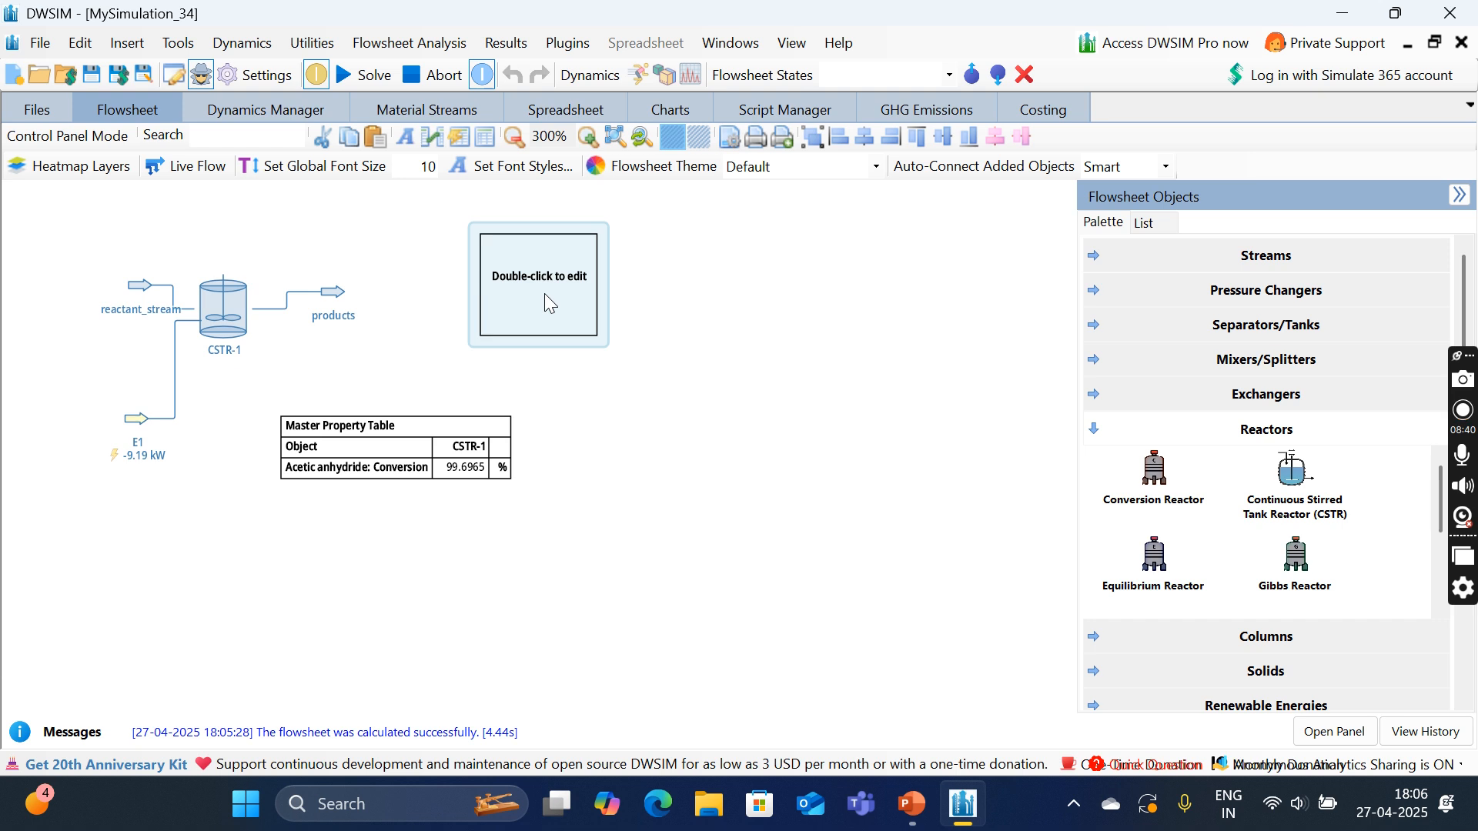
pyautogui.doubleClick(538, 284)
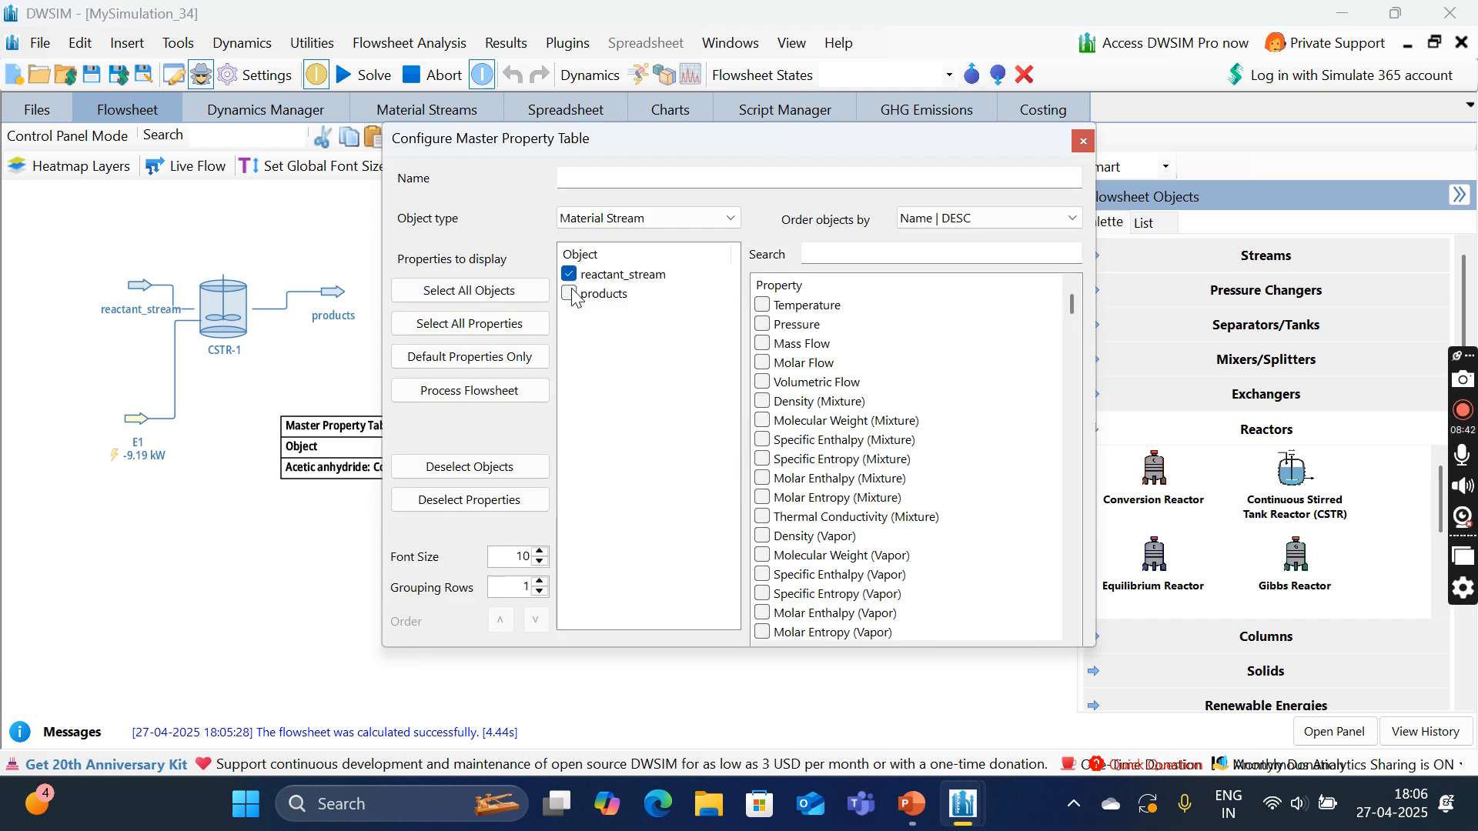
pyautogui.click(569, 293)
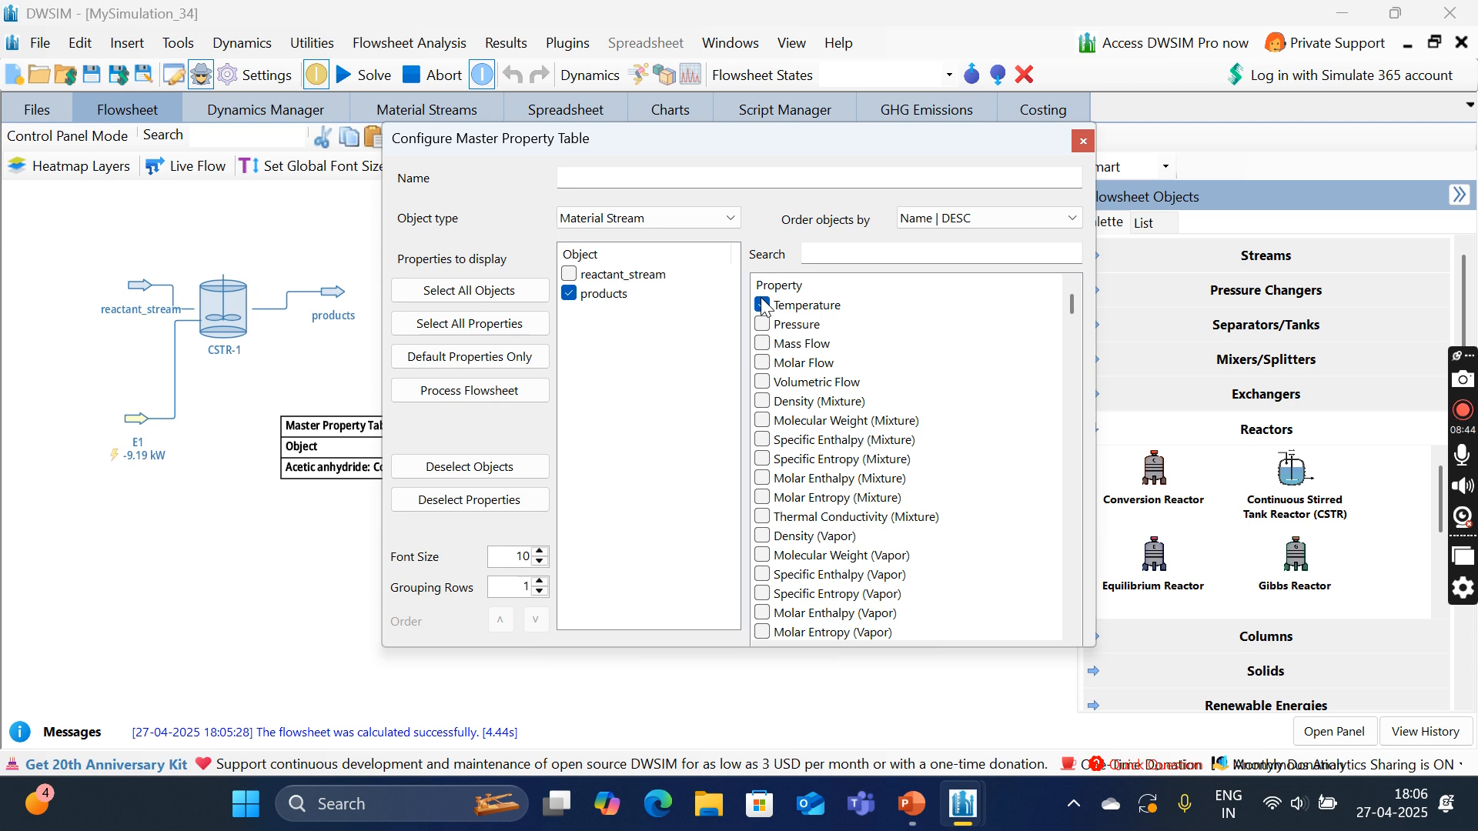
# Step: List products temperature, pressure, flows and mole fractions (25 C, 1 bar, 100 kg/h)
pyautogui.click(762, 343)
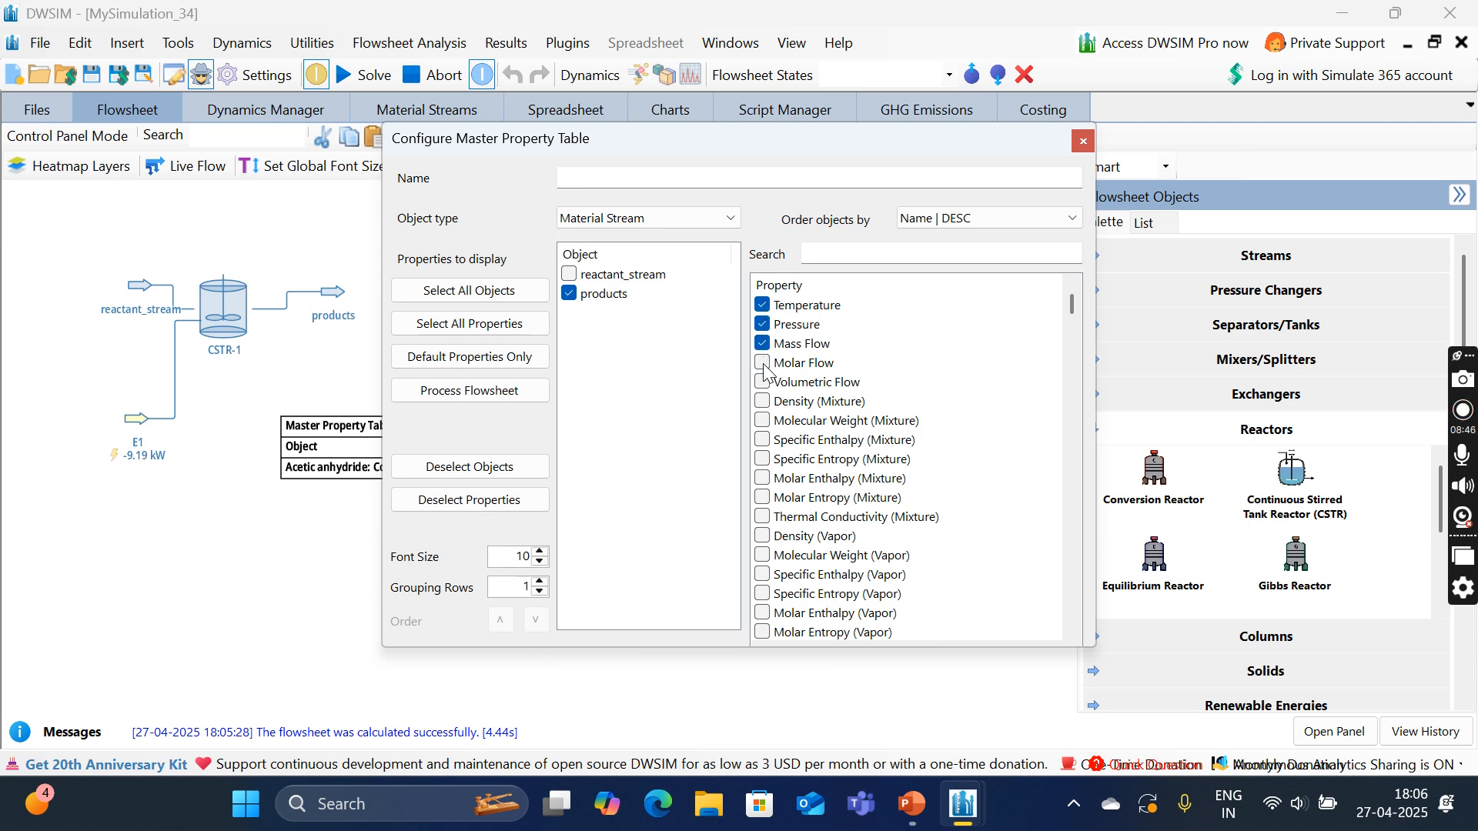
pyautogui.scroll(-3)
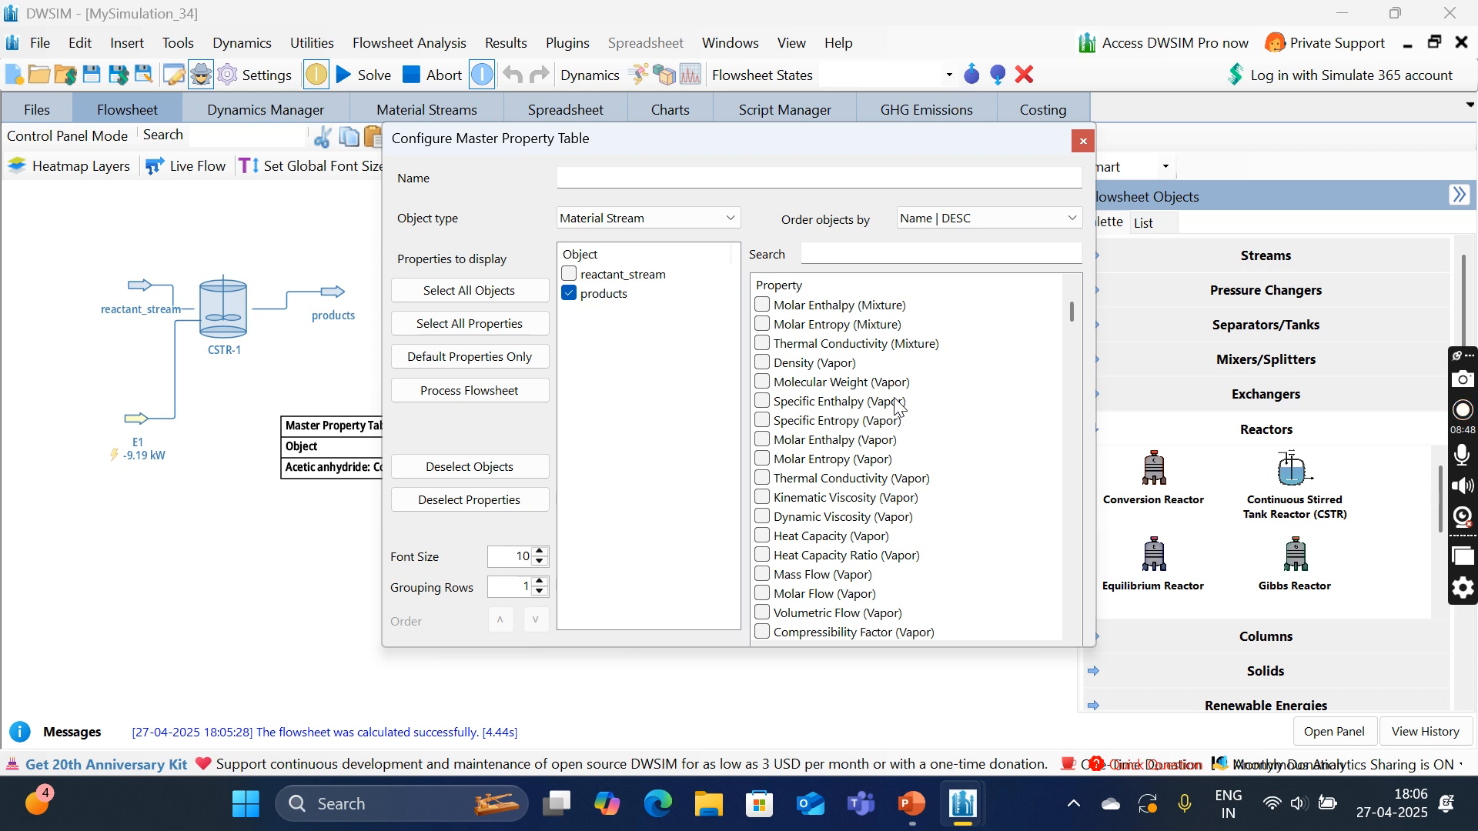
pyautogui.scroll(-3)
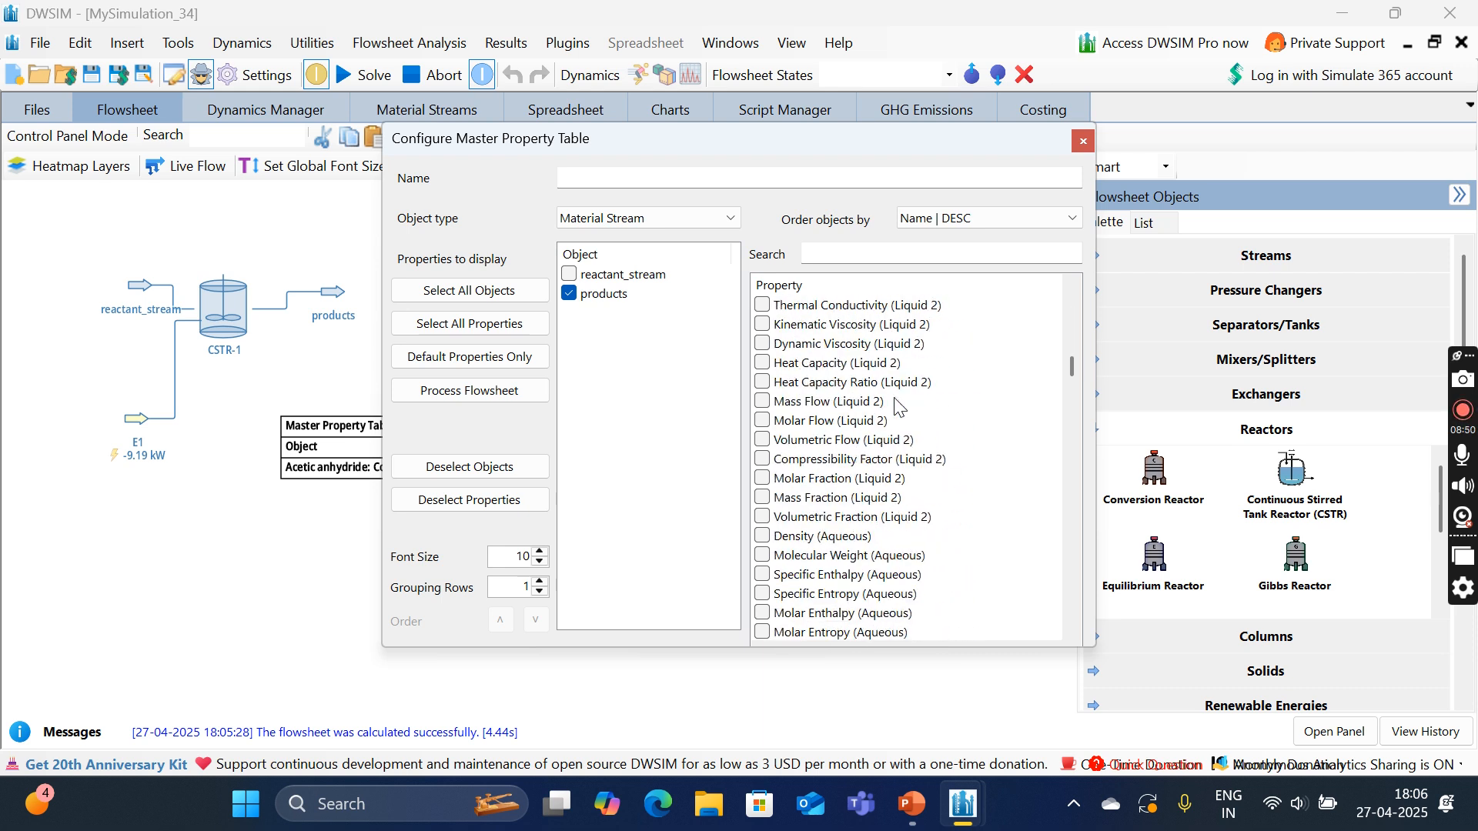
pyautogui.scroll(-3)
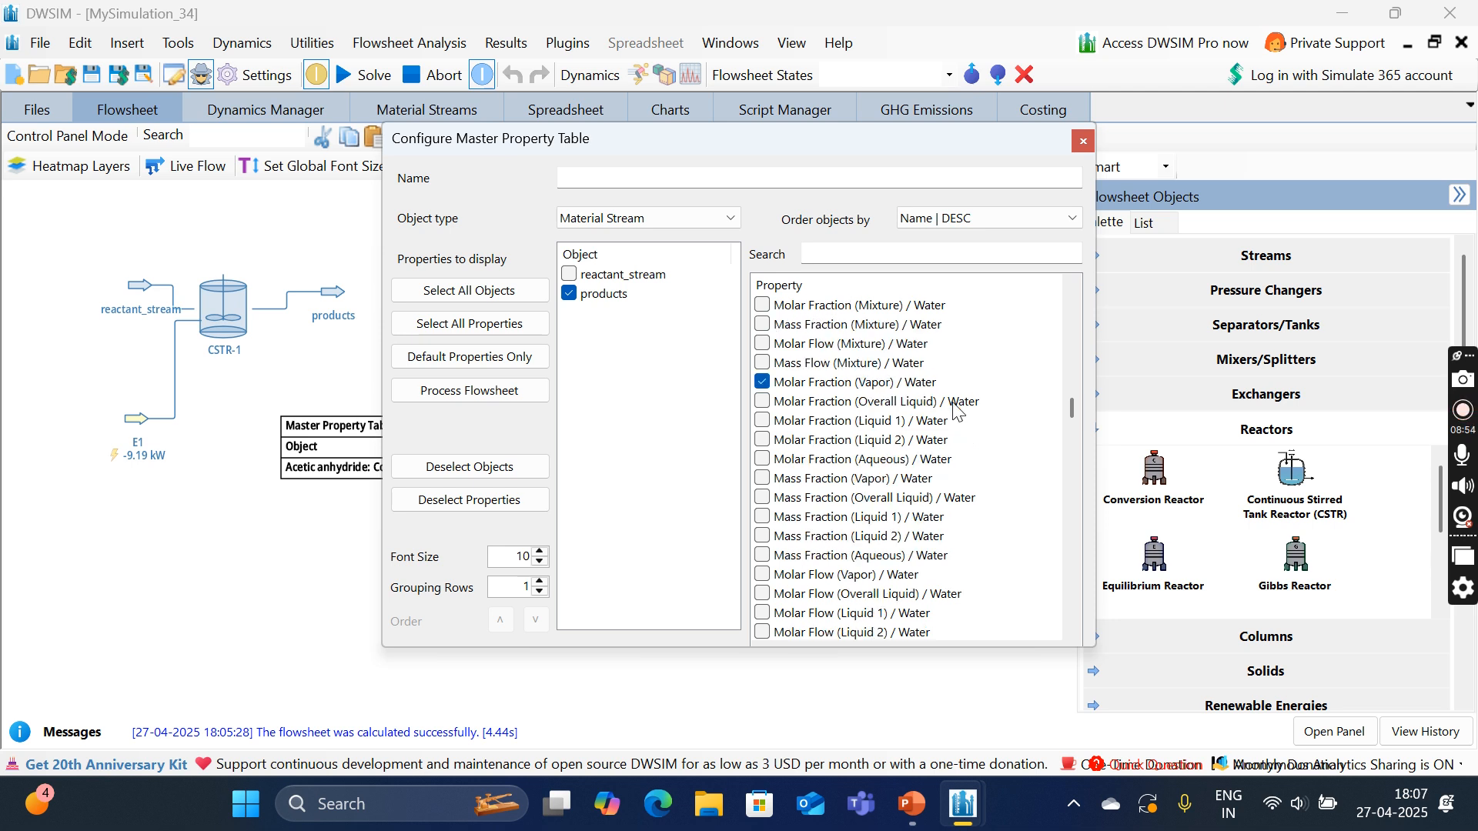
pyautogui.scroll(-3)
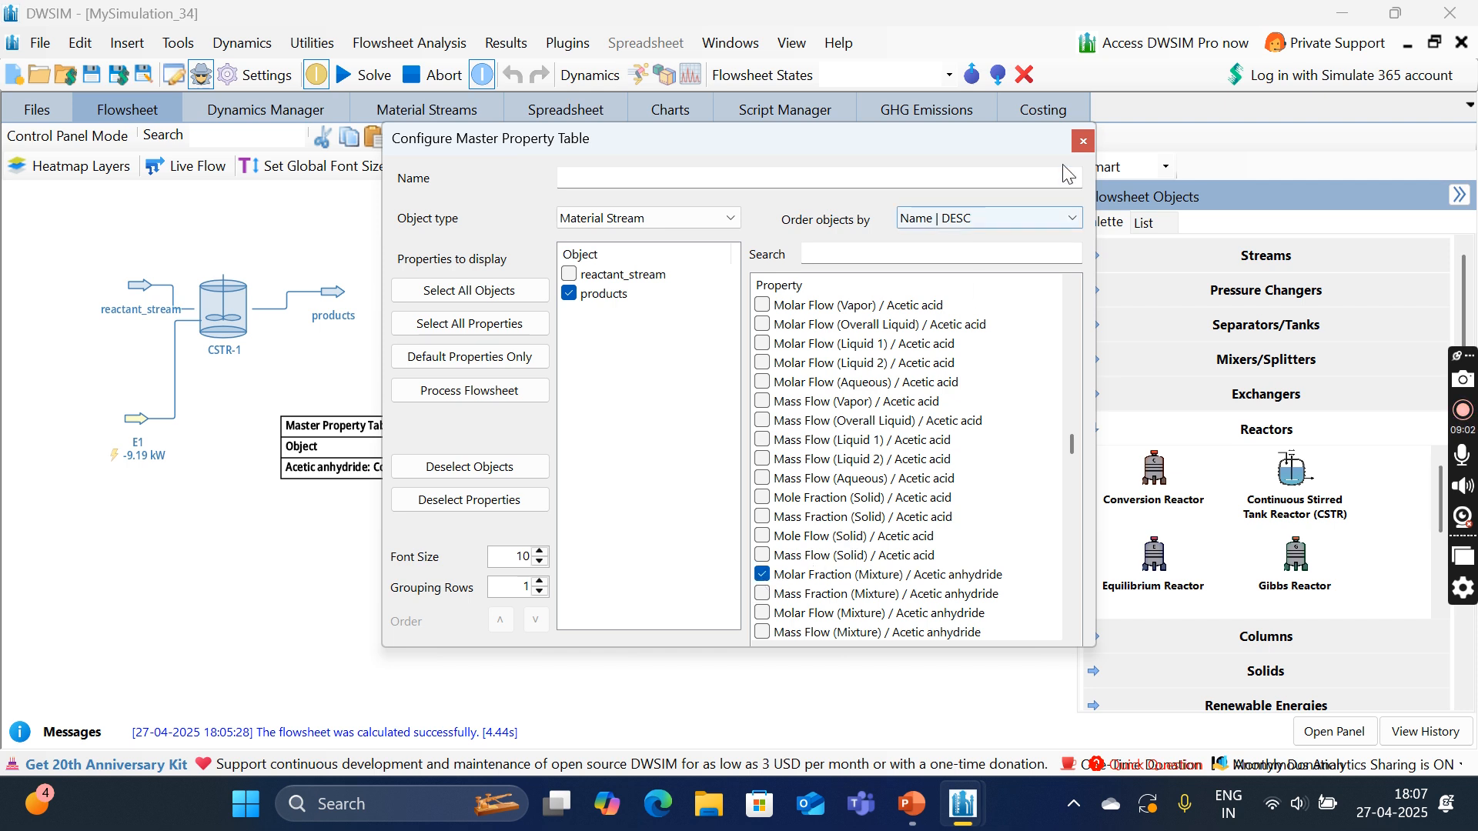
pyautogui.click(1082, 140)
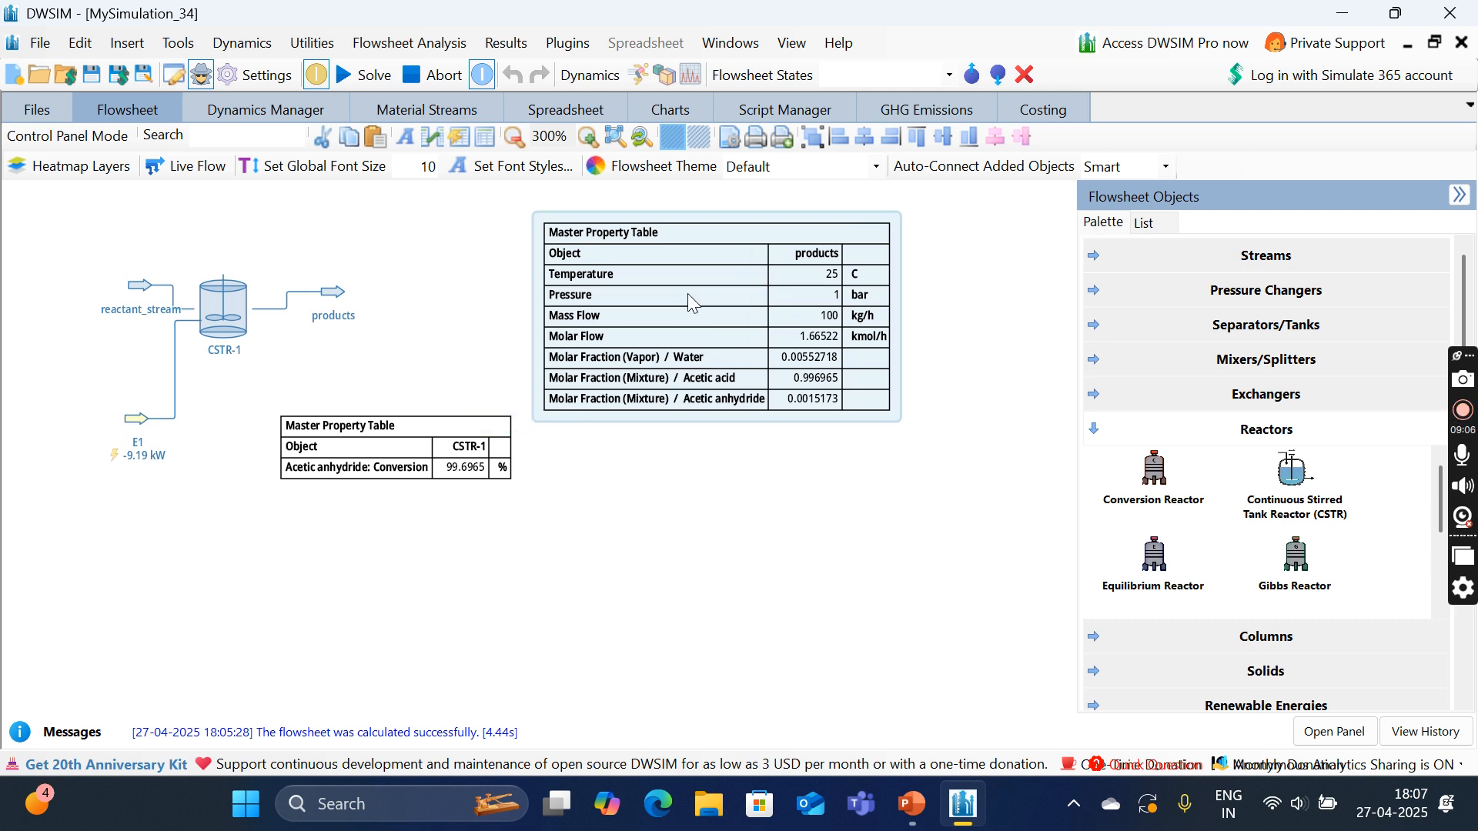
pyautogui.moveTo(827, 317)
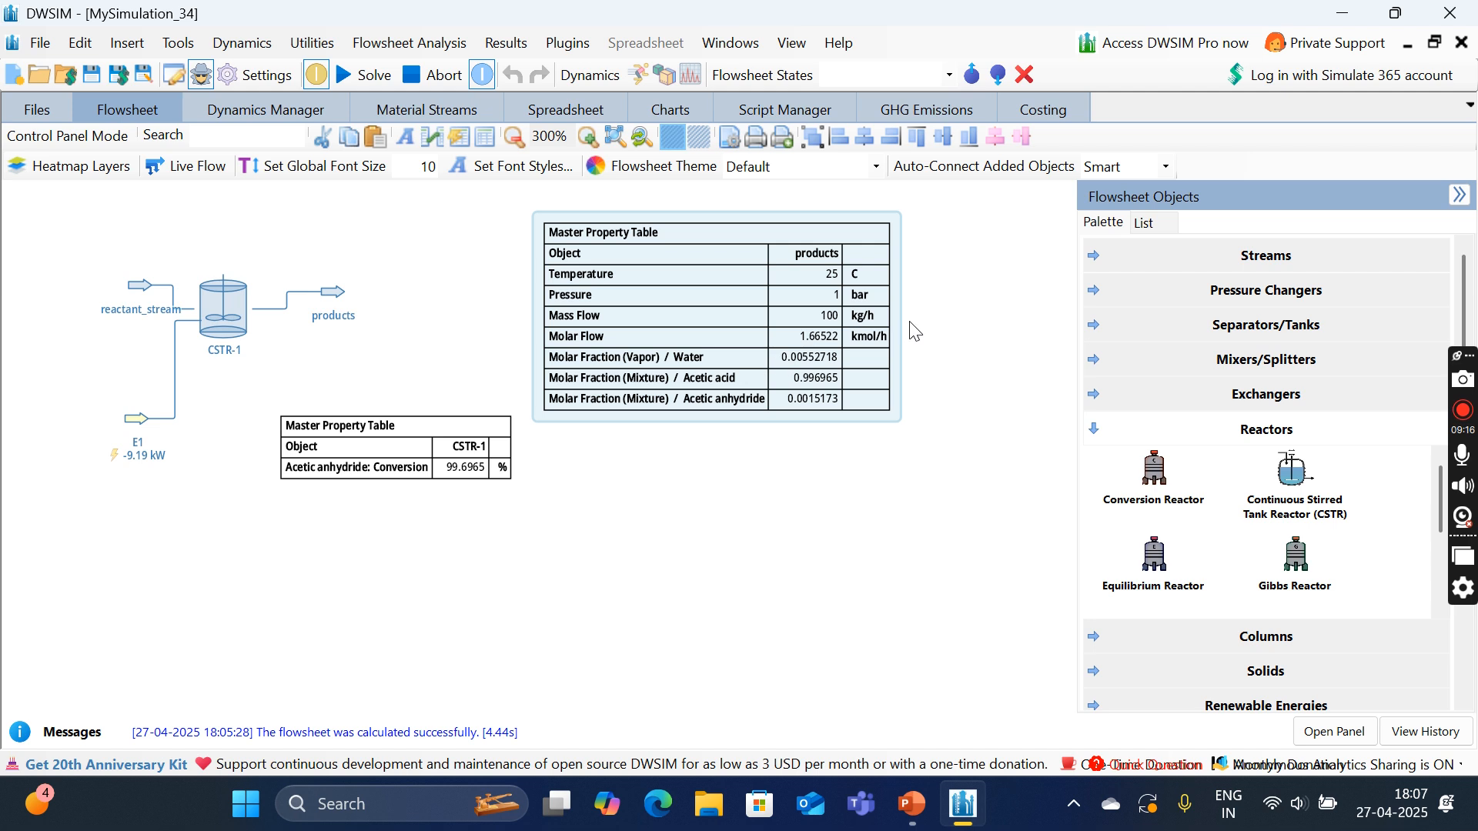
pyautogui.moveTo(738, 422)
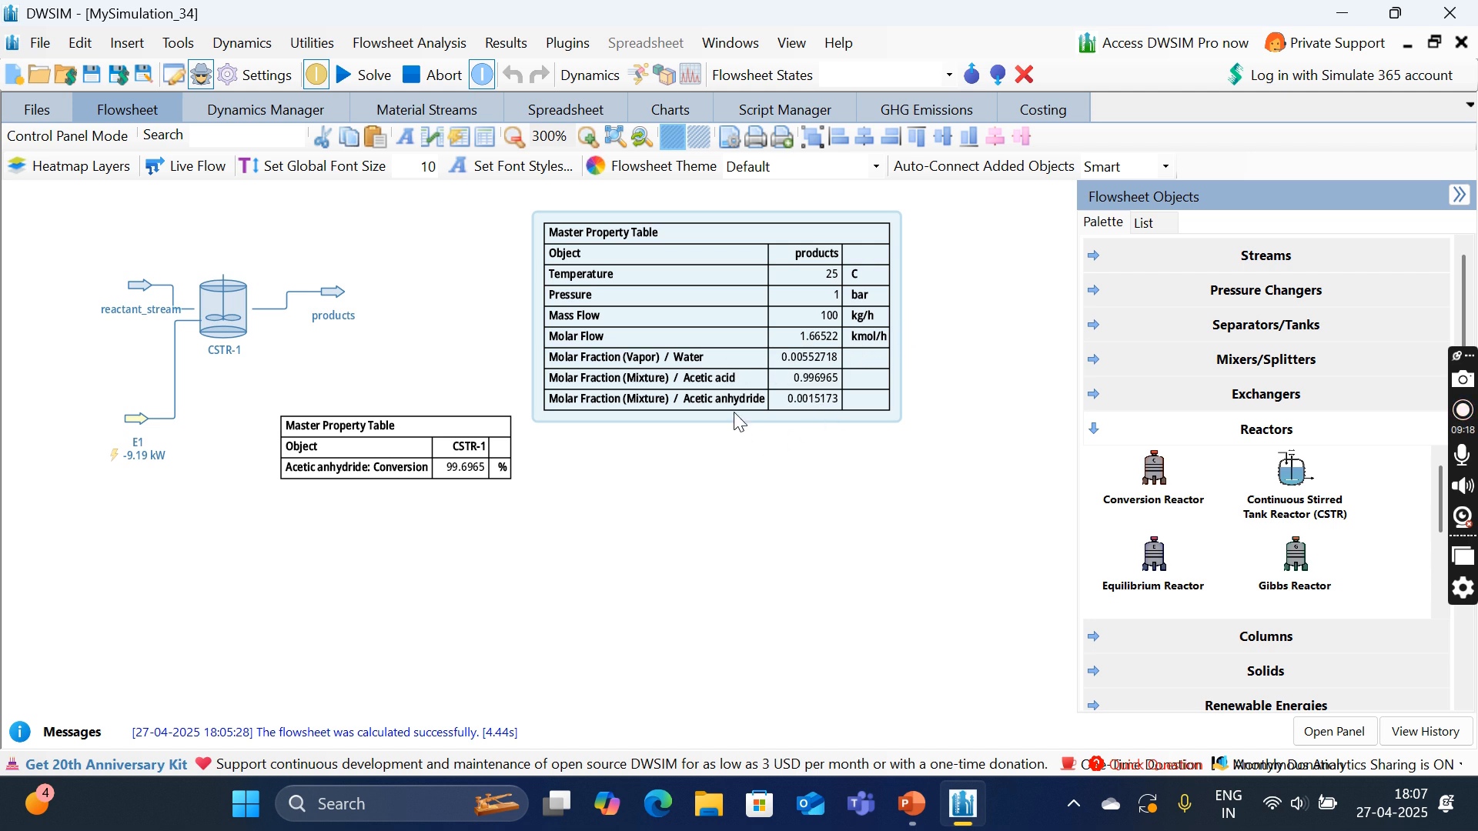
pyautogui.moveTo(590, 402)
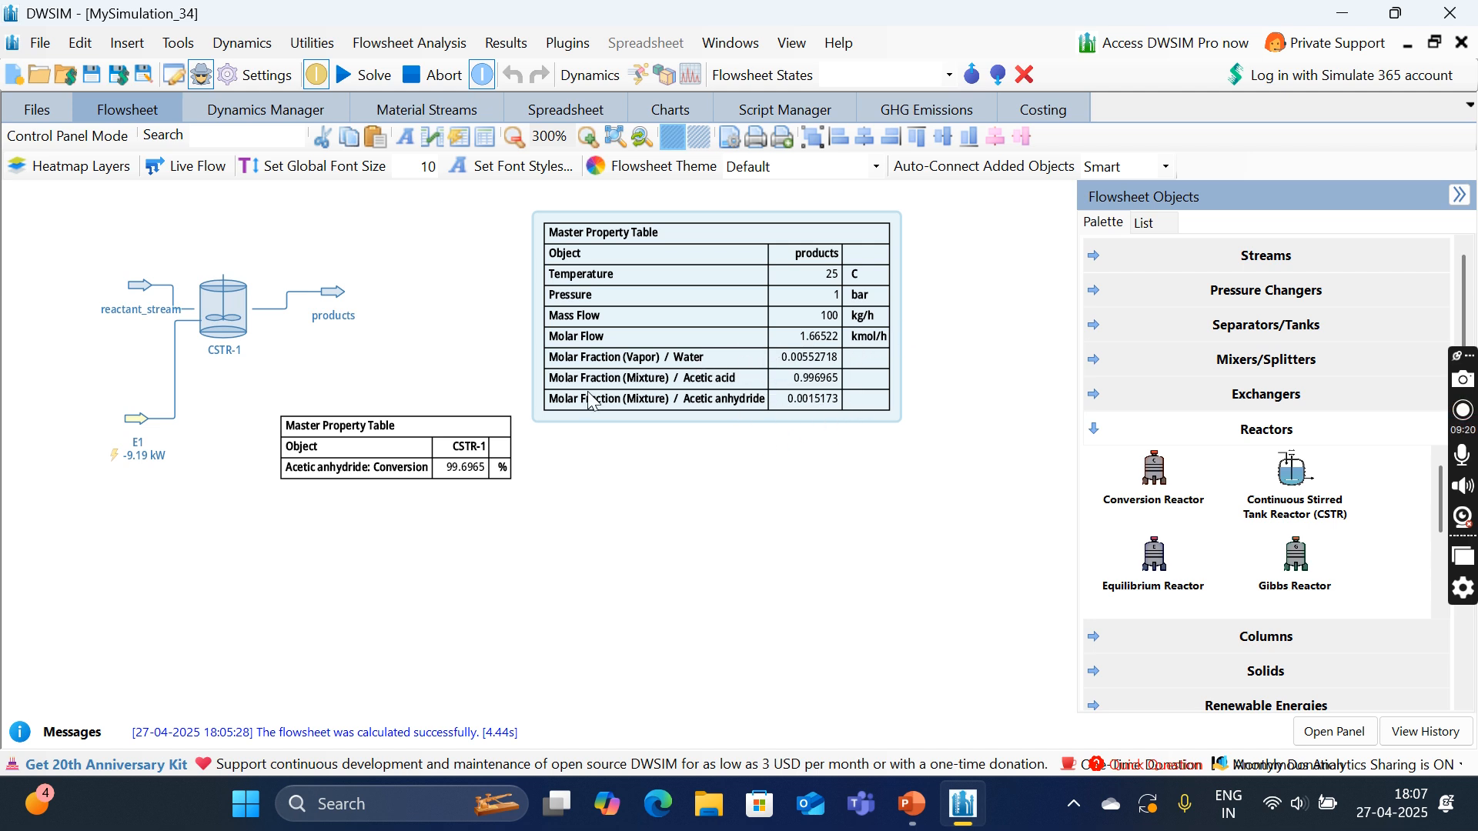
pyautogui.moveTo(812, 411)
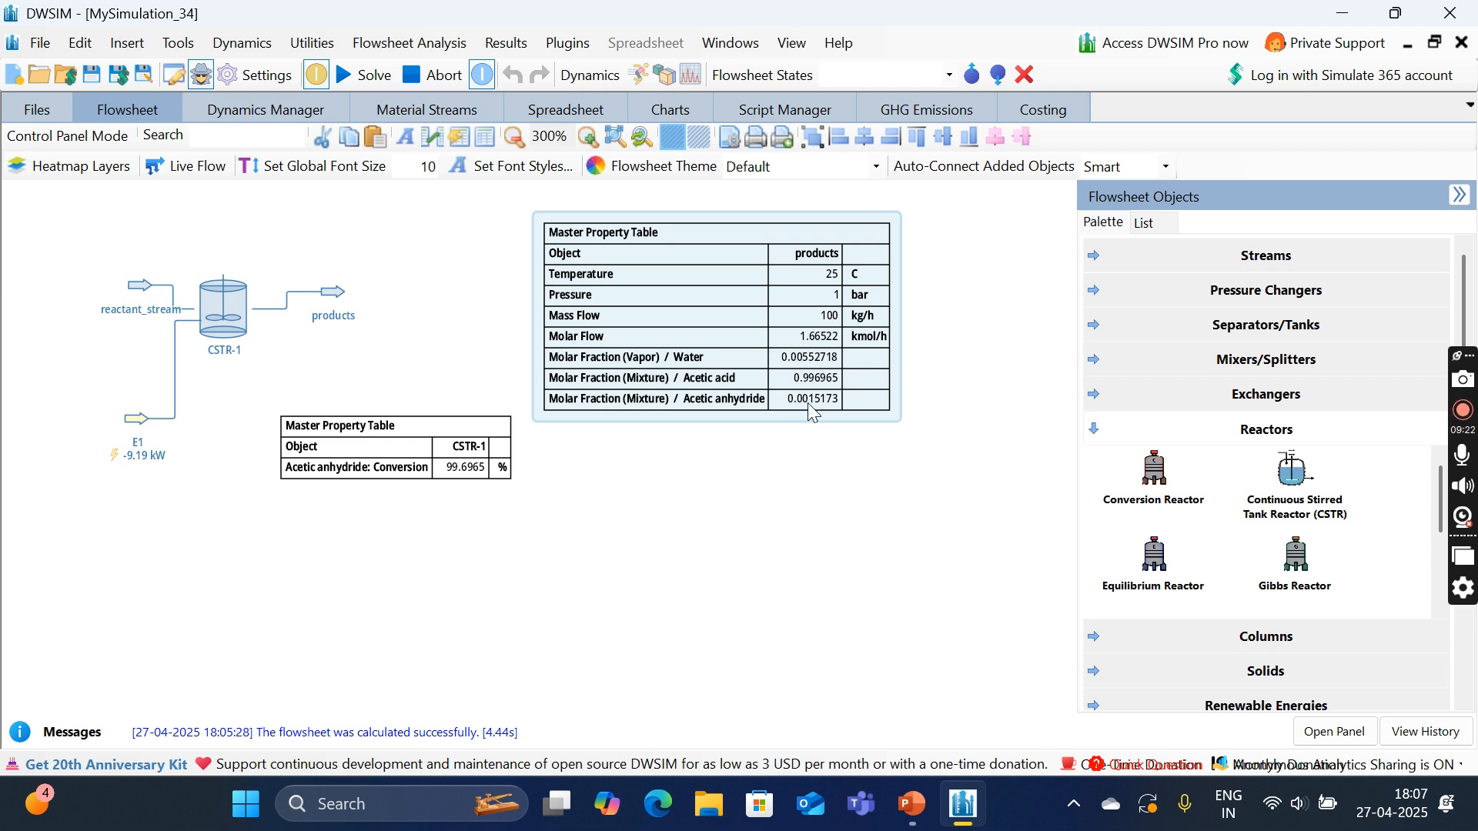
pyautogui.moveTo(814, 389)
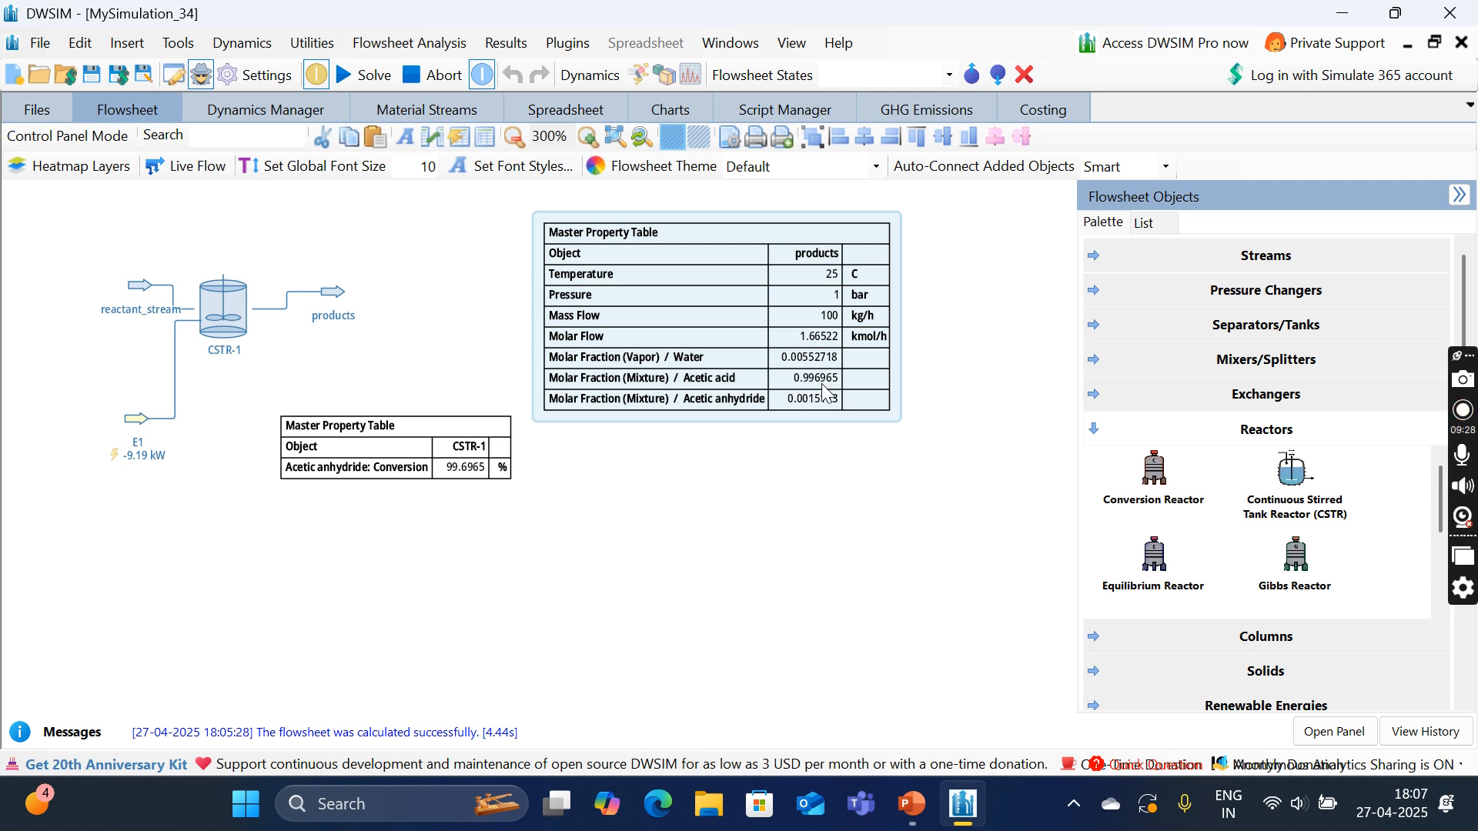
pyautogui.moveTo(790, 658)
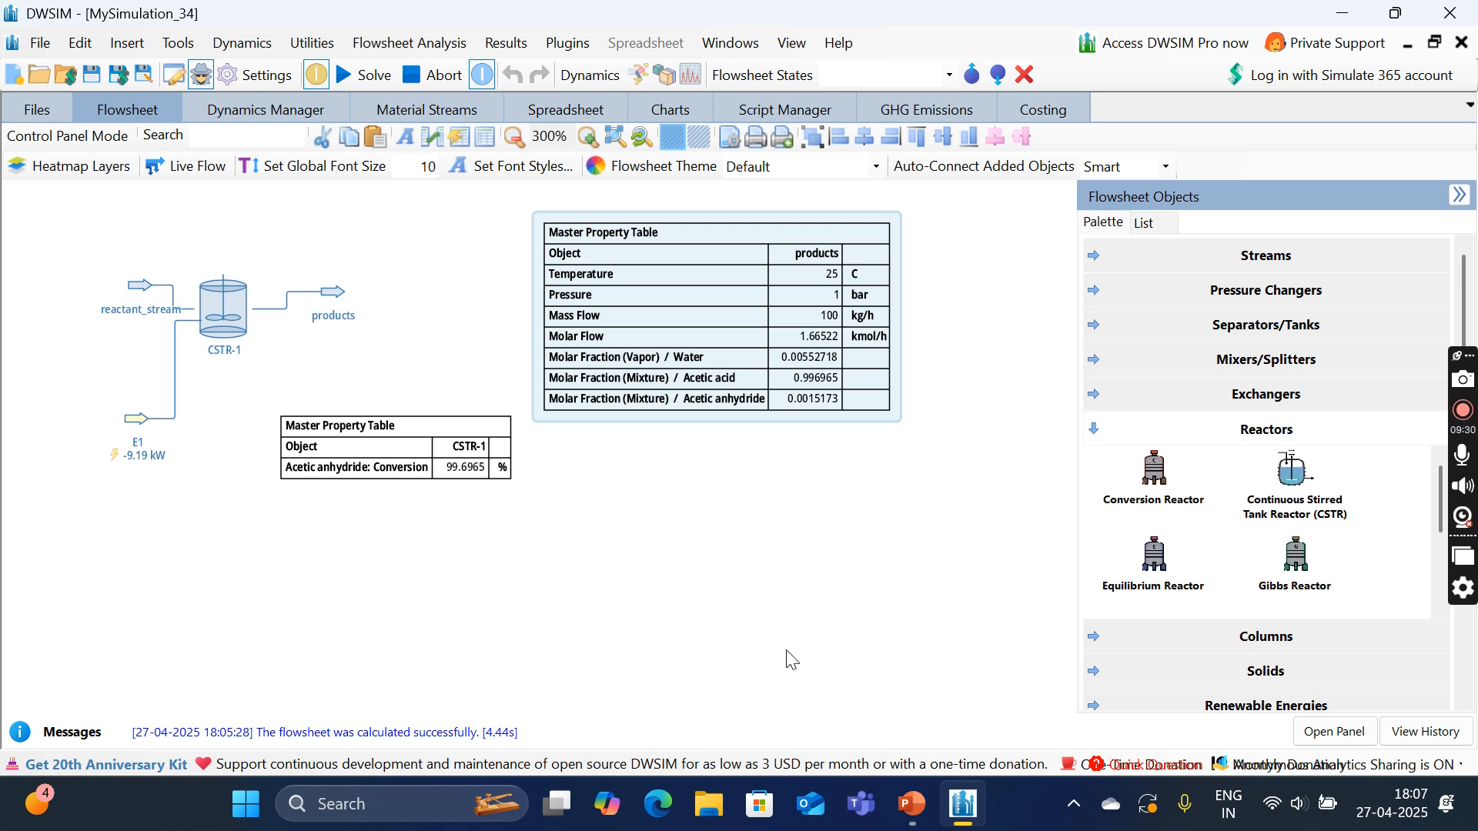